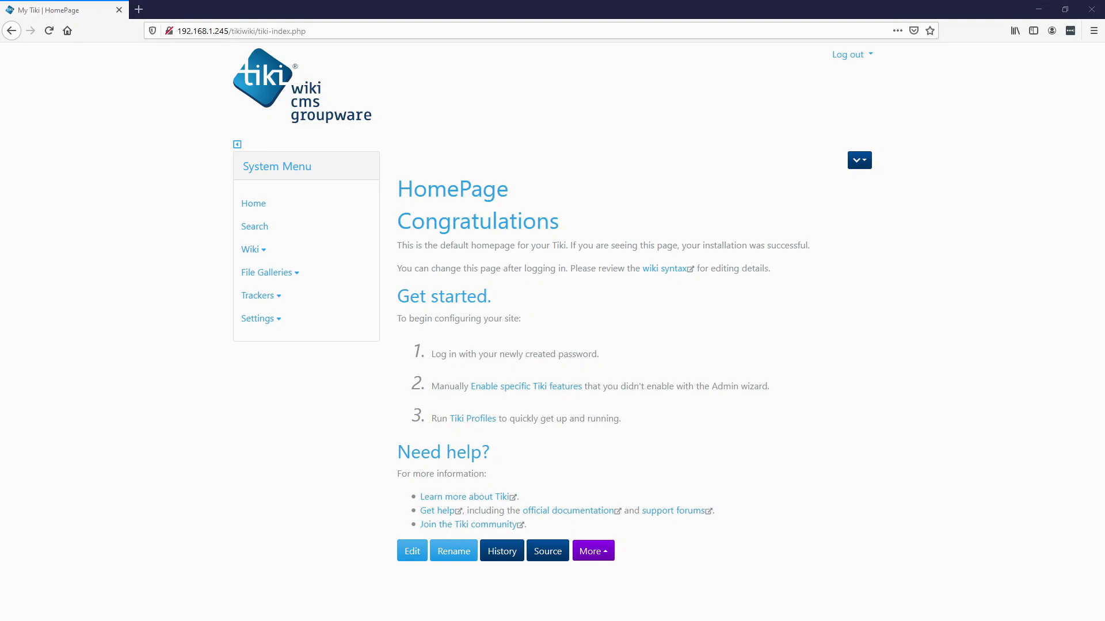
# Open the Product Instructions for 051322 wiki page from List Pages and view its machine diagram.
pyautogui.click(251, 248)
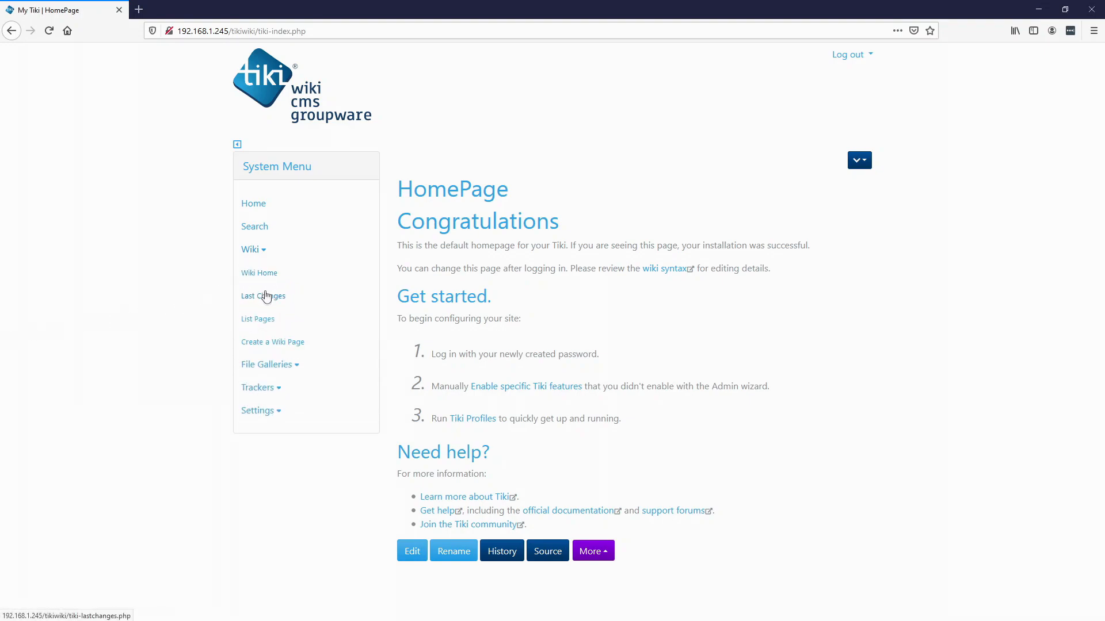
pyautogui.click(258, 318)
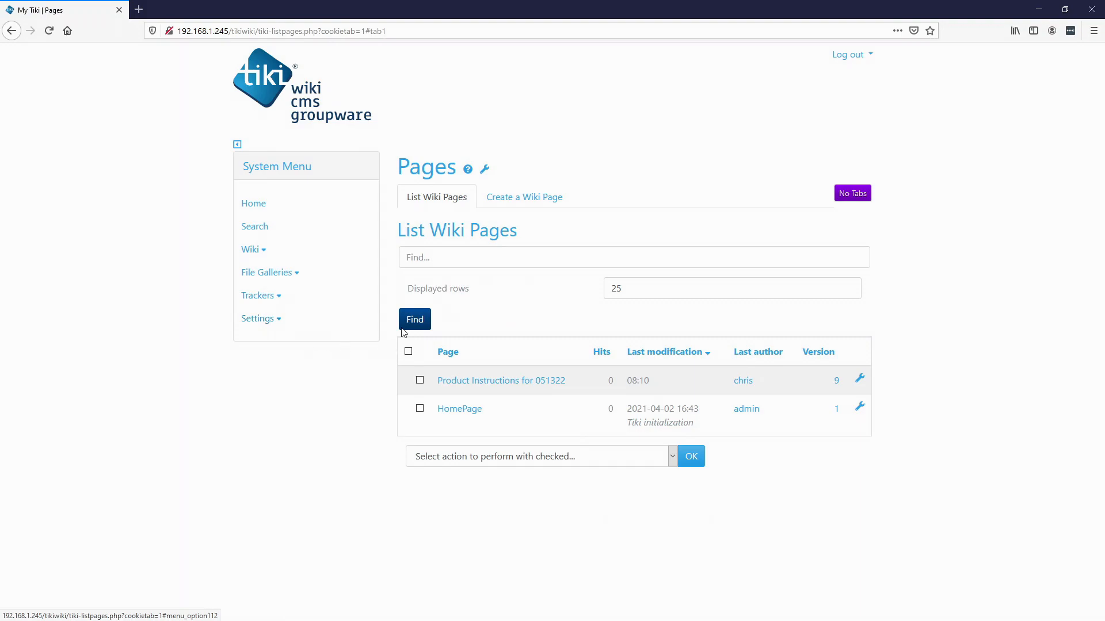
pyautogui.click(500, 380)
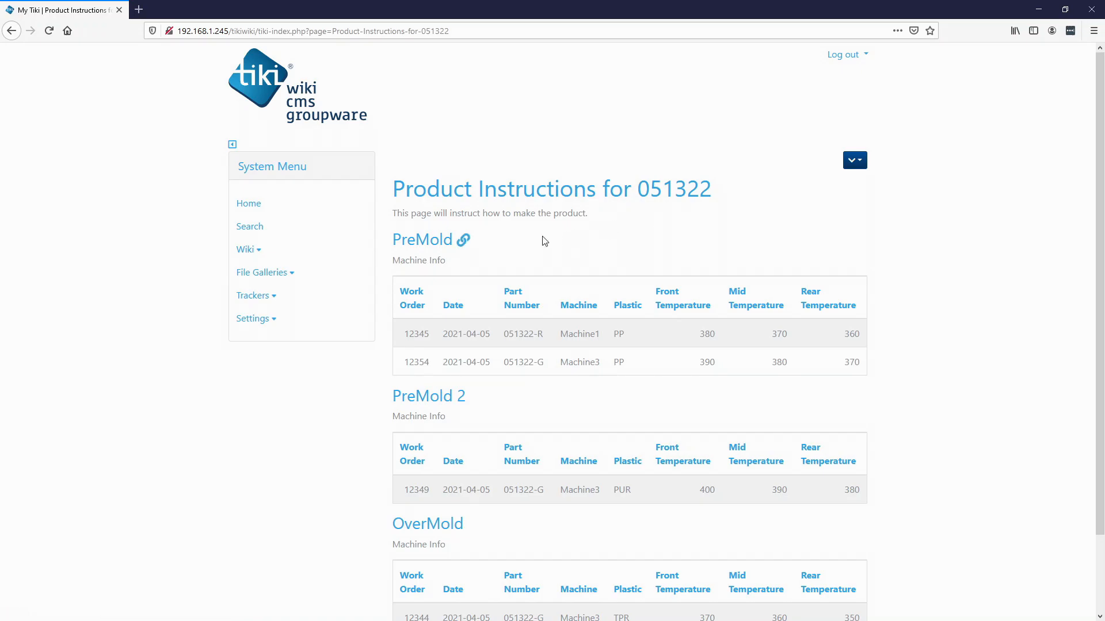
pyautogui.click(465, 240)
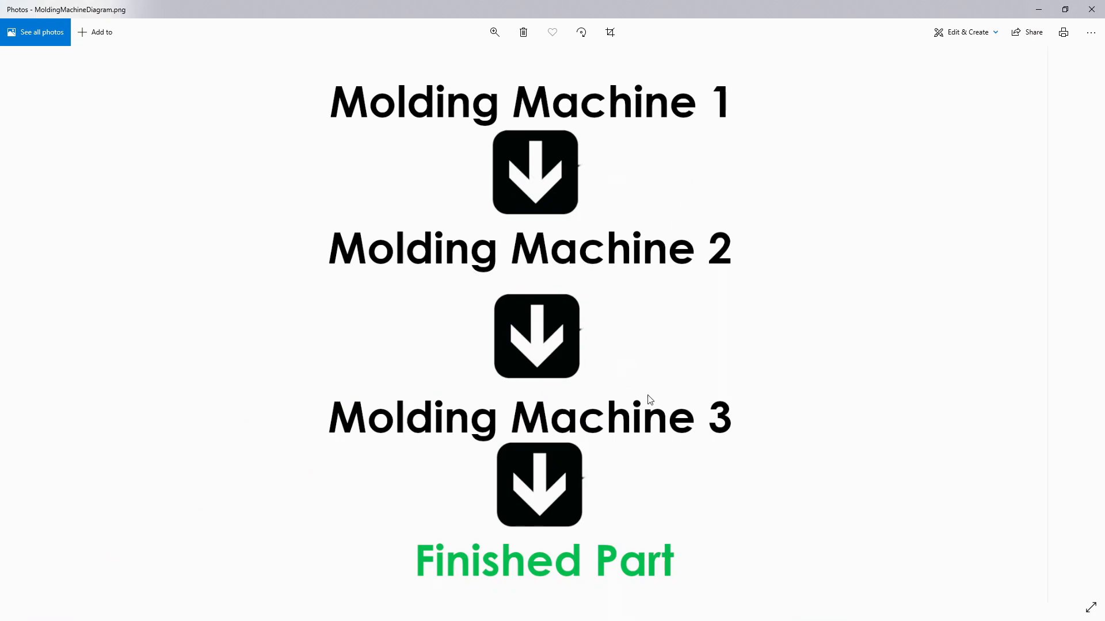
pyautogui.moveTo(559, 538)
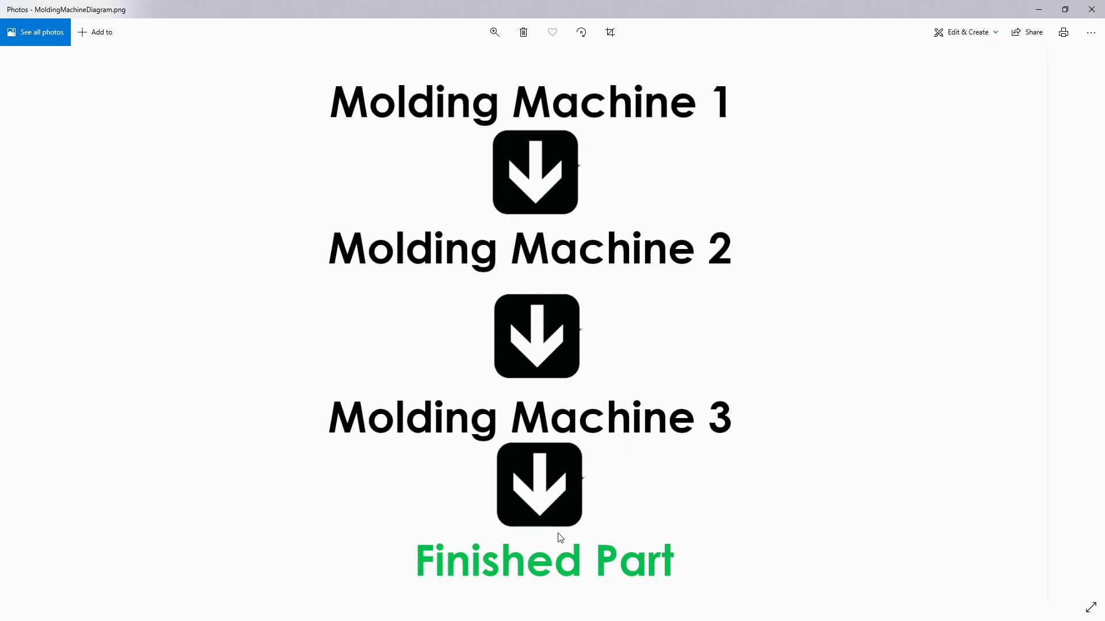
pyautogui.moveTo(589, 476)
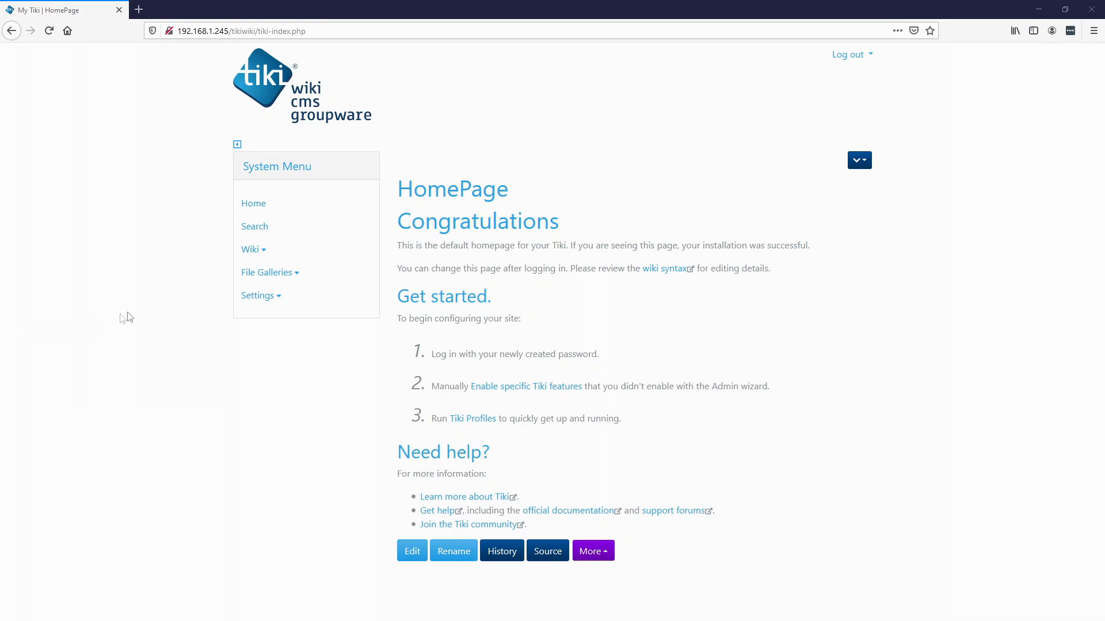
# Turn on Trackers under Main features in the Features control panel and apply.
pyautogui.click(258, 295)
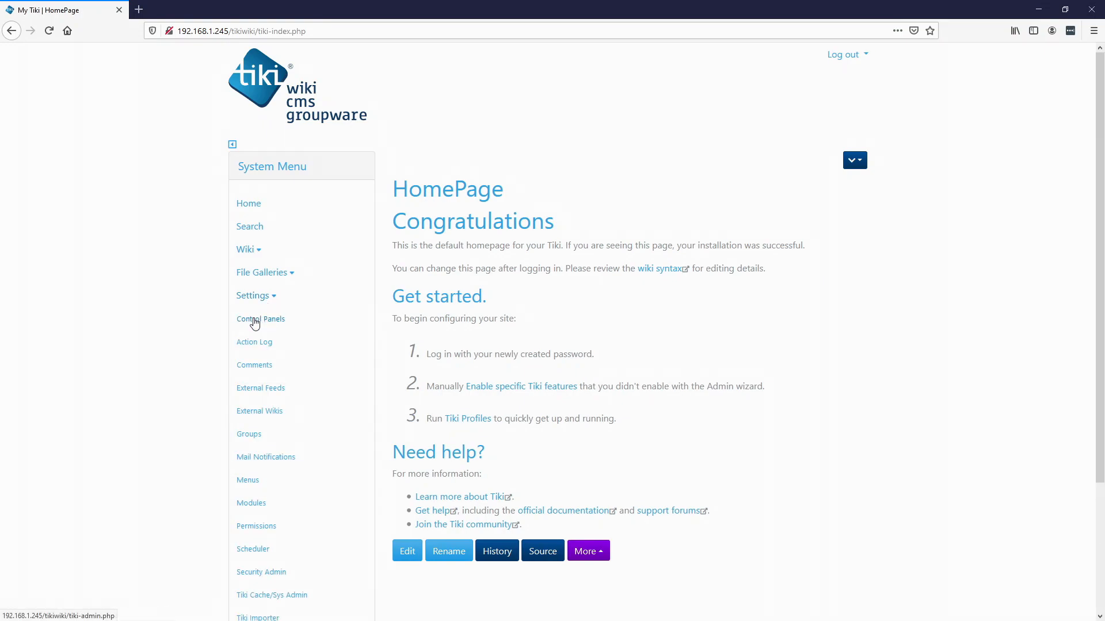
pyautogui.click(260, 318)
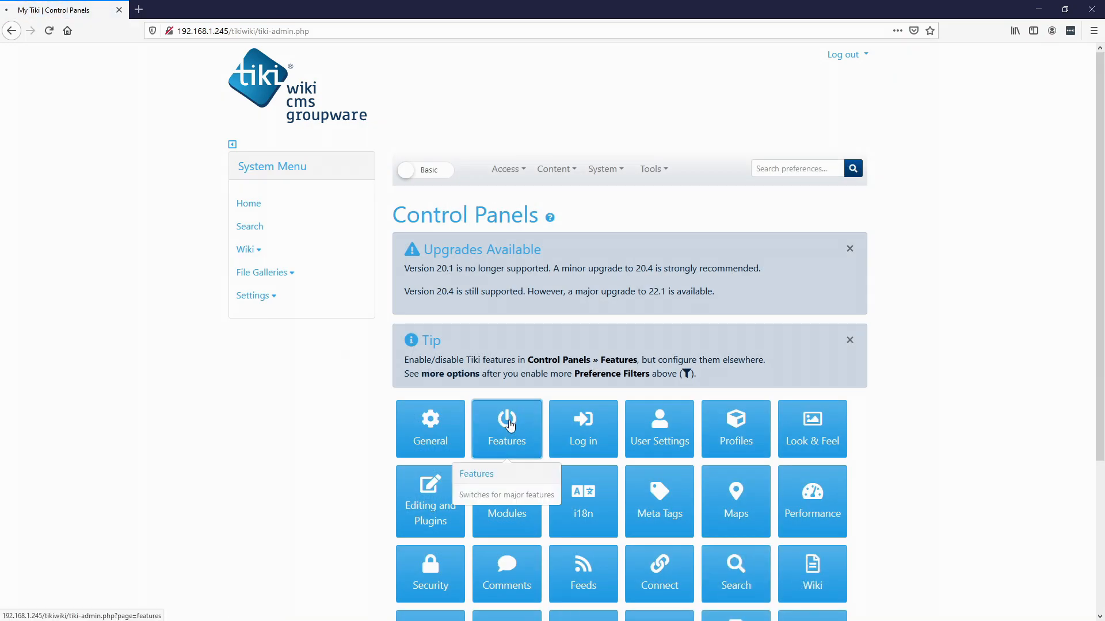
pyautogui.click(505, 429)
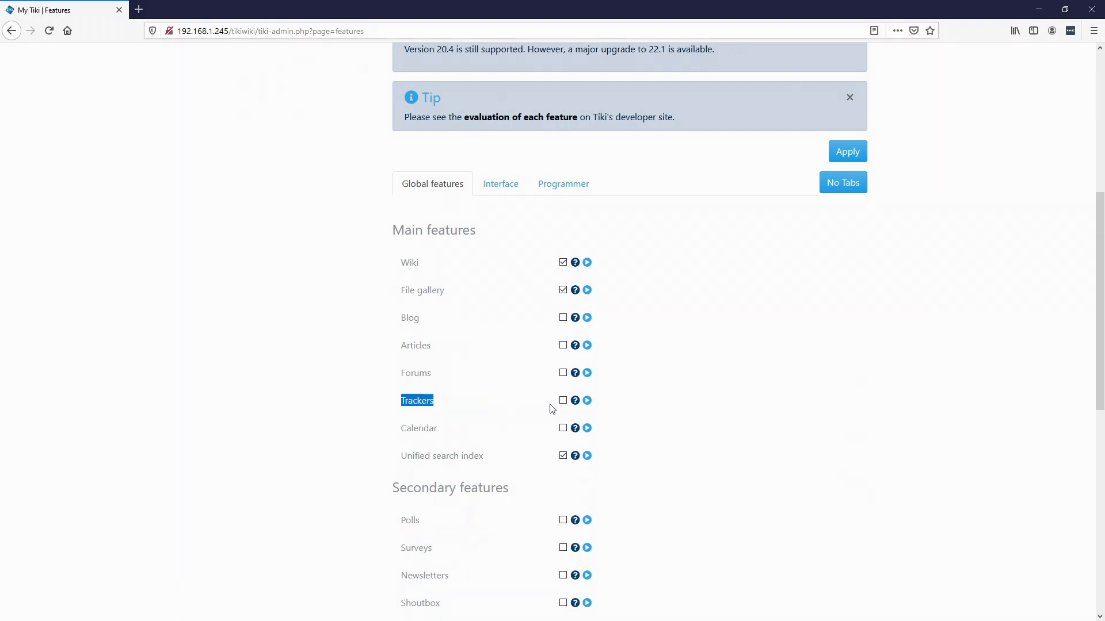
pyautogui.click(563, 400)
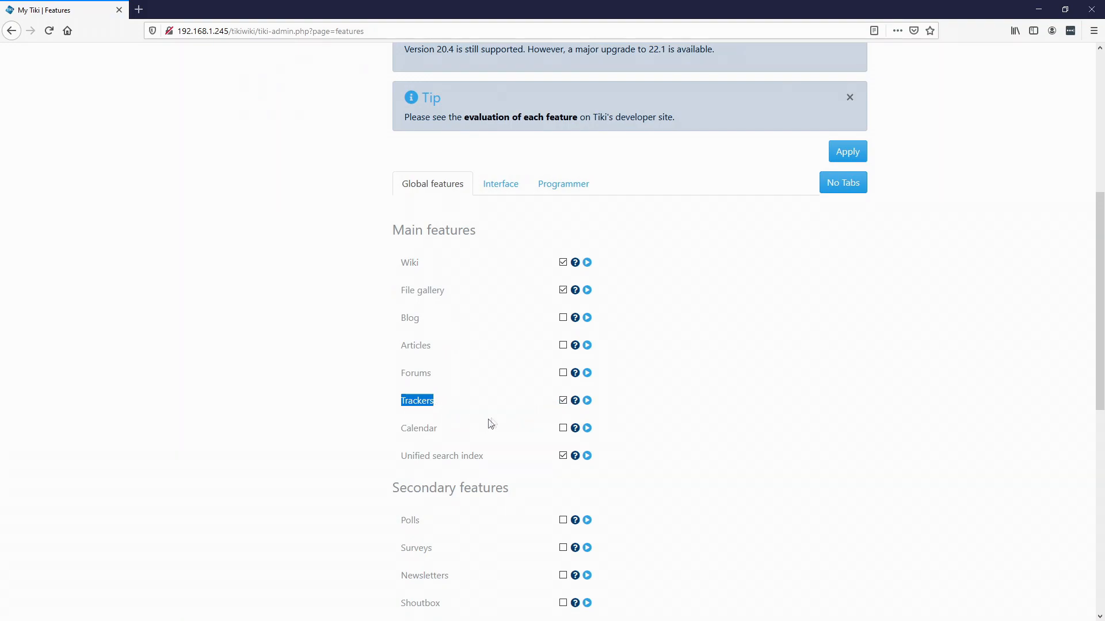
pyautogui.scroll(-3)
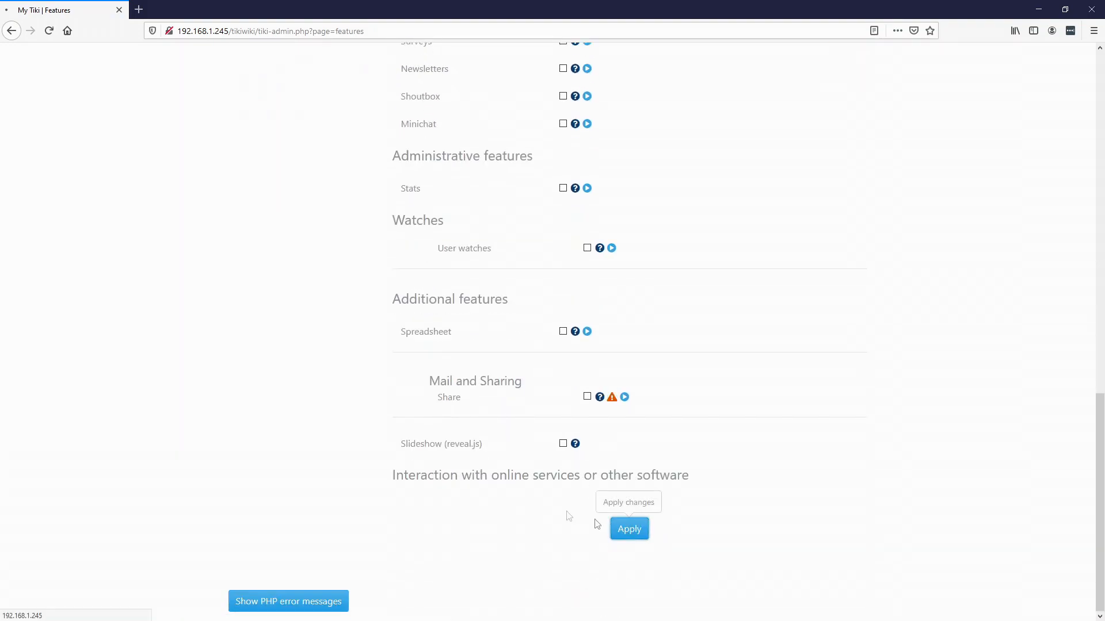
pyautogui.click(628, 528)
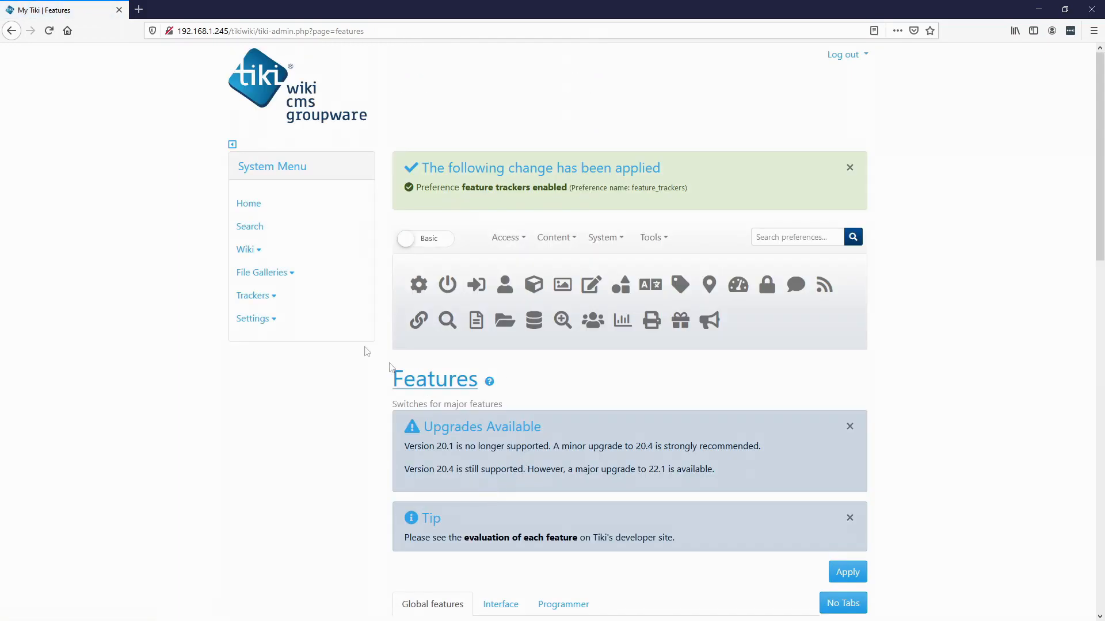
pyautogui.click(253, 295)
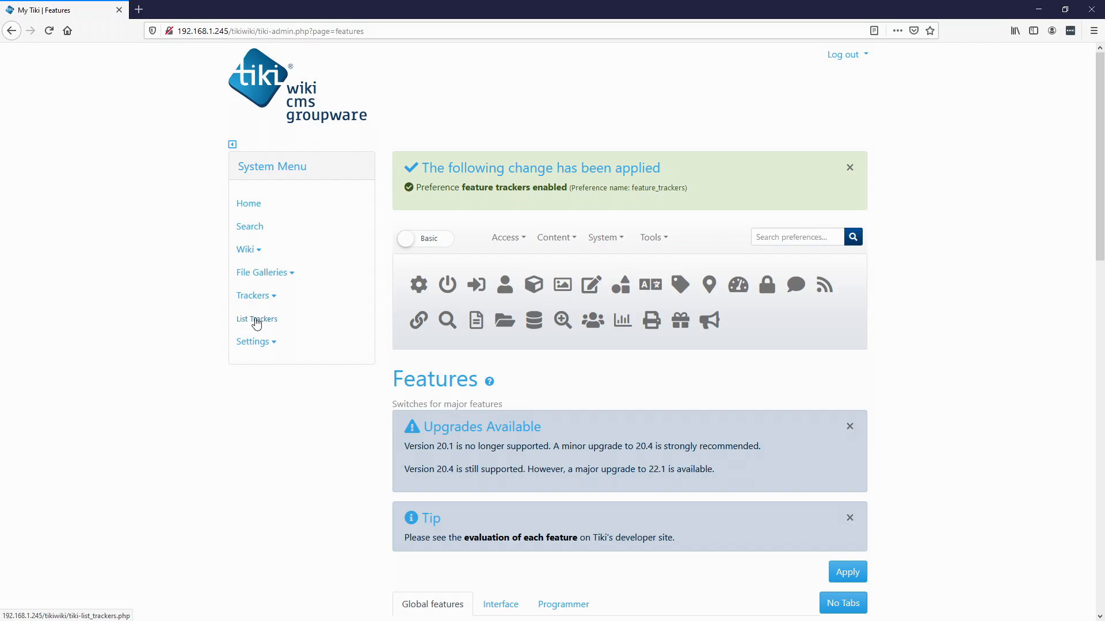
# Create a tracker named Molding Database and open its empty tracker page.
pyautogui.click(257, 320)
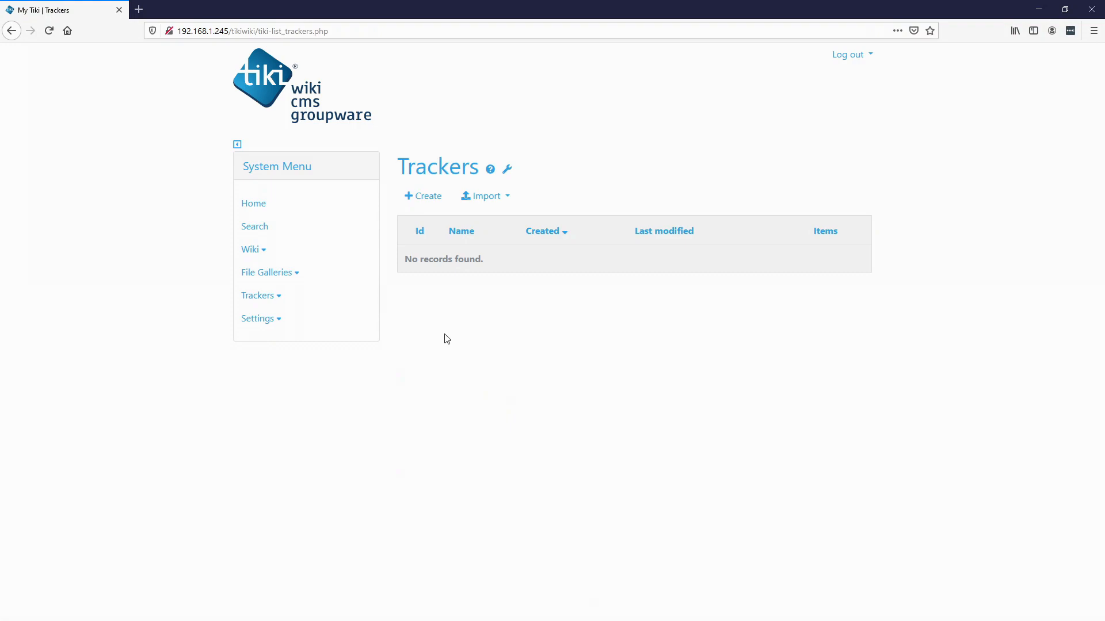
pyautogui.moveTo(436, 244)
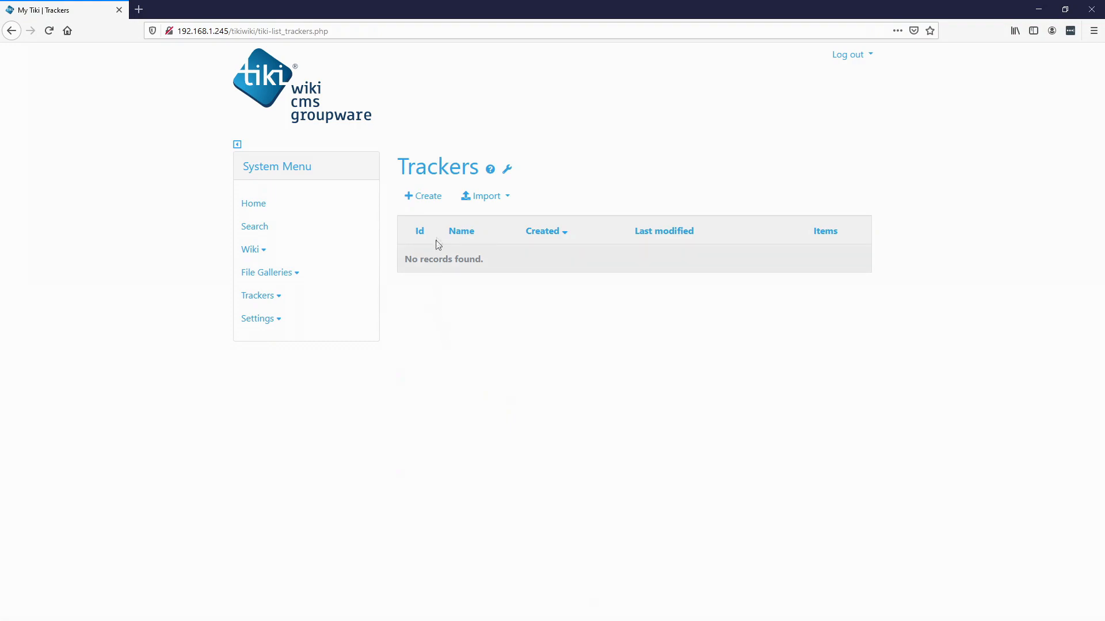
pyautogui.moveTo(514, 308)
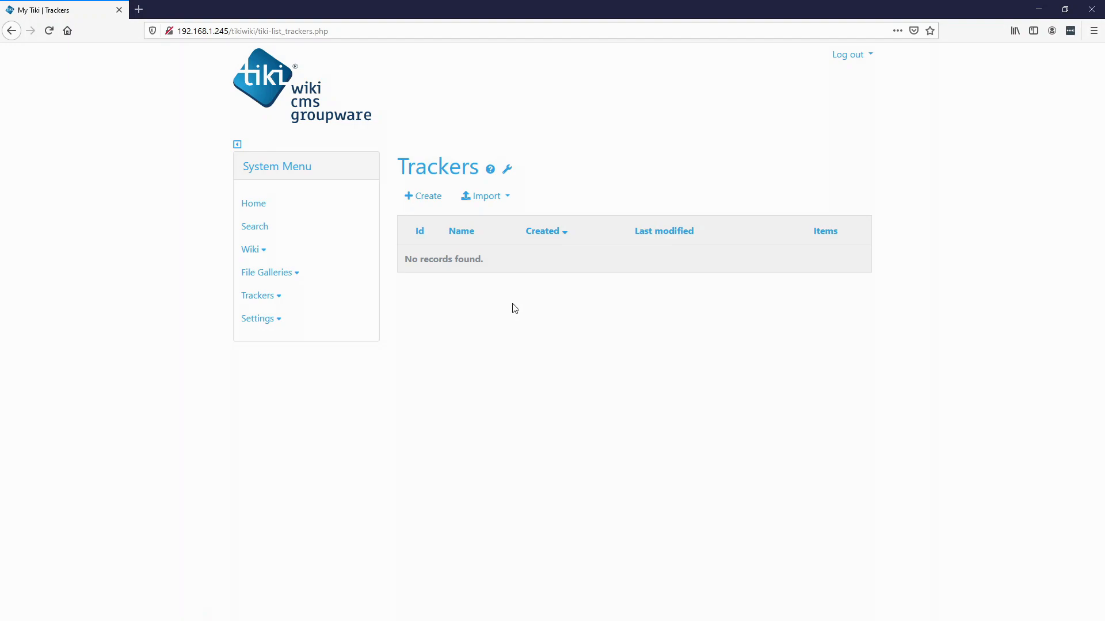
pyautogui.click(423, 195)
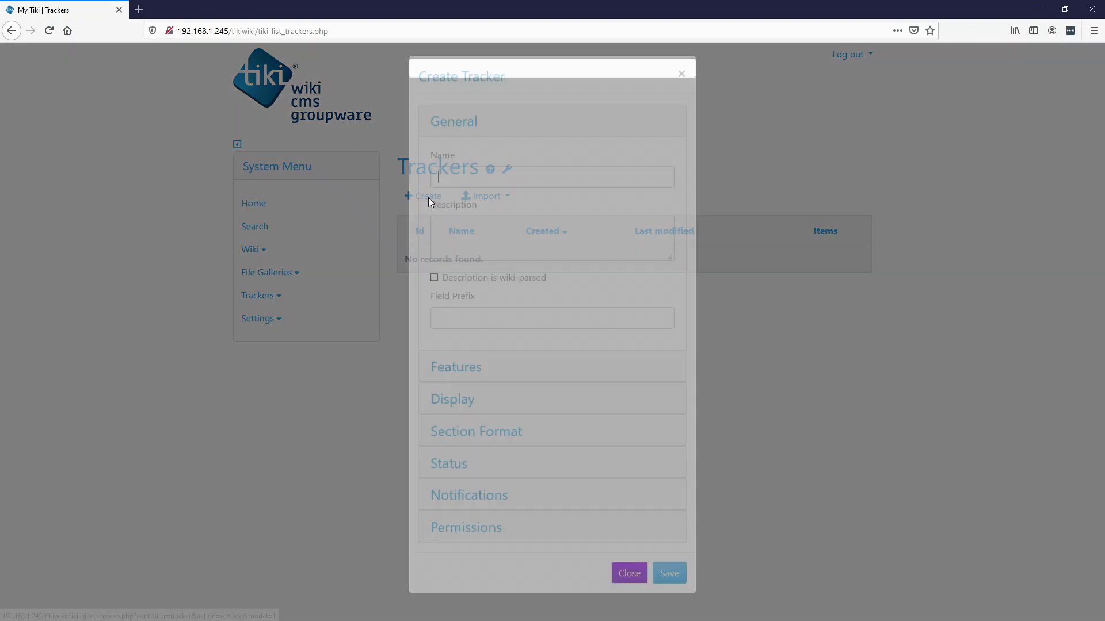
pyautogui.write('Molding Database')
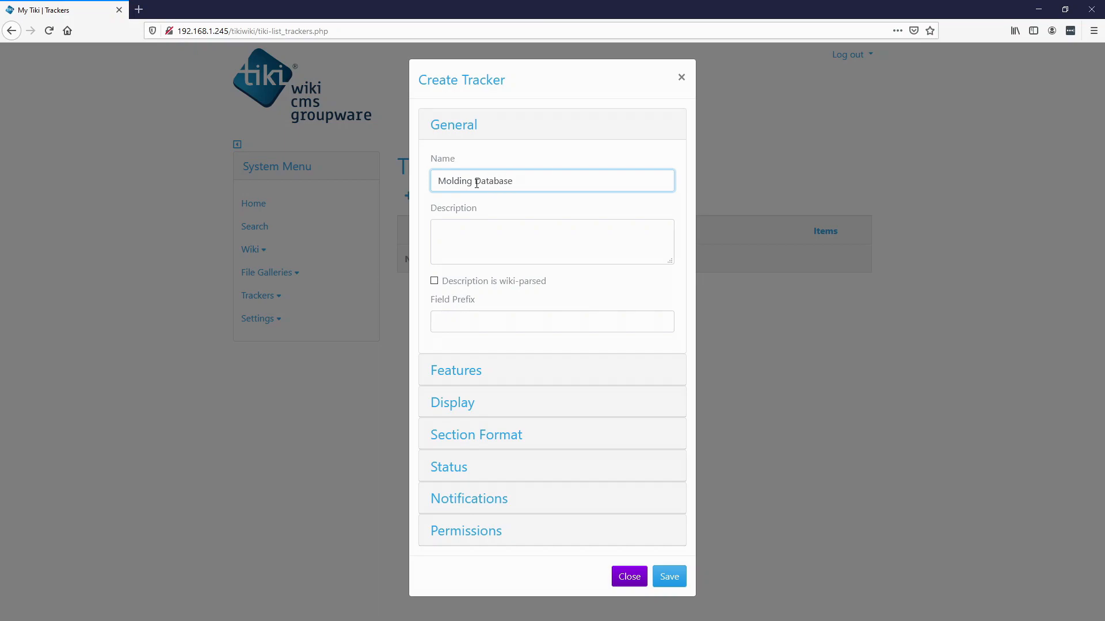
pyautogui.moveTo(668, 577)
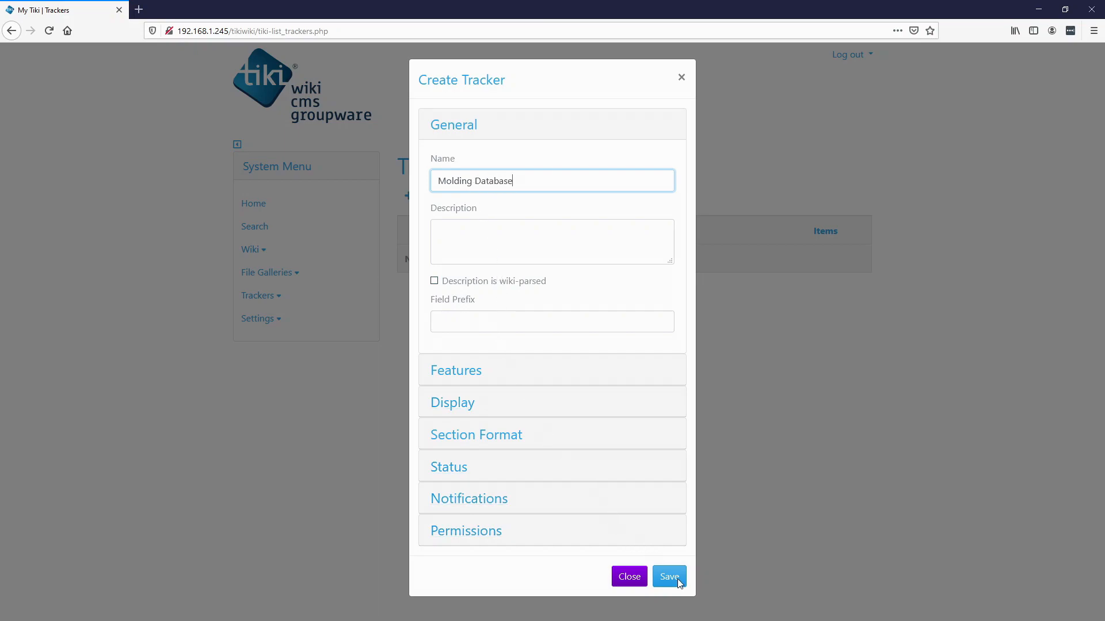
pyautogui.click(668, 576)
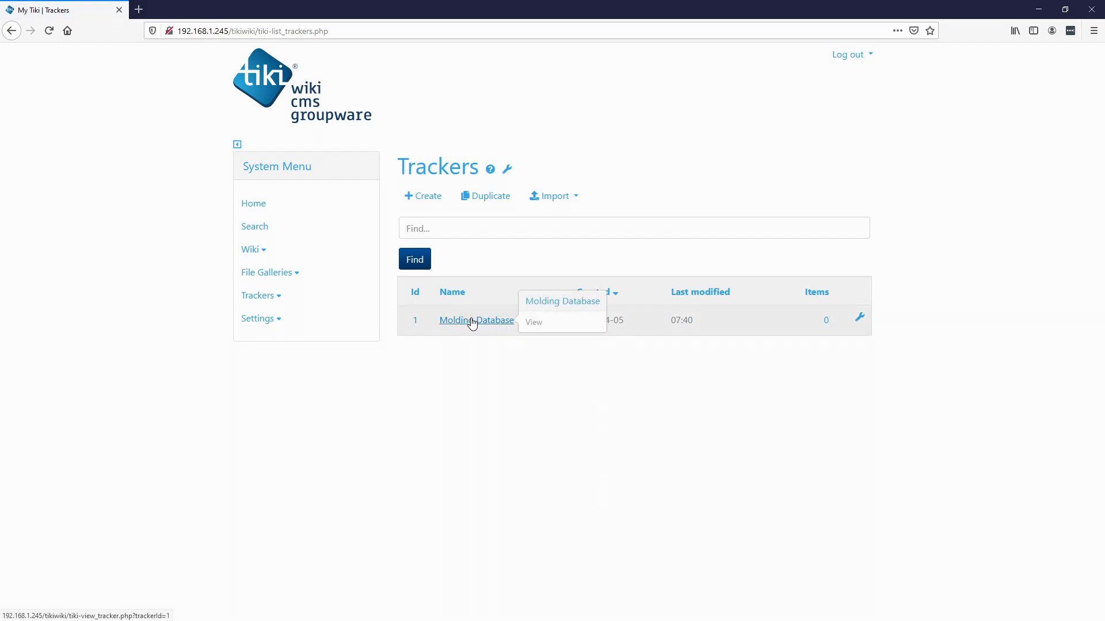
pyautogui.click(476, 320)
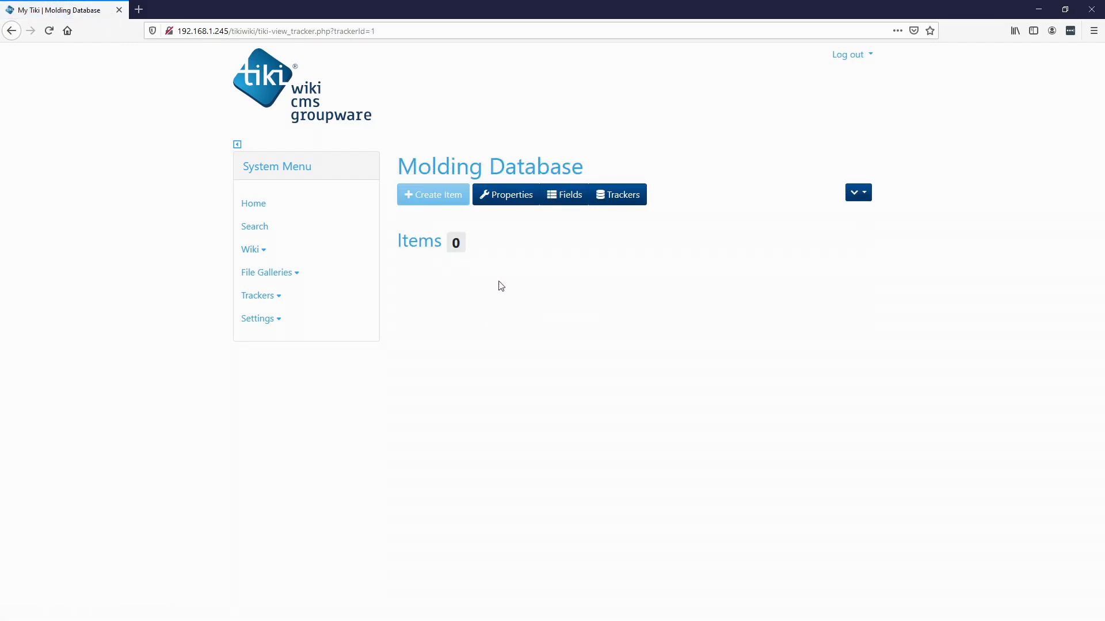
pyautogui.moveTo(525, 263)
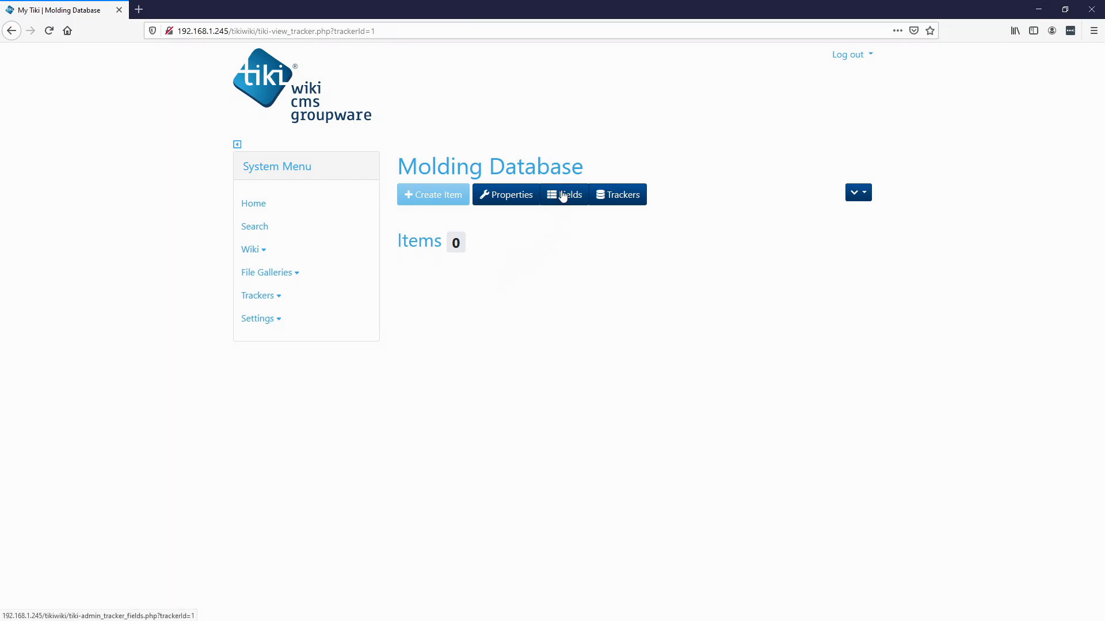
# Add a Date field of type Date and Time (Date Picker) to Molding Database.
pyautogui.click(564, 194)
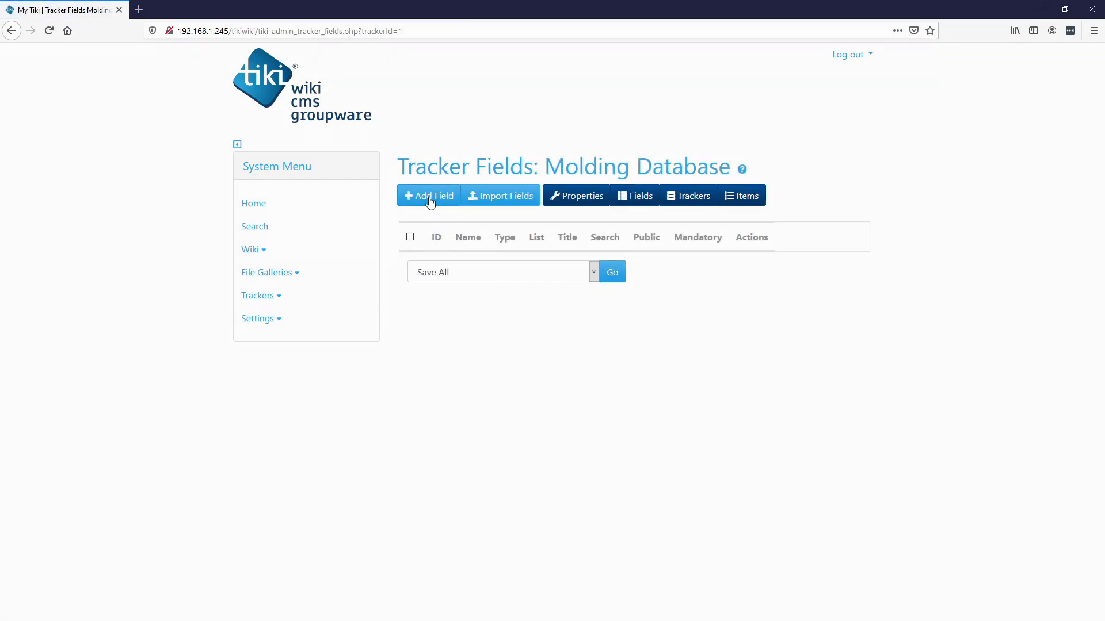
pyautogui.click(428, 196)
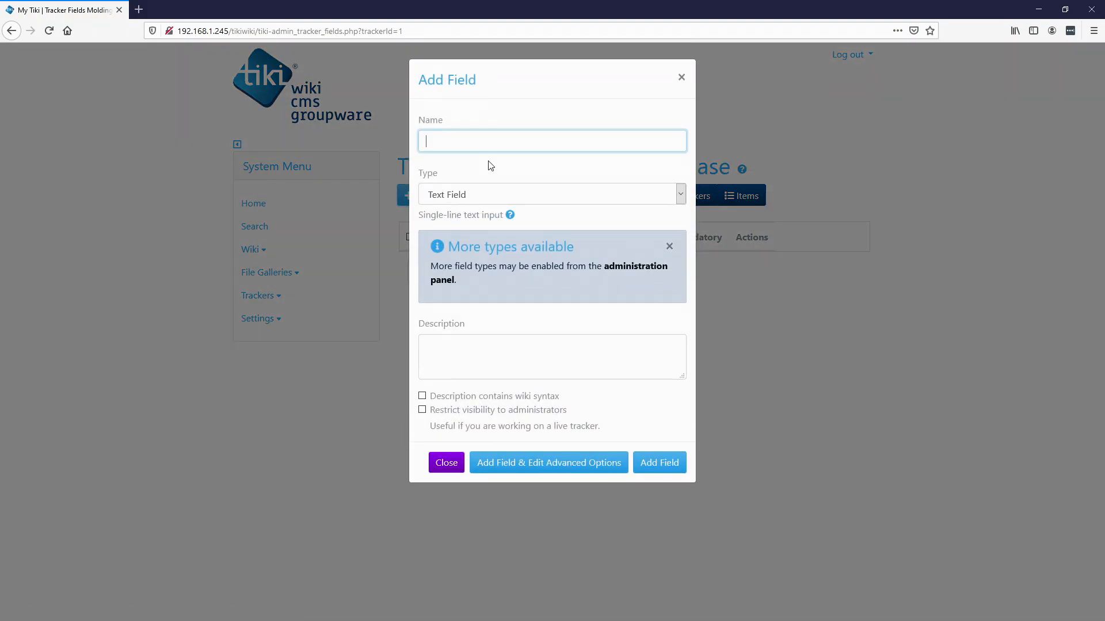
pyautogui.write('D')
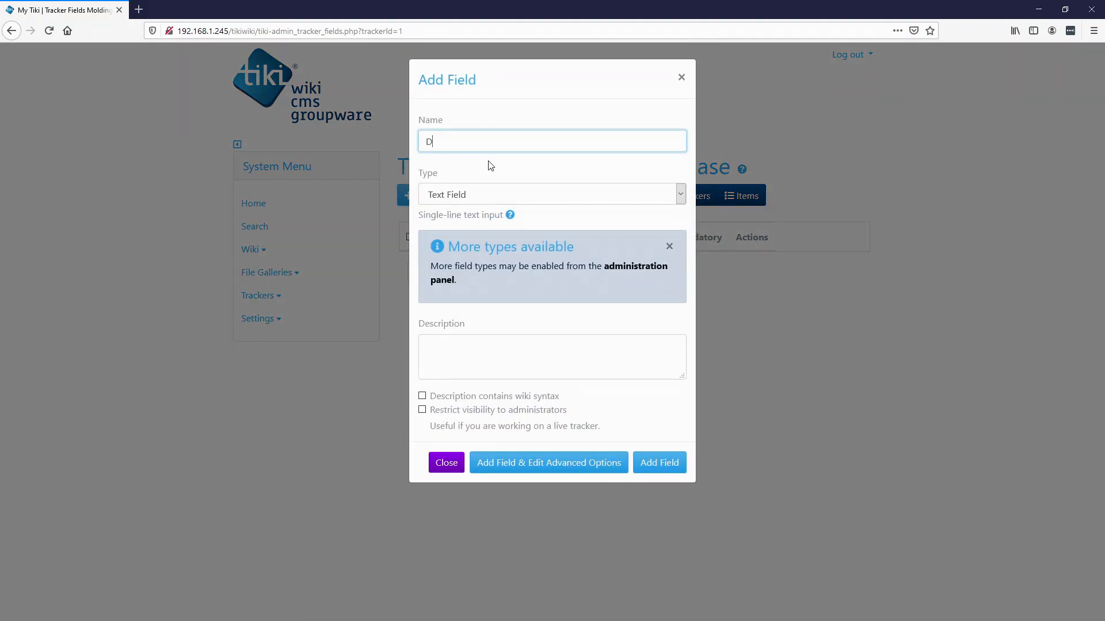
pyautogui.write('ate')
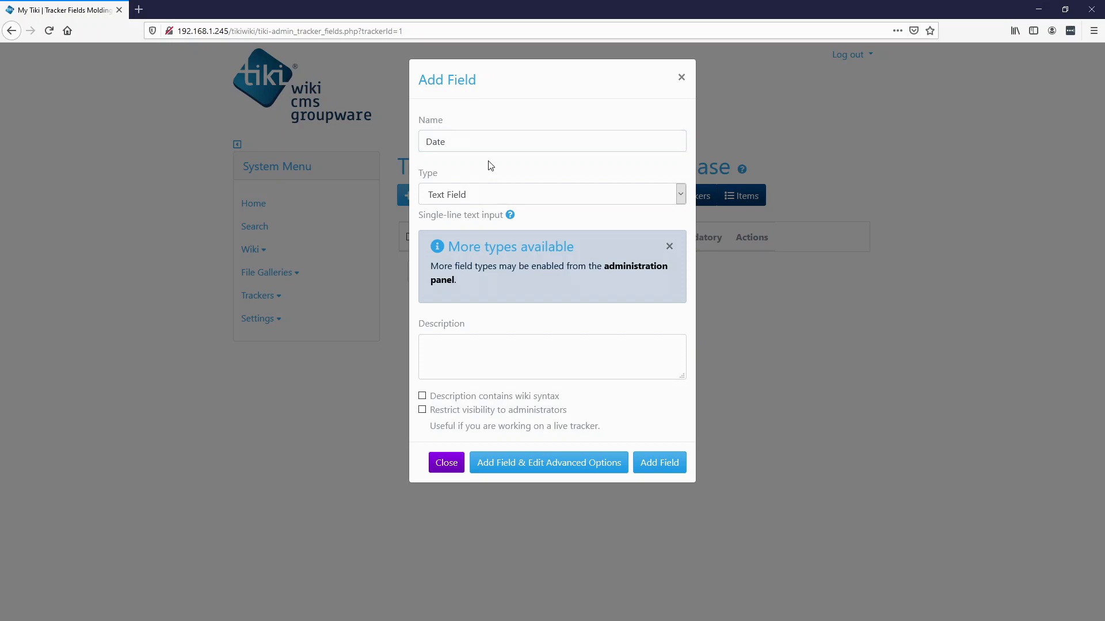
pyautogui.moveTo(451, 188)
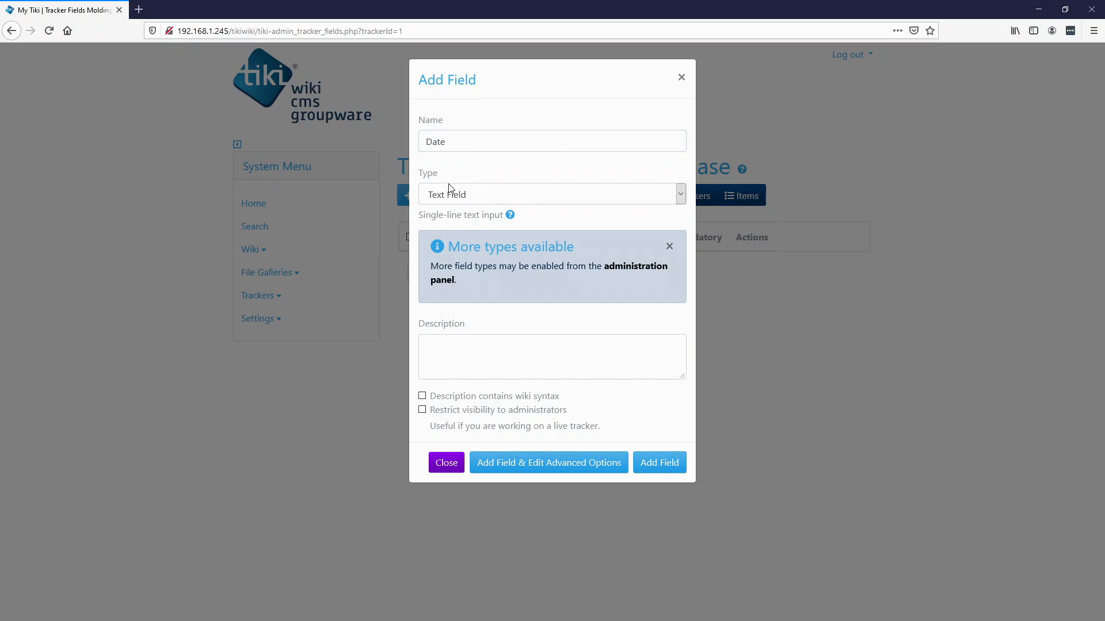
pyautogui.click(552, 194)
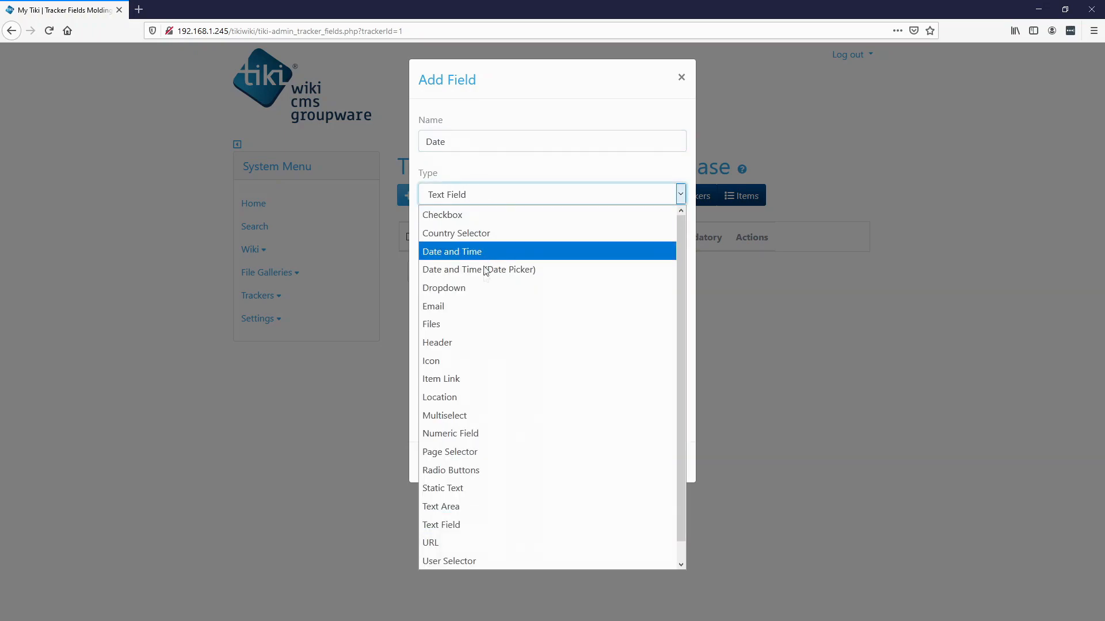
pyautogui.moveTo(478, 269)
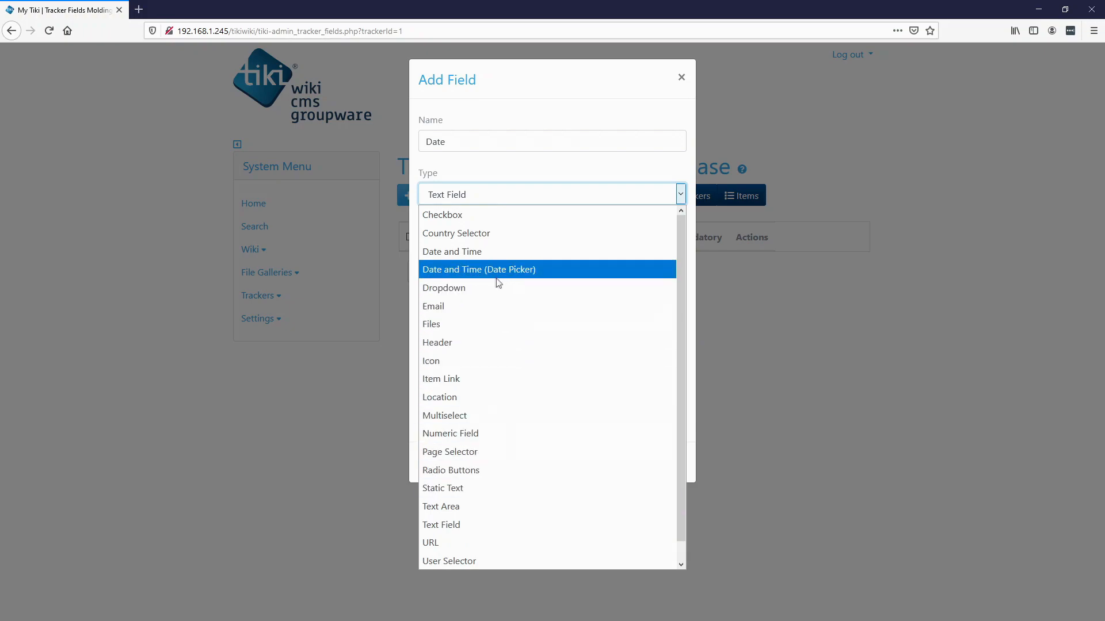
pyautogui.moveTo(458, 275)
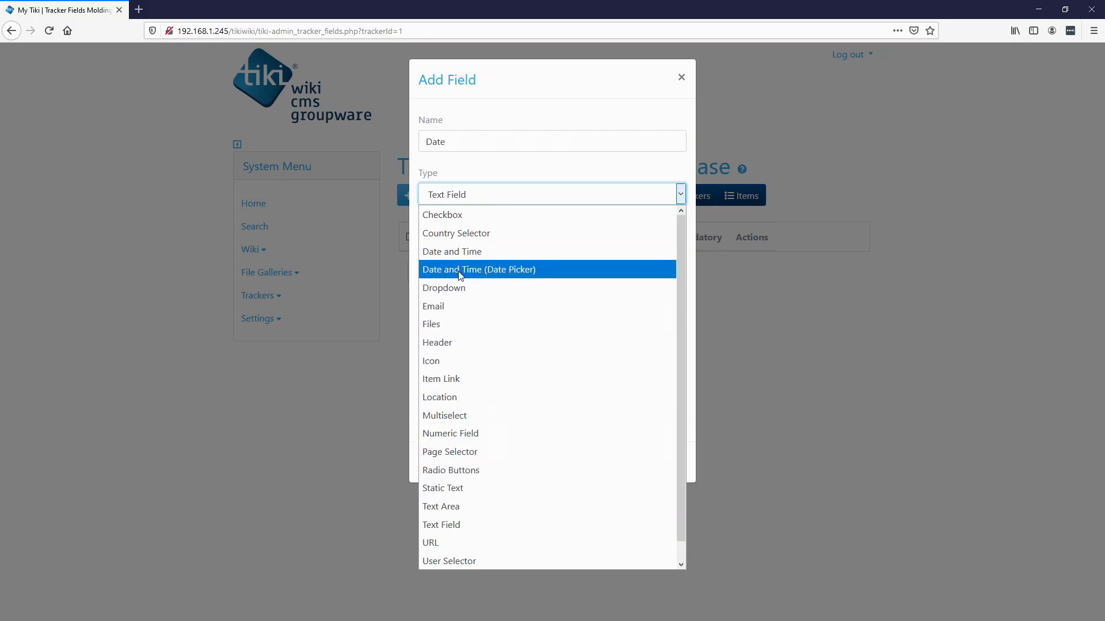
pyautogui.click(478, 270)
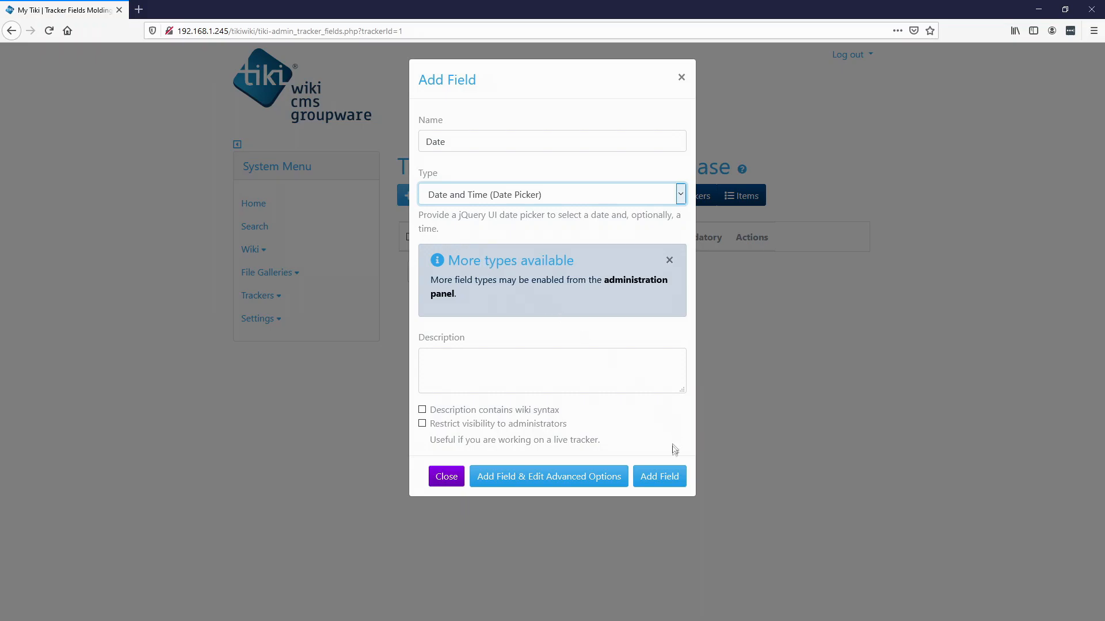
pyautogui.moveTo(659, 476)
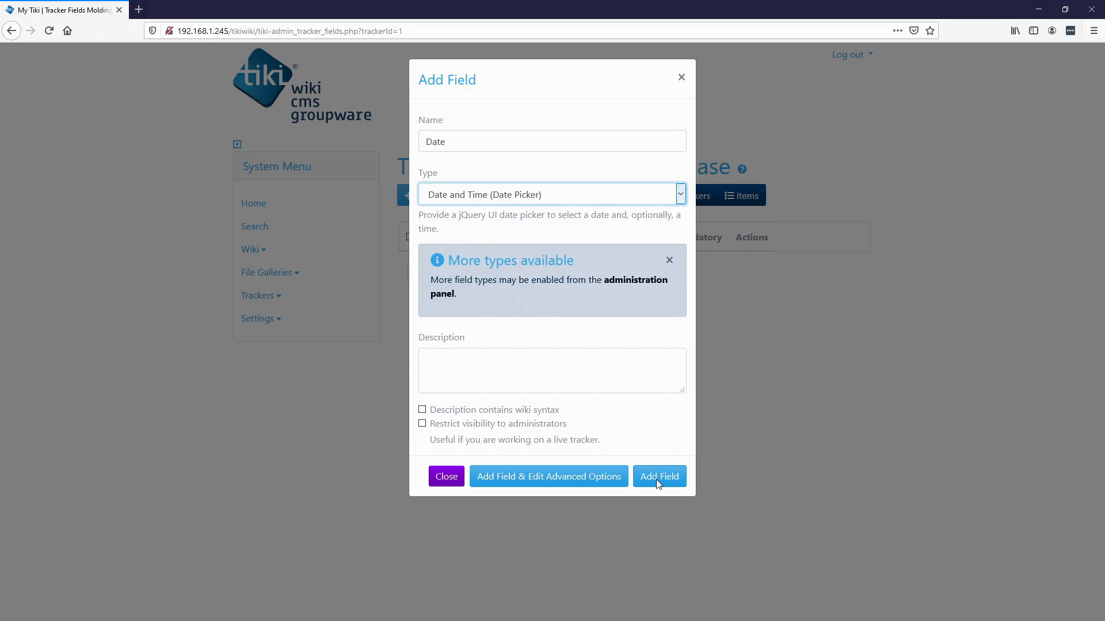
pyautogui.click(658, 476)
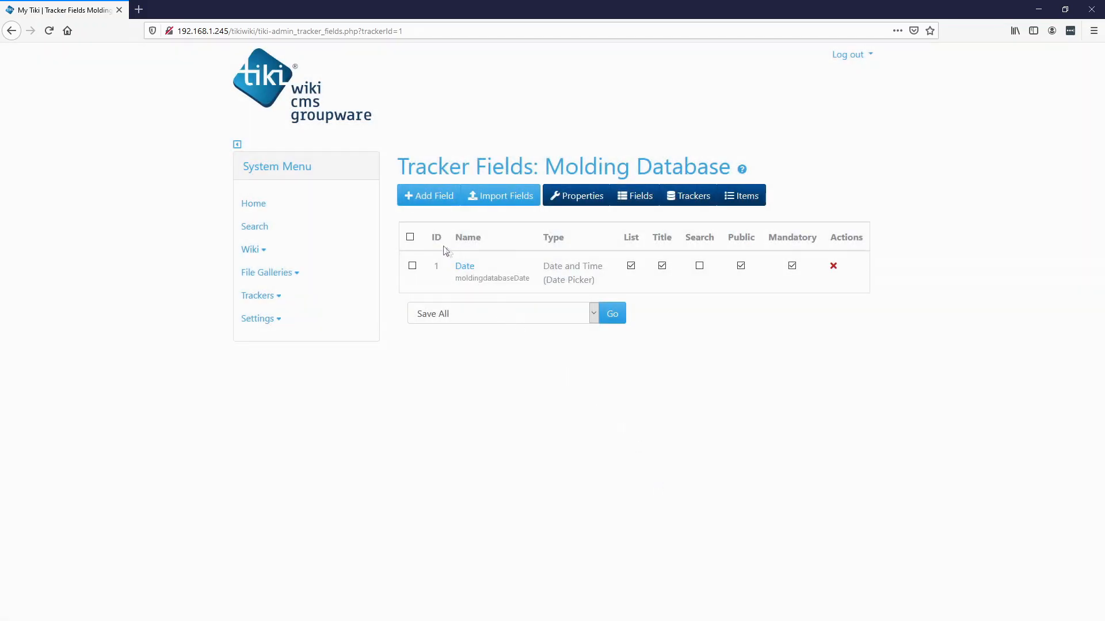
# Add a Work Order field keeping the default Text Field type.
pyautogui.click(428, 195)
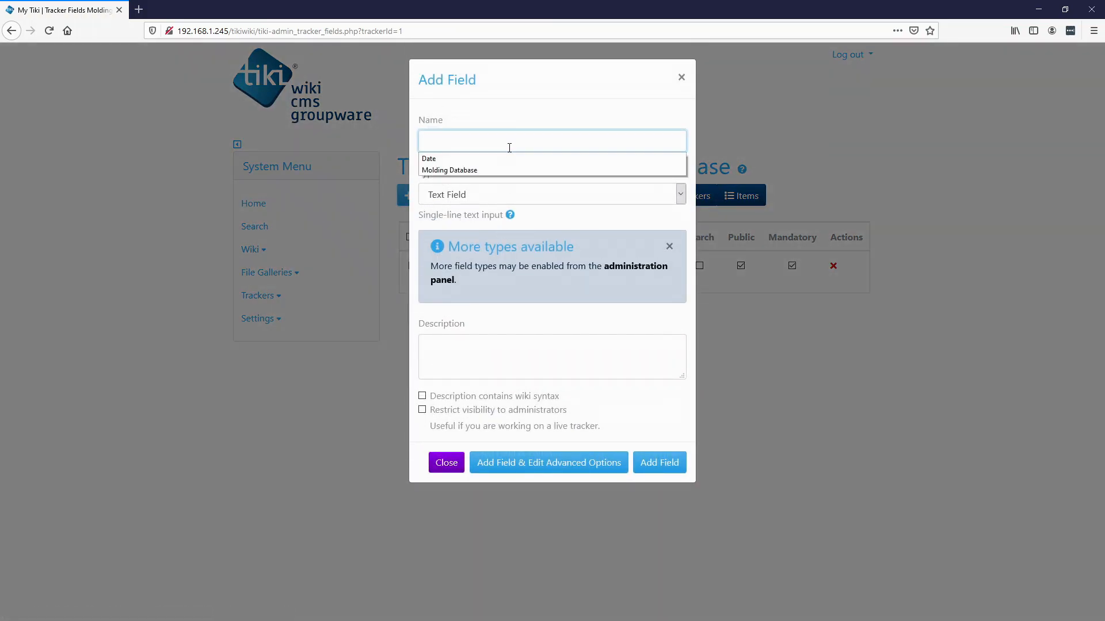
pyautogui.write('Work Order')
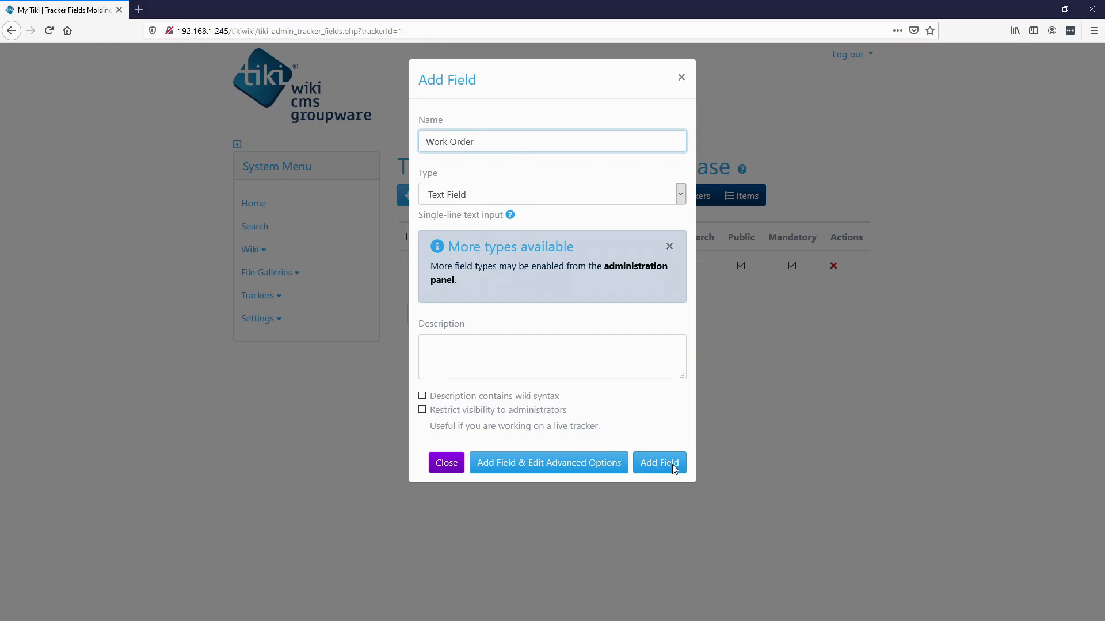
pyautogui.click(659, 463)
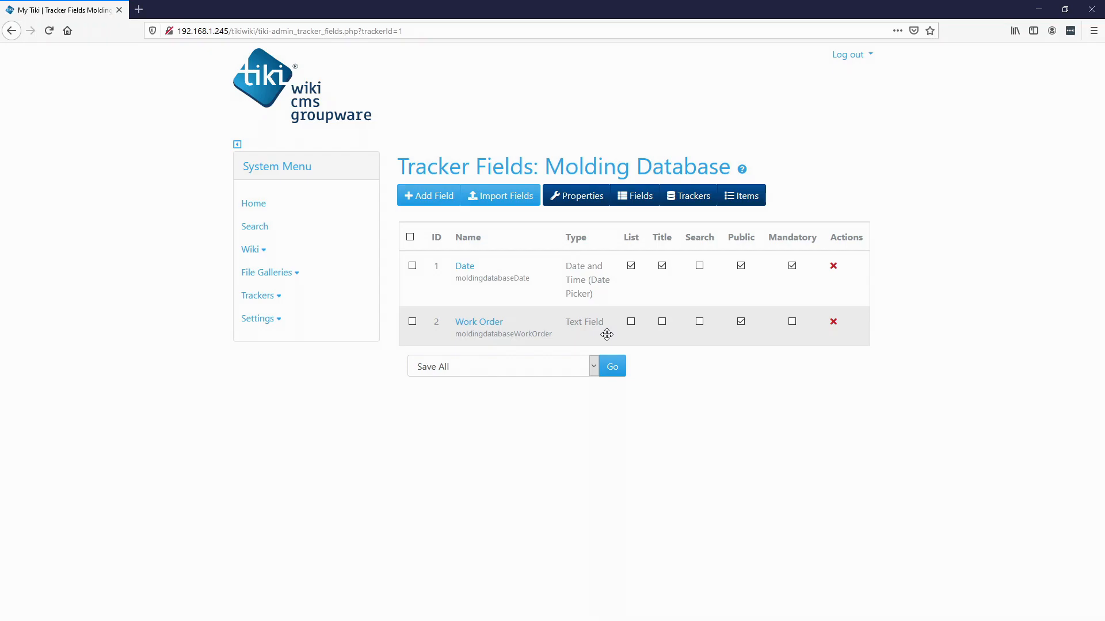
pyautogui.click(480, 321)
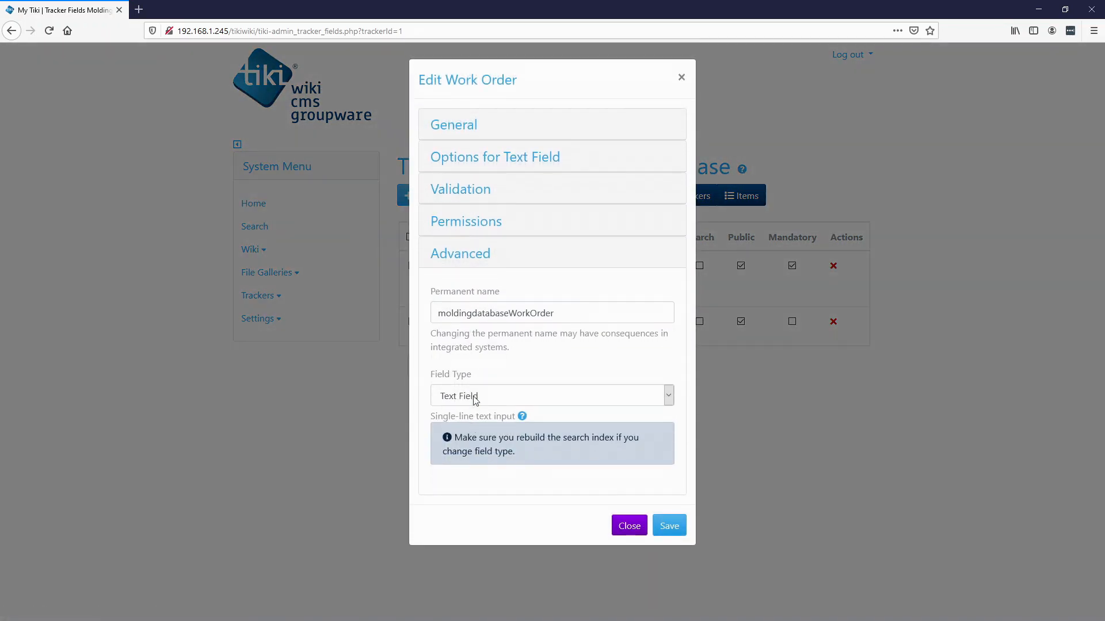
pyautogui.moveTo(487, 404)
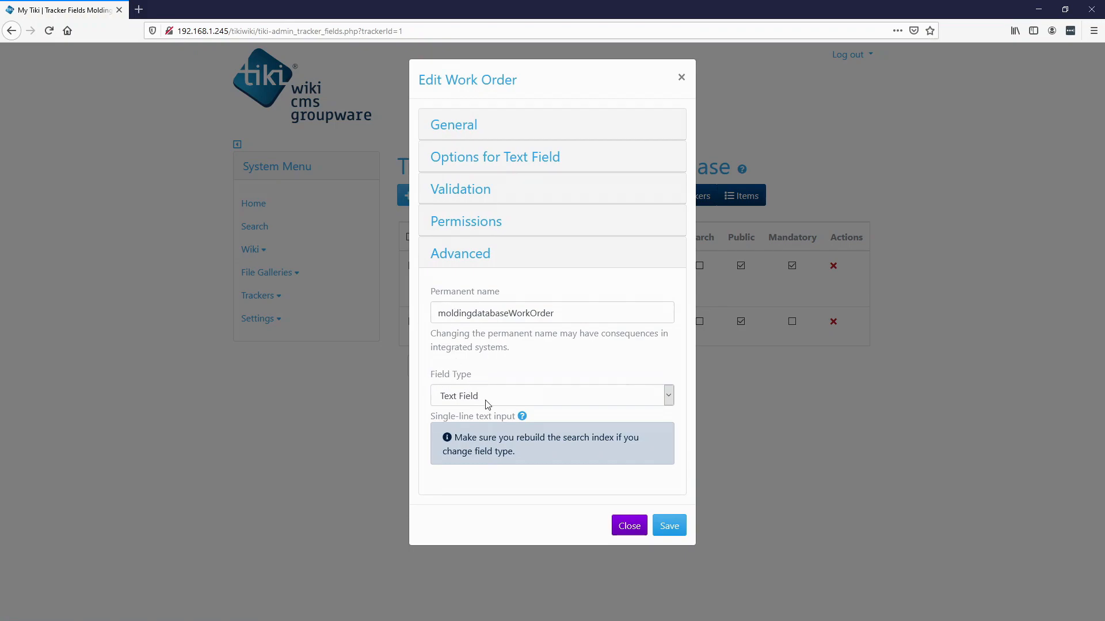
pyautogui.click(552, 395)
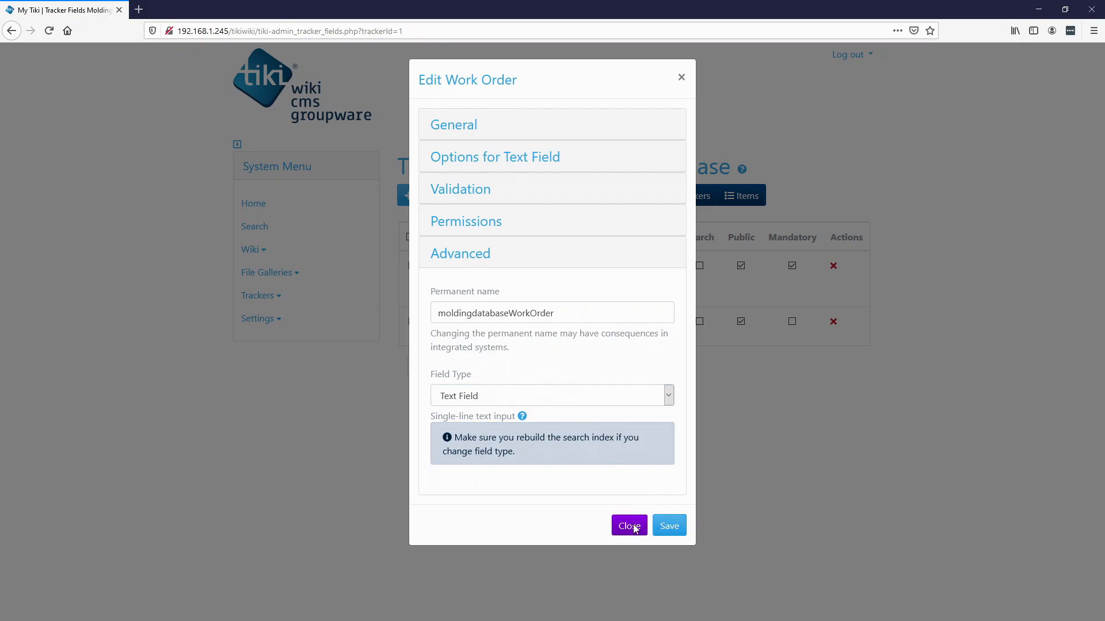
pyautogui.click(628, 525)
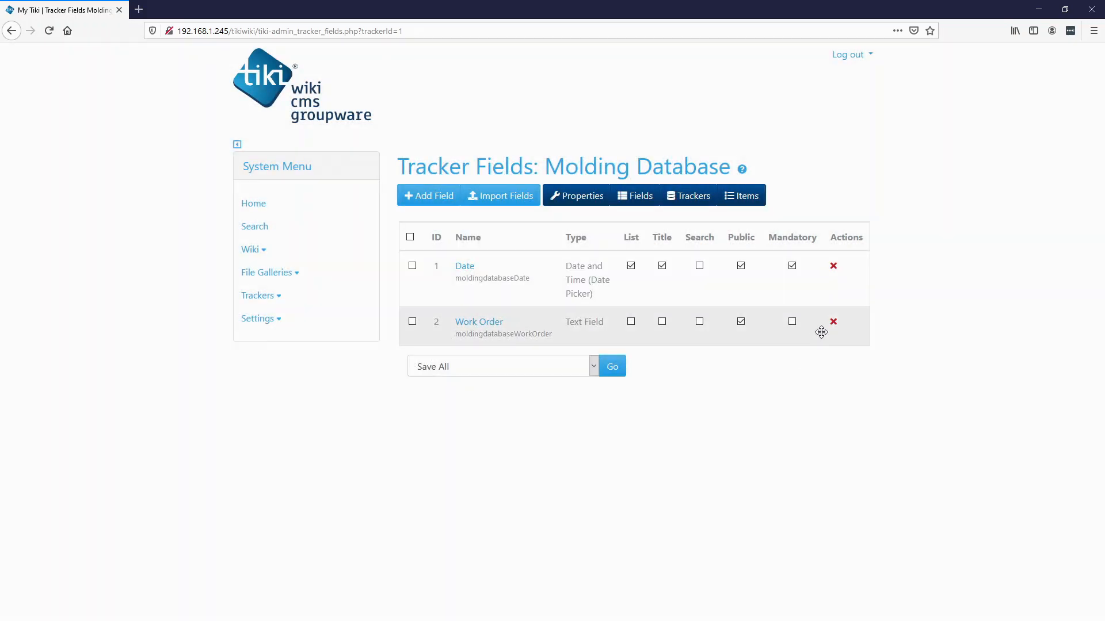
pyautogui.click(832, 322)
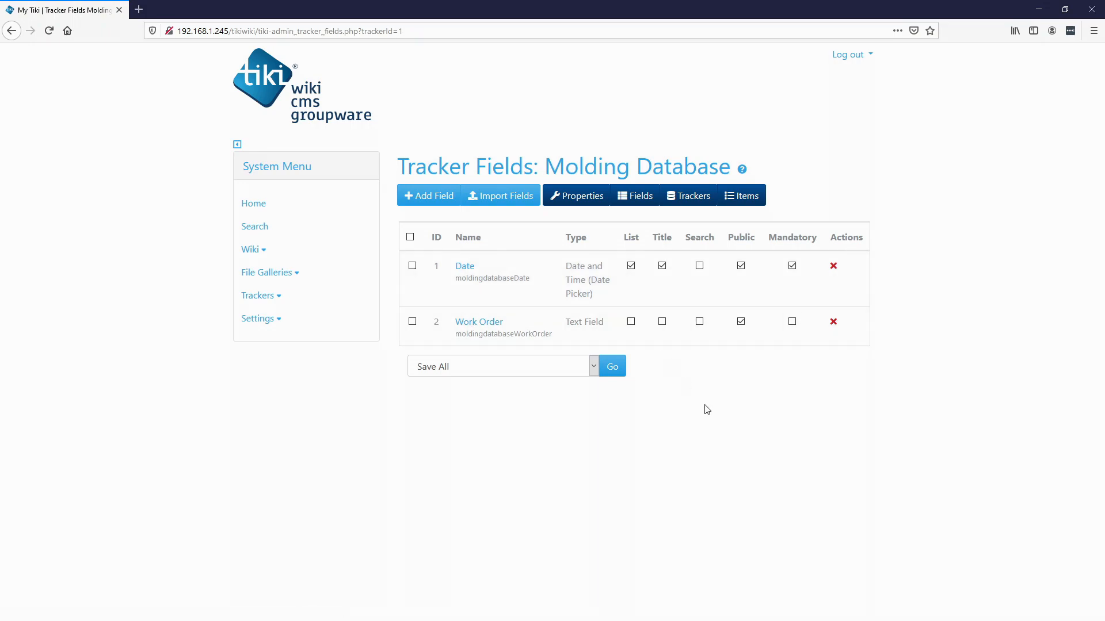
# Search preferences for 'tracker field', enable Change field types, and apply it.
pyautogui.click(257, 317)
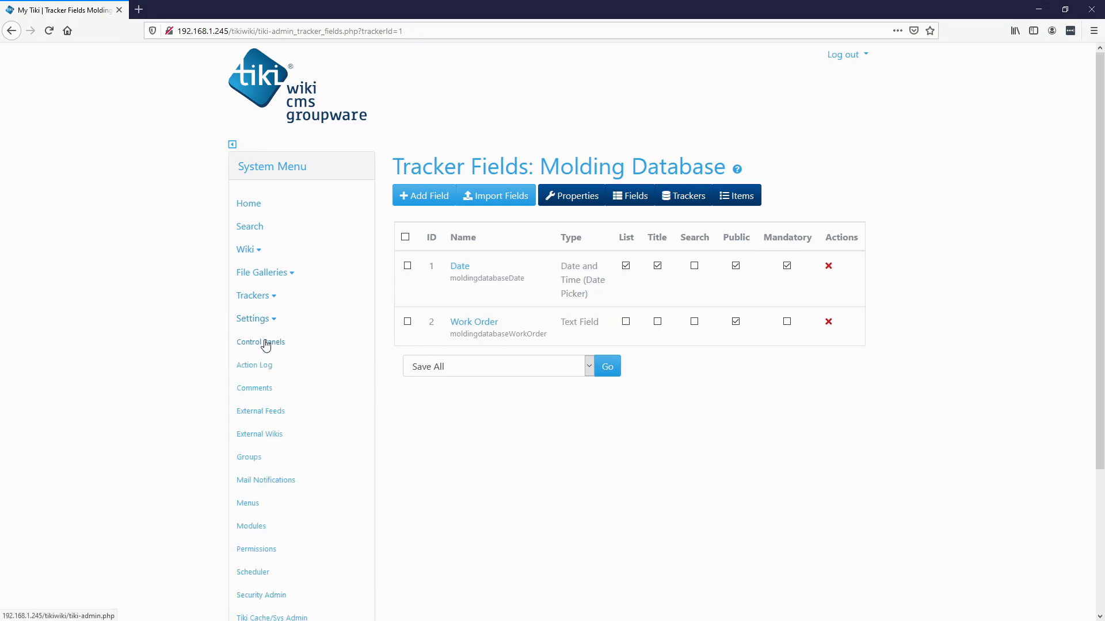
pyautogui.click(260, 342)
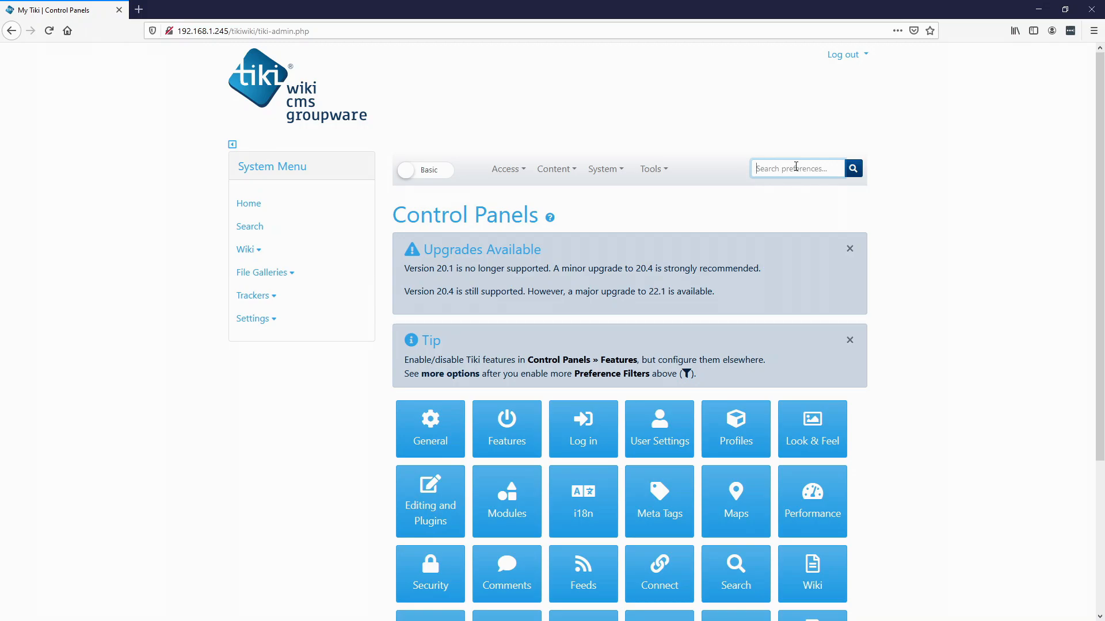
pyautogui.write('tracker field')
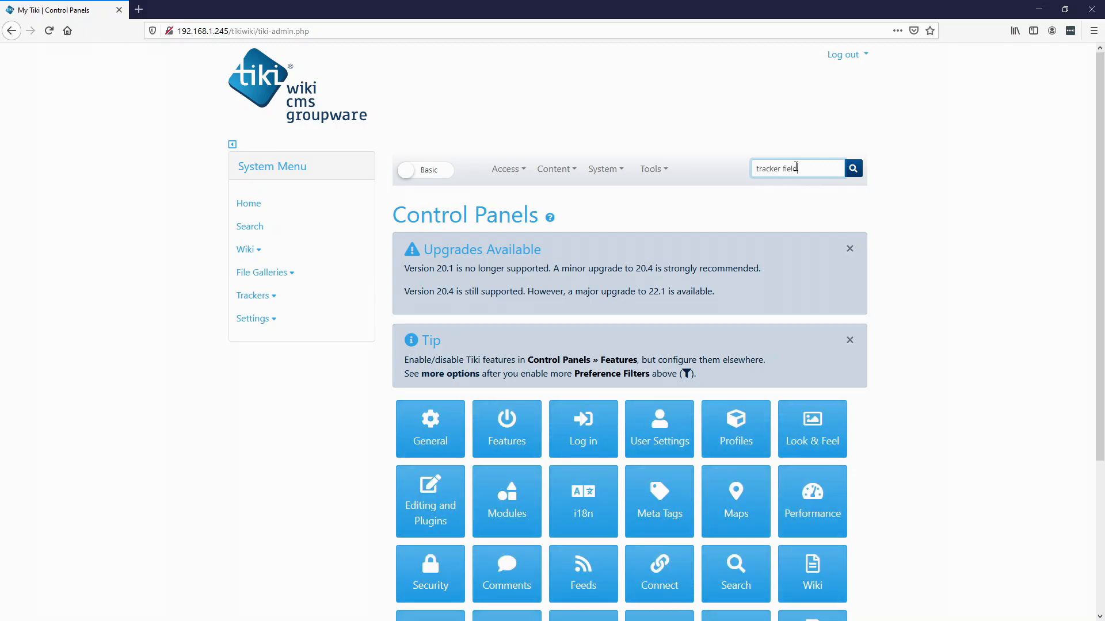
pyautogui.click(851, 169)
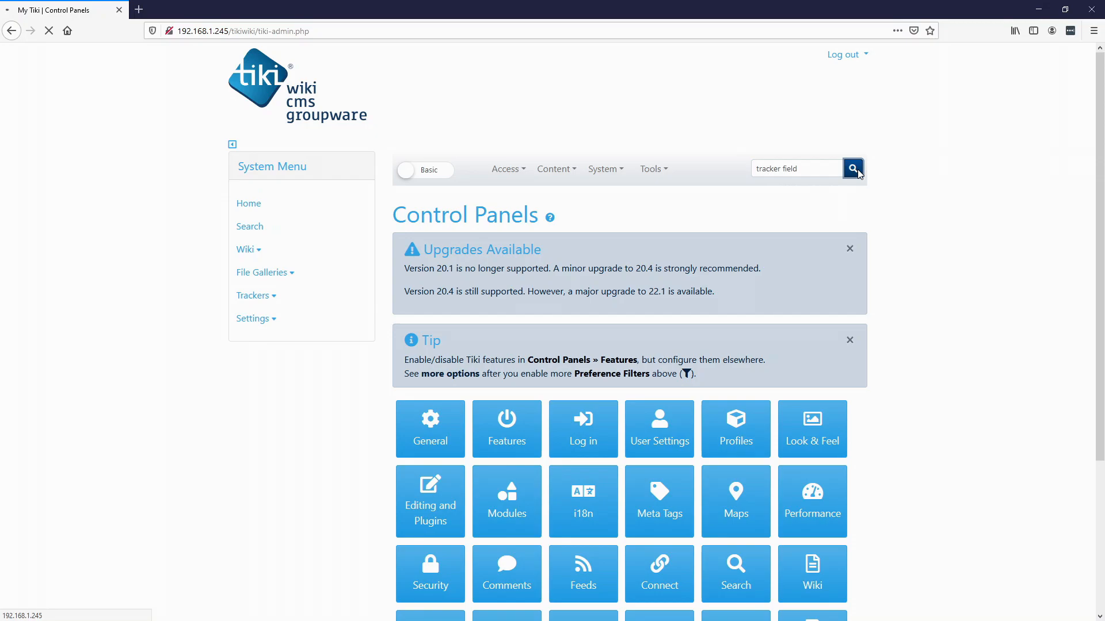
pyautogui.click(852, 168)
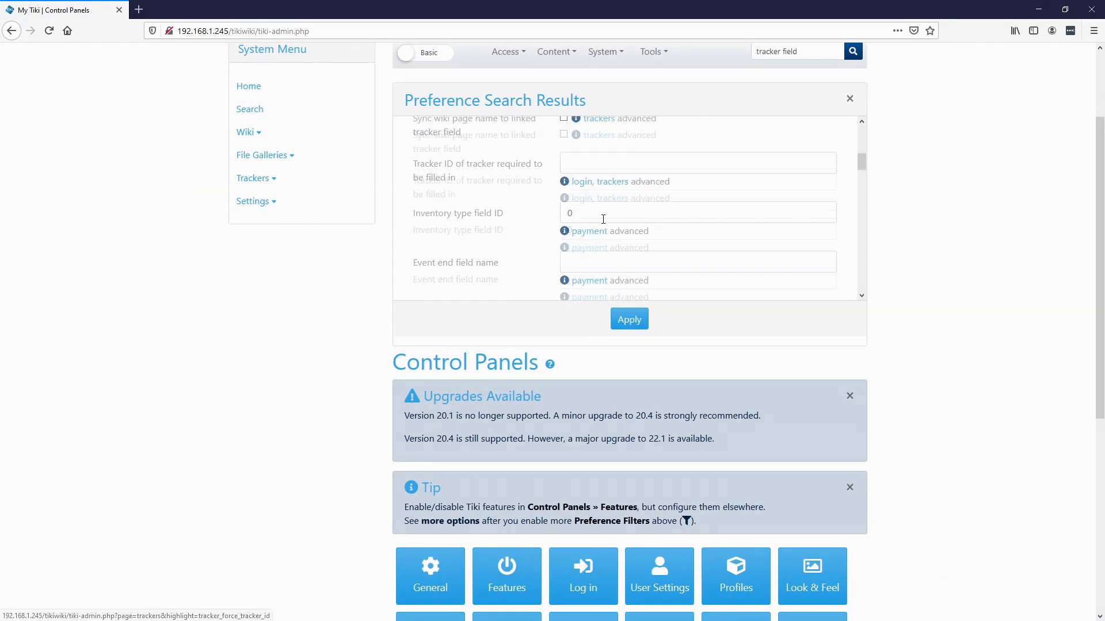
pyautogui.scroll(-3)
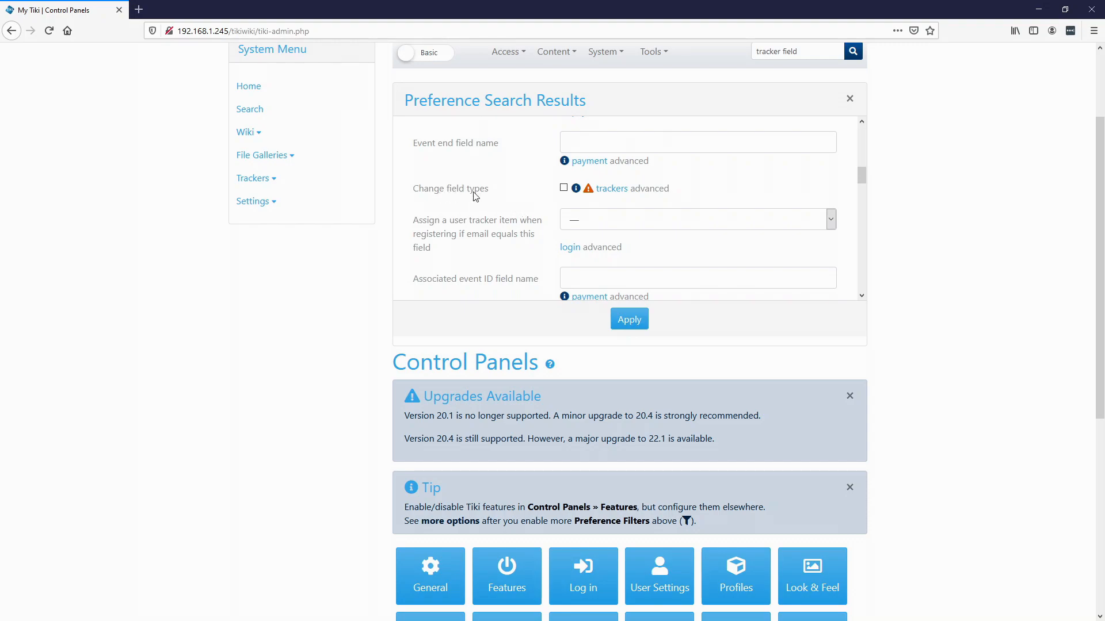
pyautogui.moveTo(474, 196)
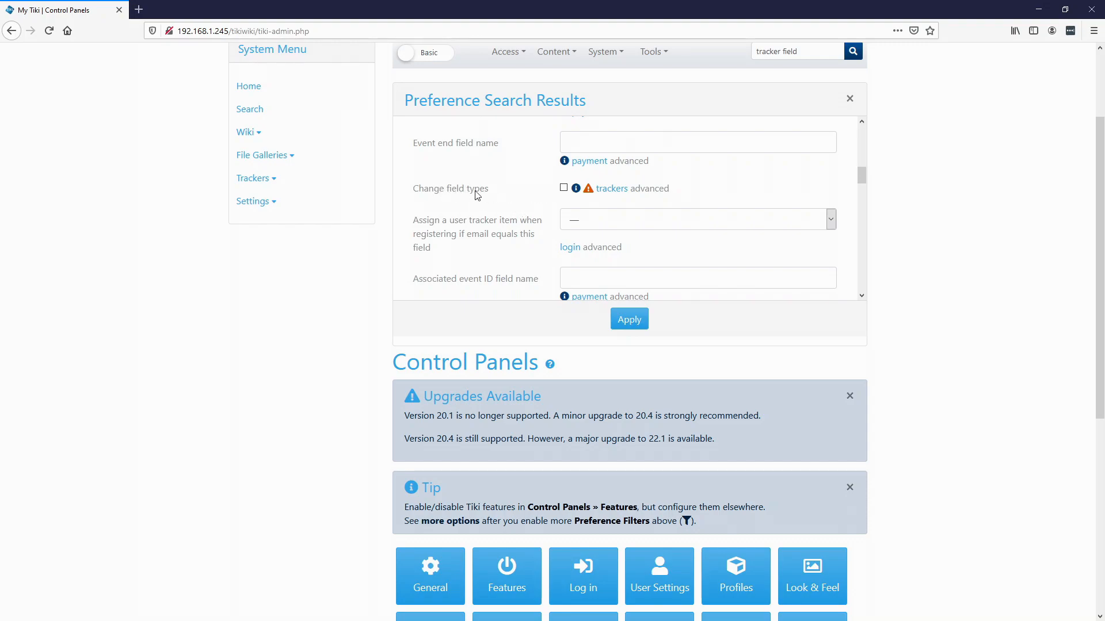
pyautogui.moveTo(529, 196)
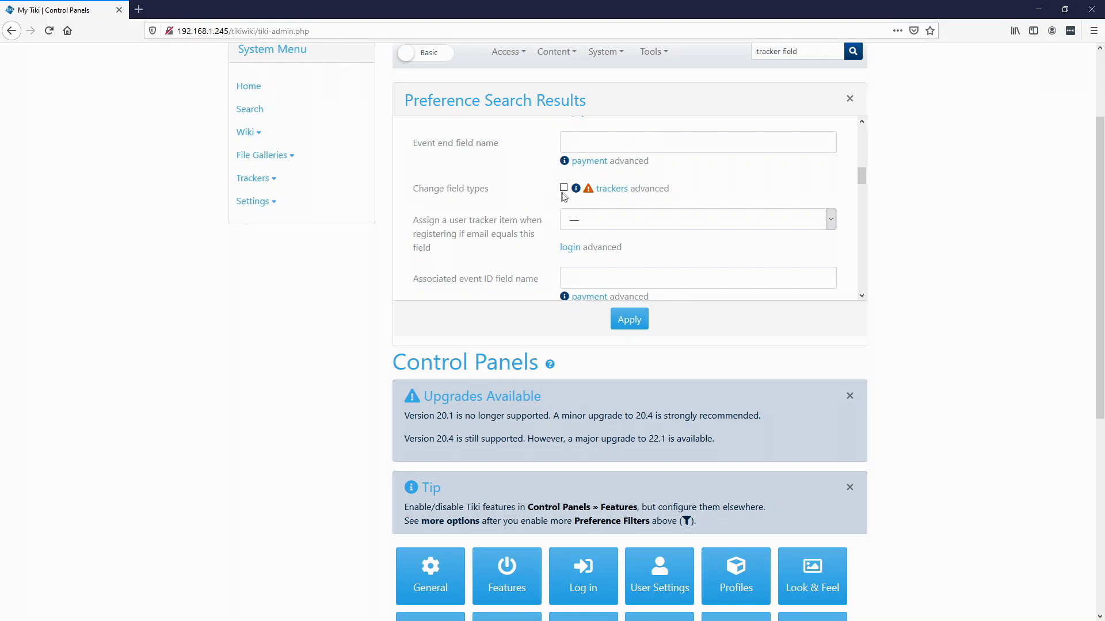
pyautogui.moveTo(580, 204)
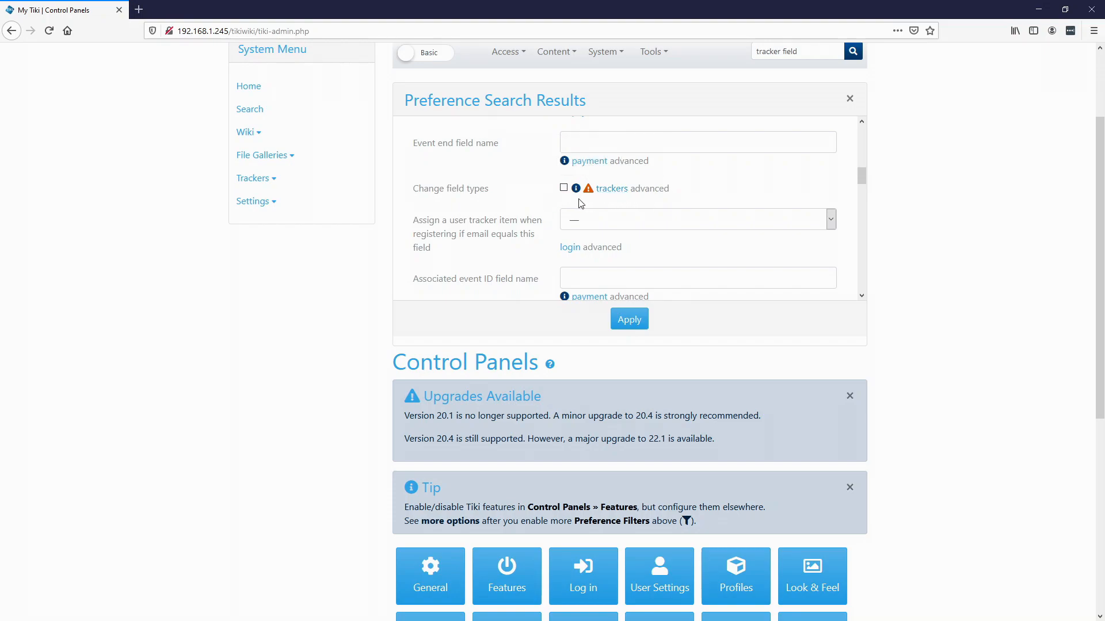
pyautogui.moveTo(575, 204)
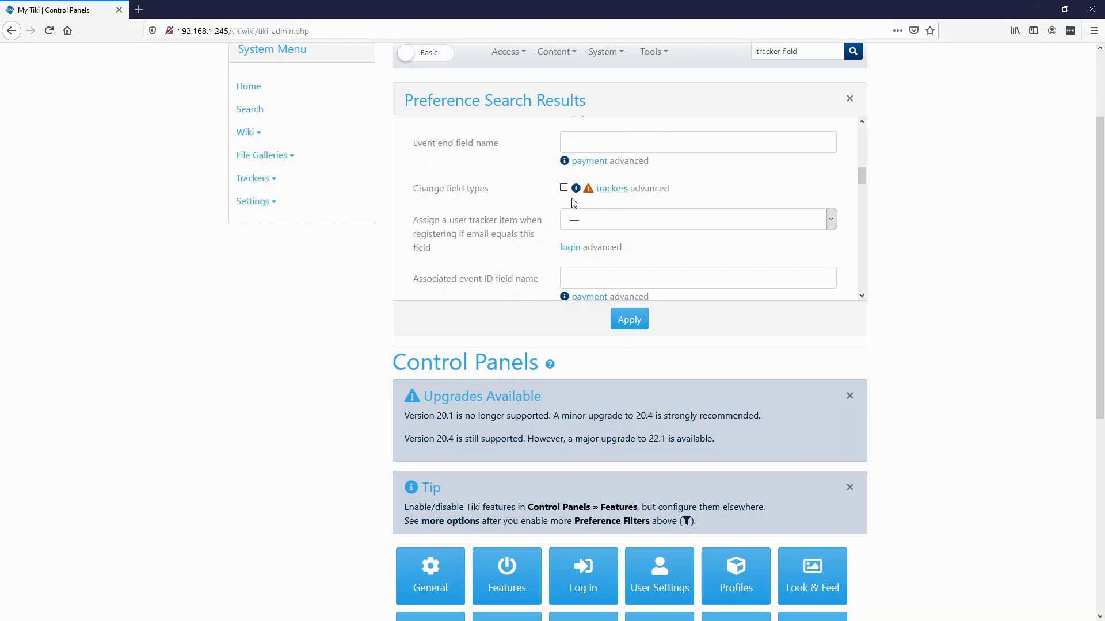
pyautogui.moveTo(565, 199)
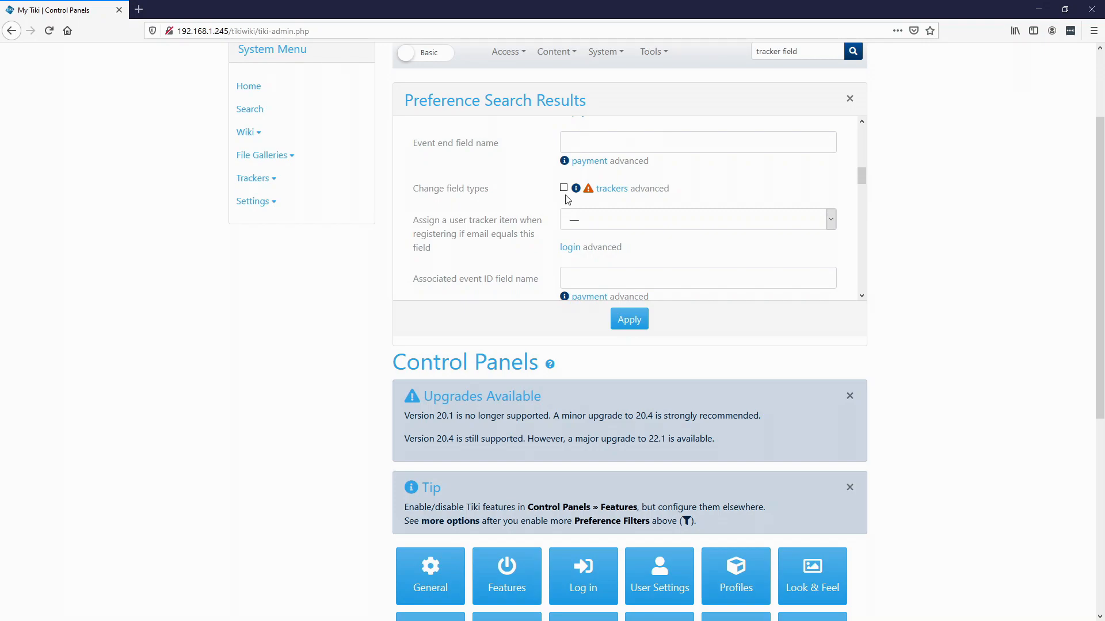
pyautogui.click(564, 187)
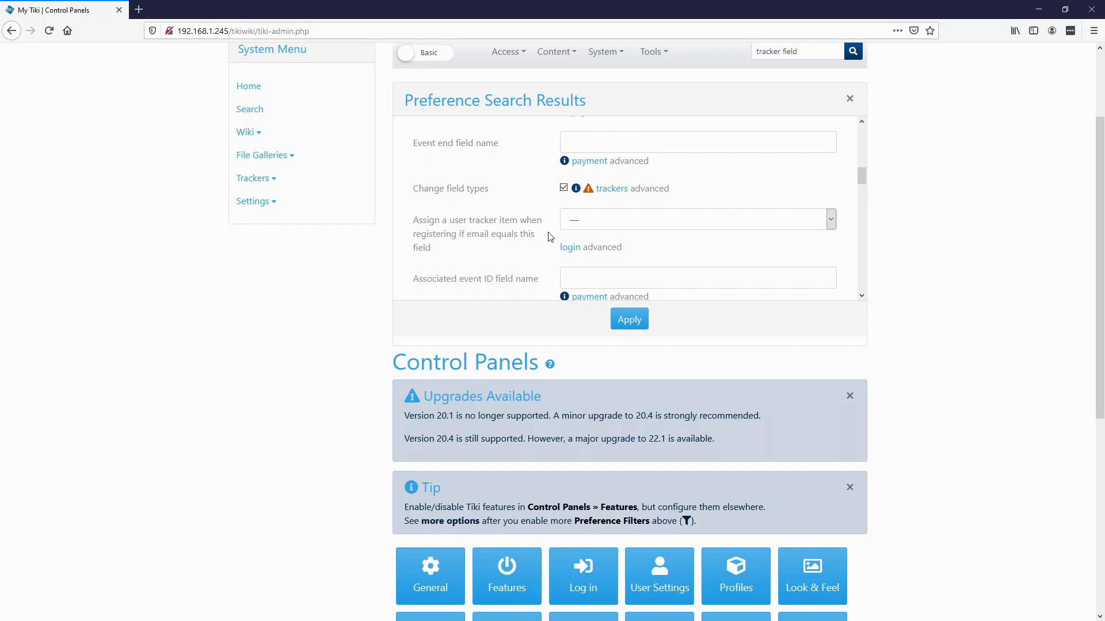
pyautogui.moveTo(628, 318)
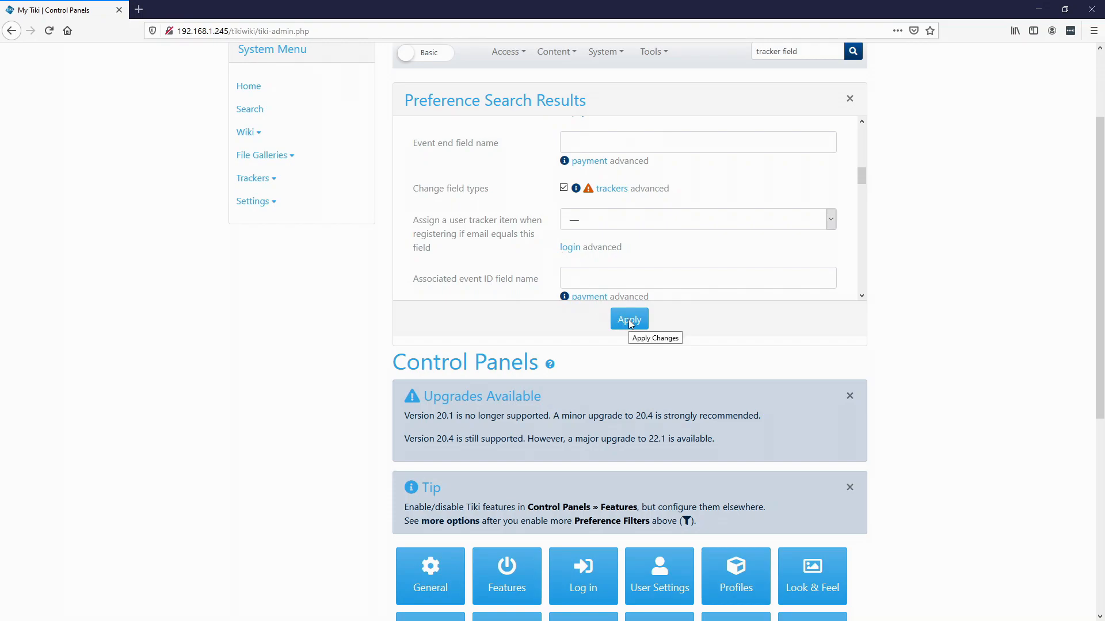
pyautogui.click(628, 319)
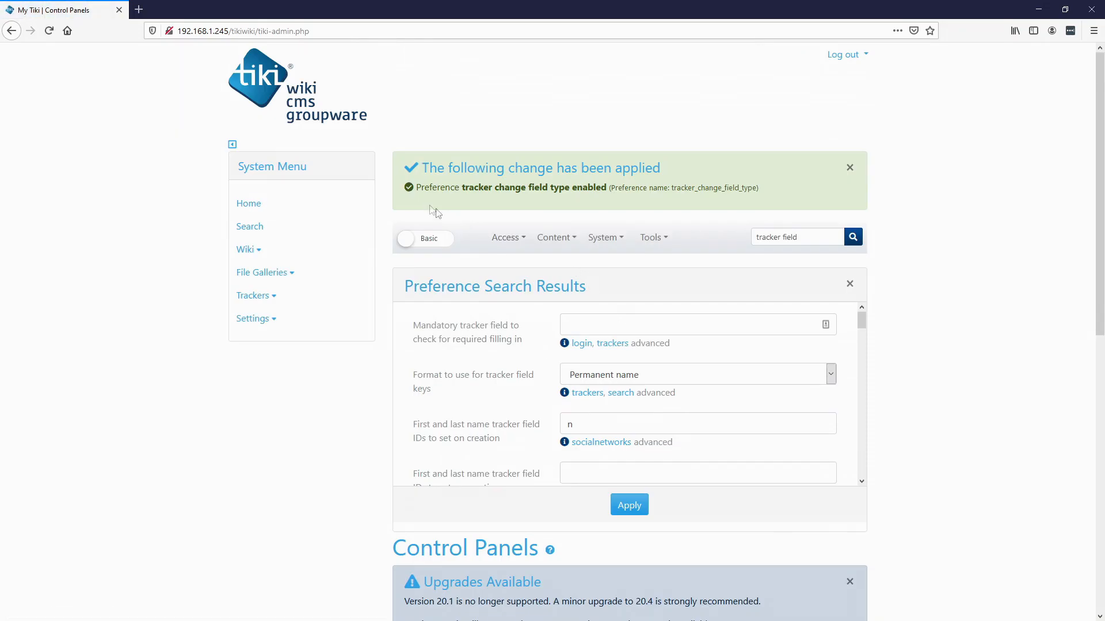
pyautogui.moveTo(510, 199)
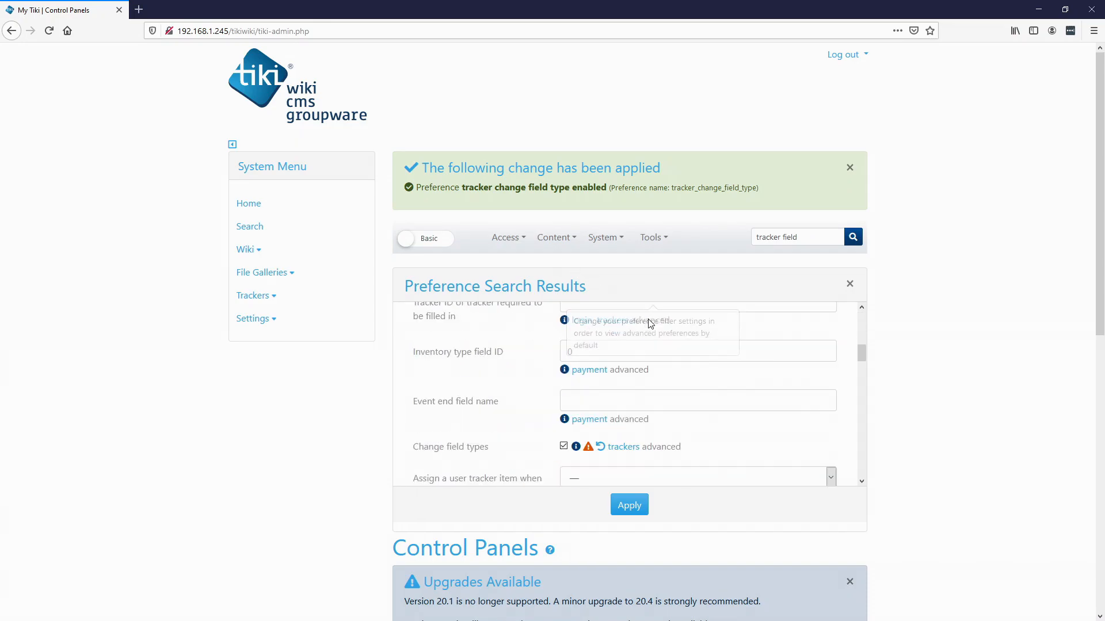
pyautogui.scroll(-3)
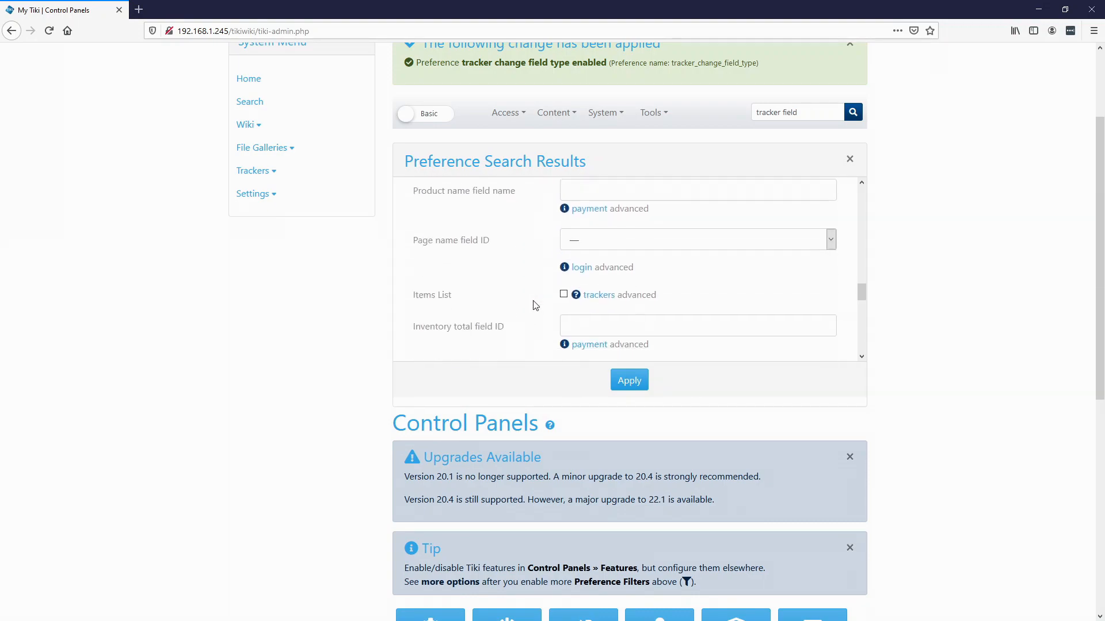
pyautogui.scroll(-3)
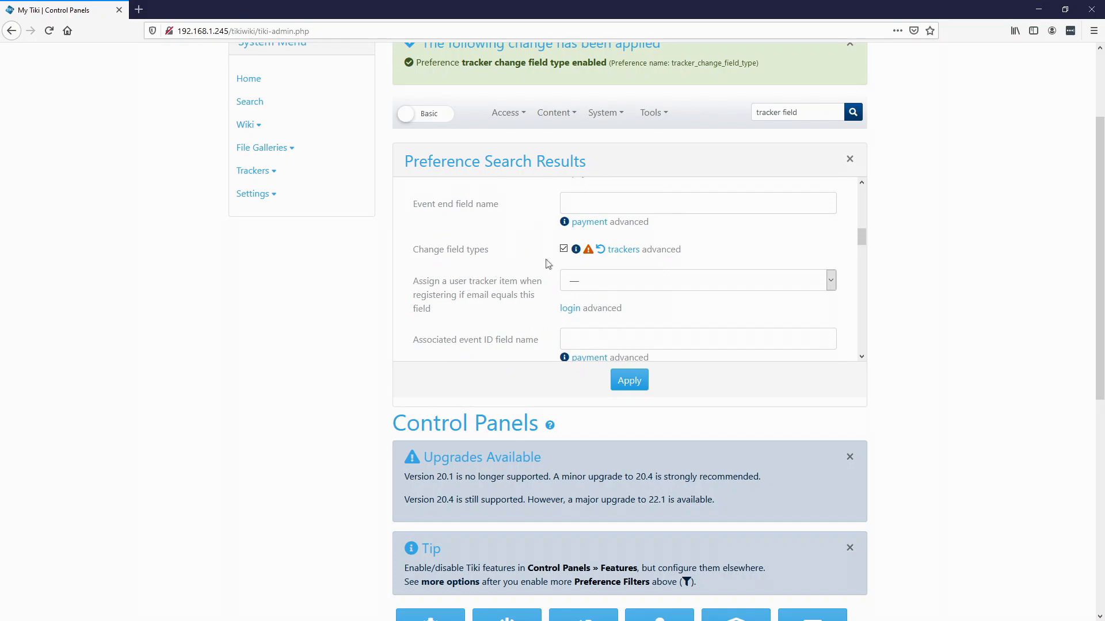
pyautogui.moveTo(523, 264)
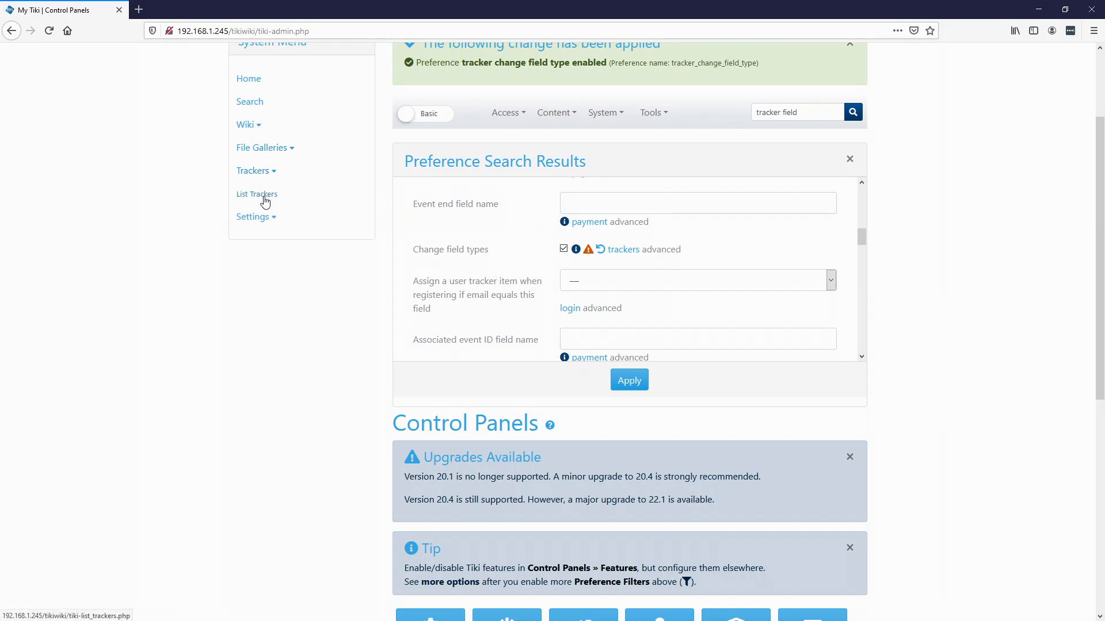
# Switch the Work Order field's type from Text Field to Numeric Field and save.
pyautogui.click(256, 195)
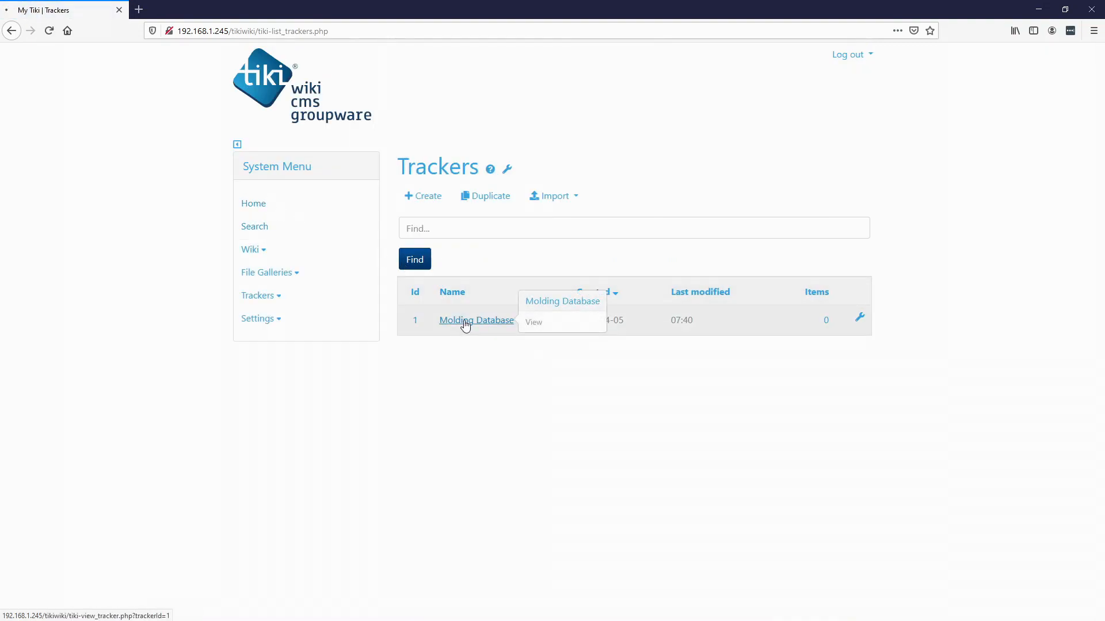
pyautogui.click(476, 320)
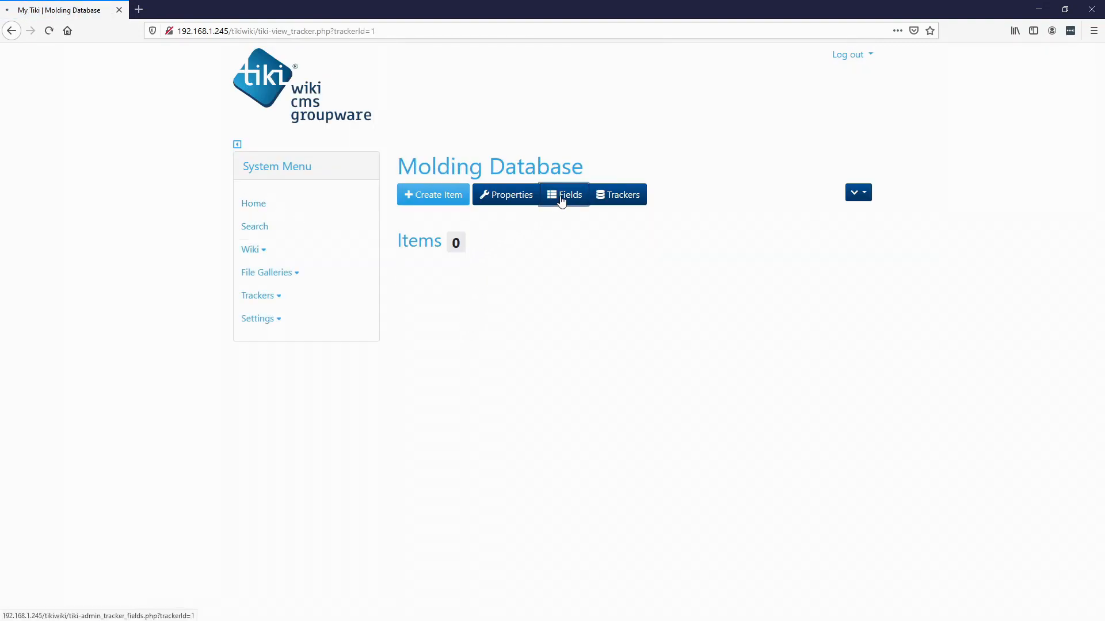
pyautogui.click(564, 194)
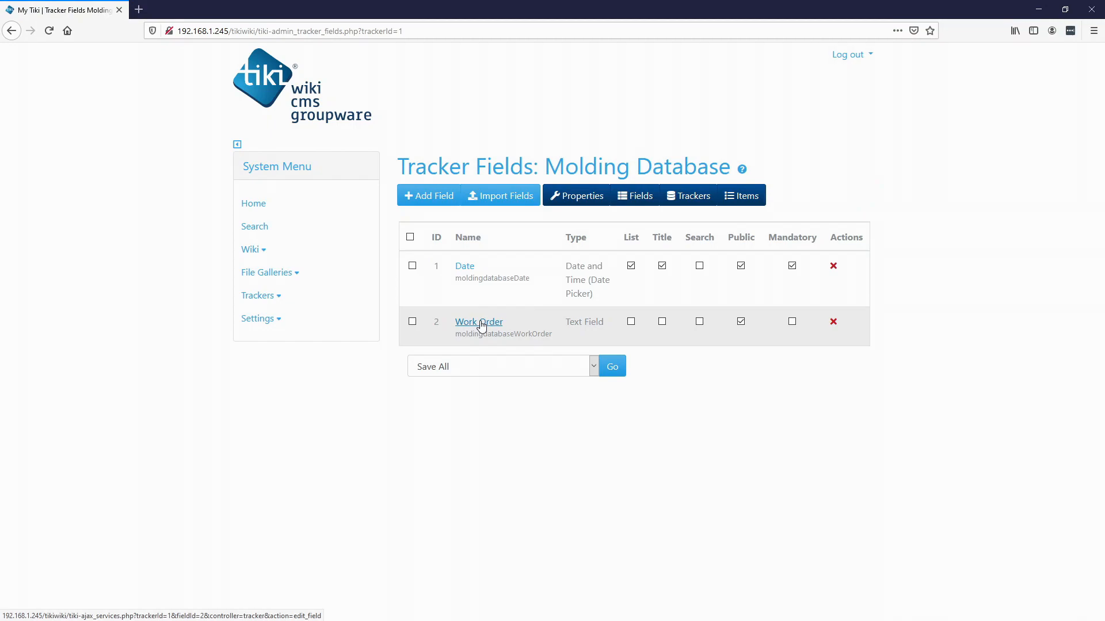
pyautogui.click(478, 322)
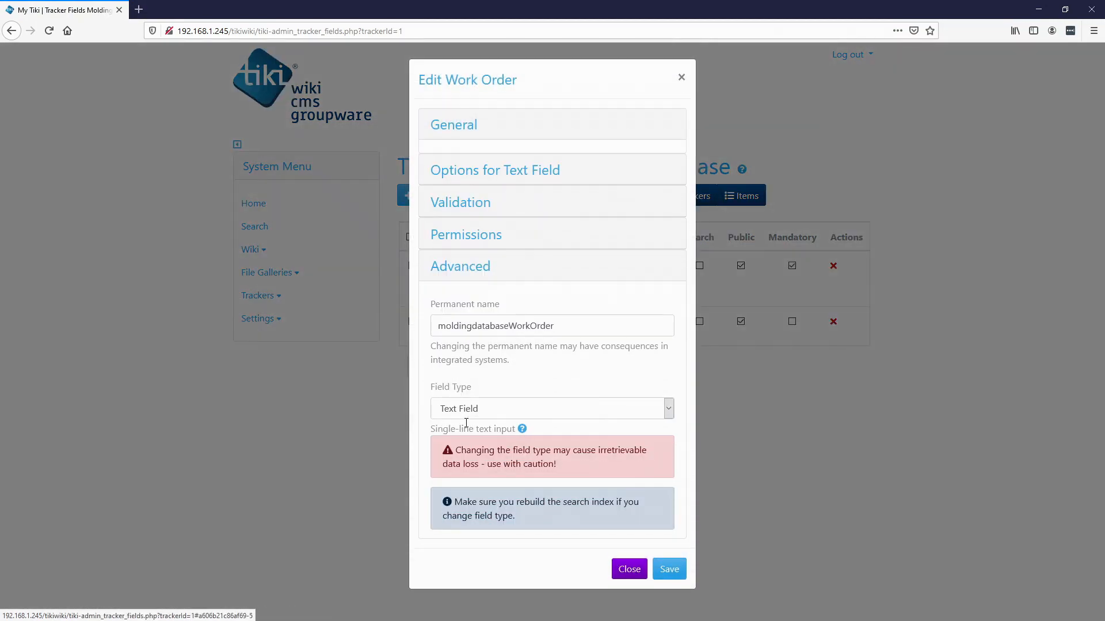
pyautogui.click(552, 408)
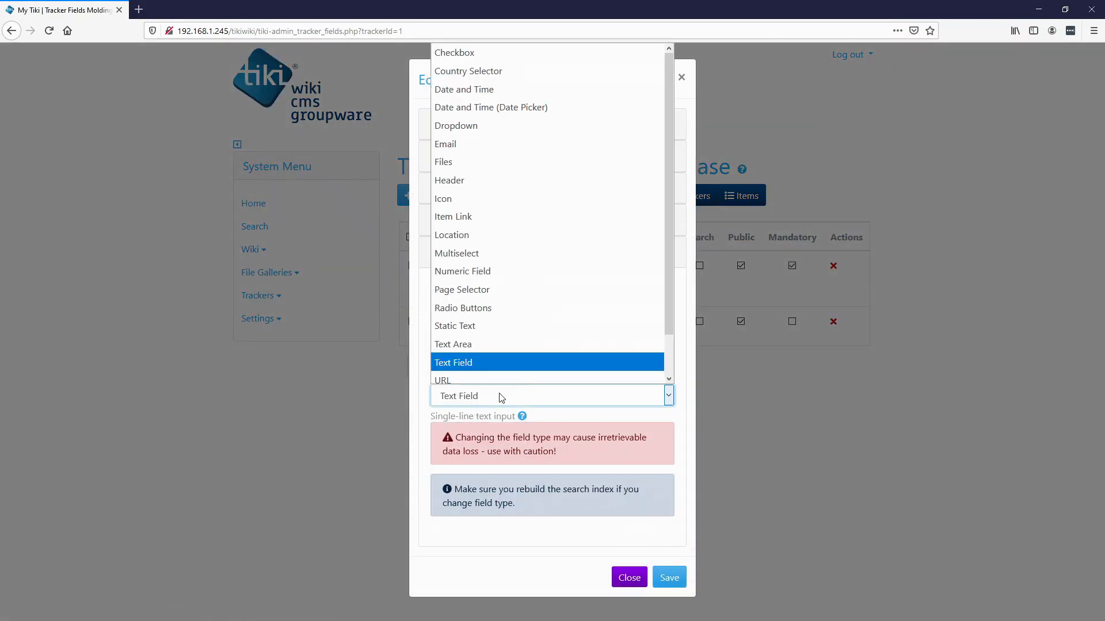
pyautogui.moveTo(461, 289)
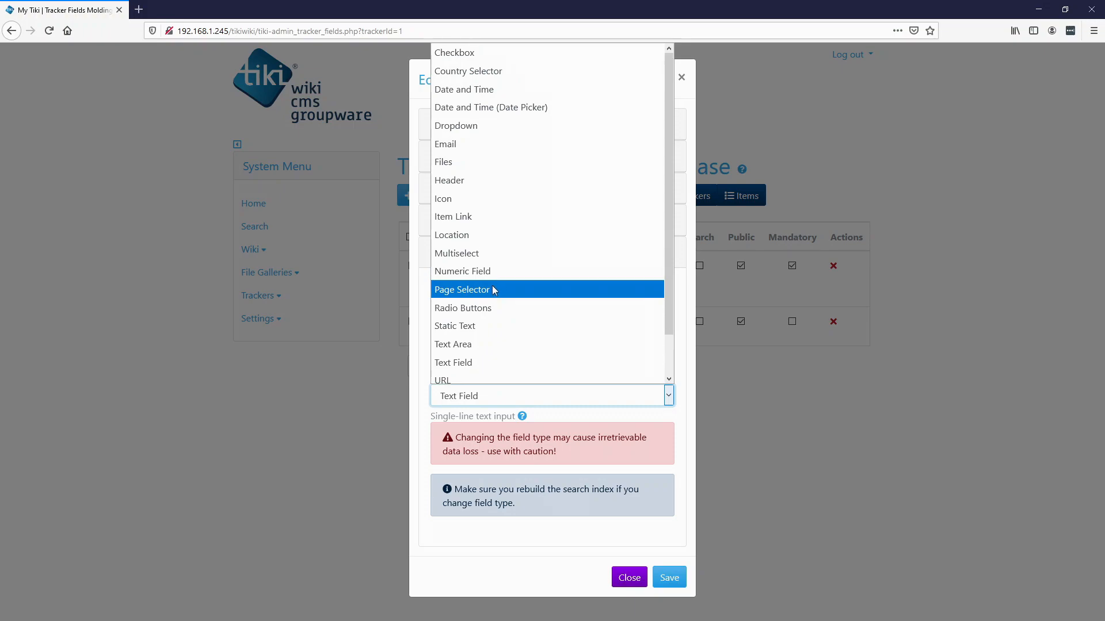
pyautogui.click(461, 271)
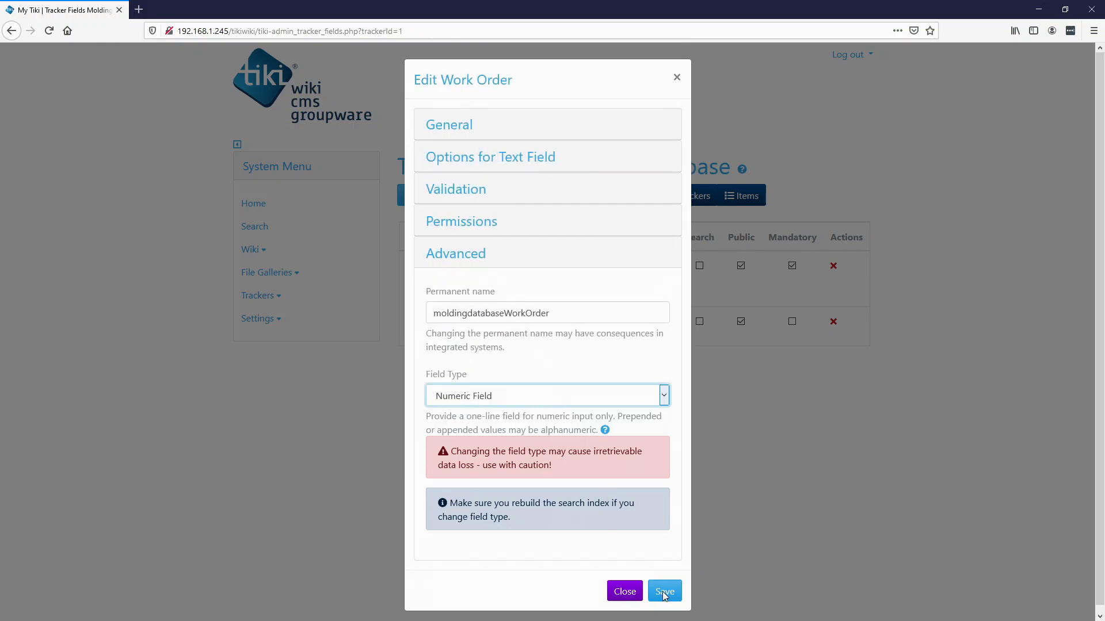
pyautogui.click(663, 591)
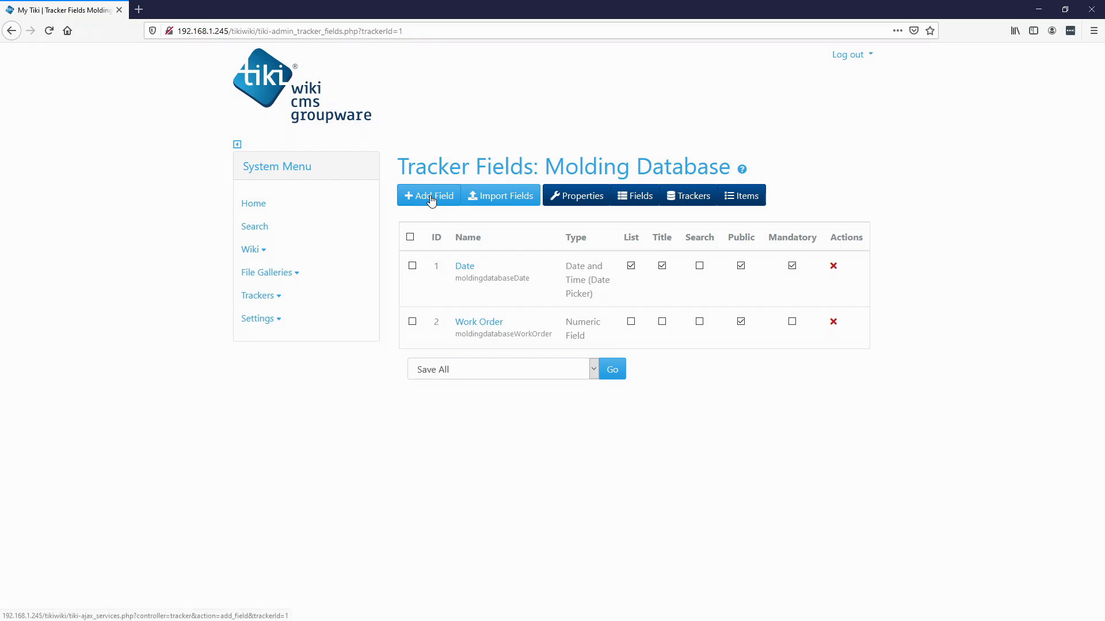
# Add a Part Number field with the default text type.
pyautogui.click(428, 196)
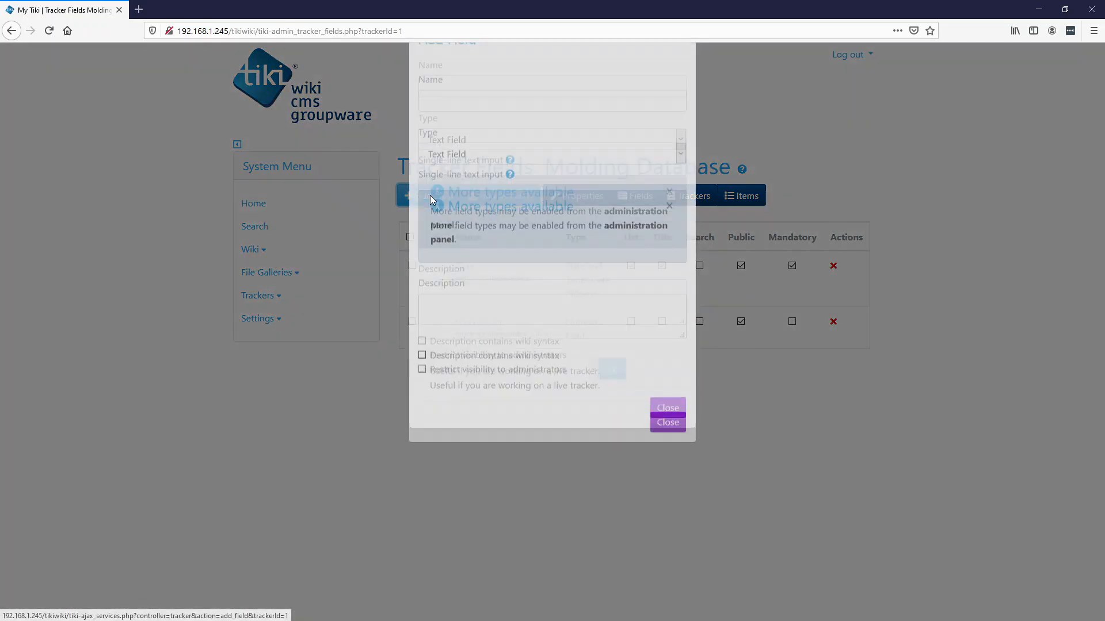
pyautogui.write('P')
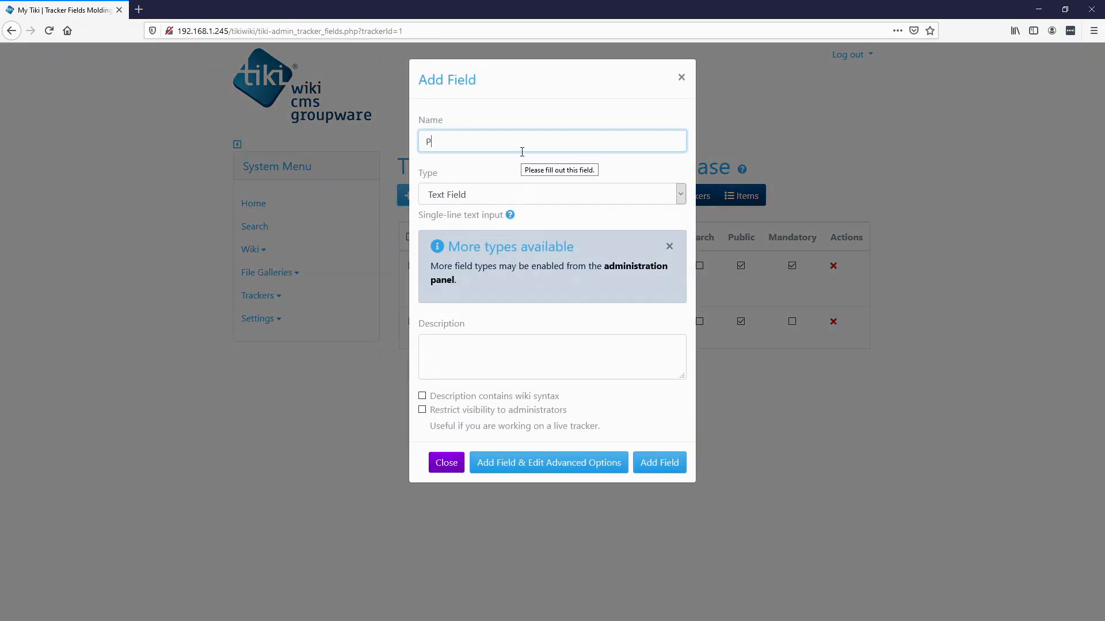
pyautogui.write('art Number')
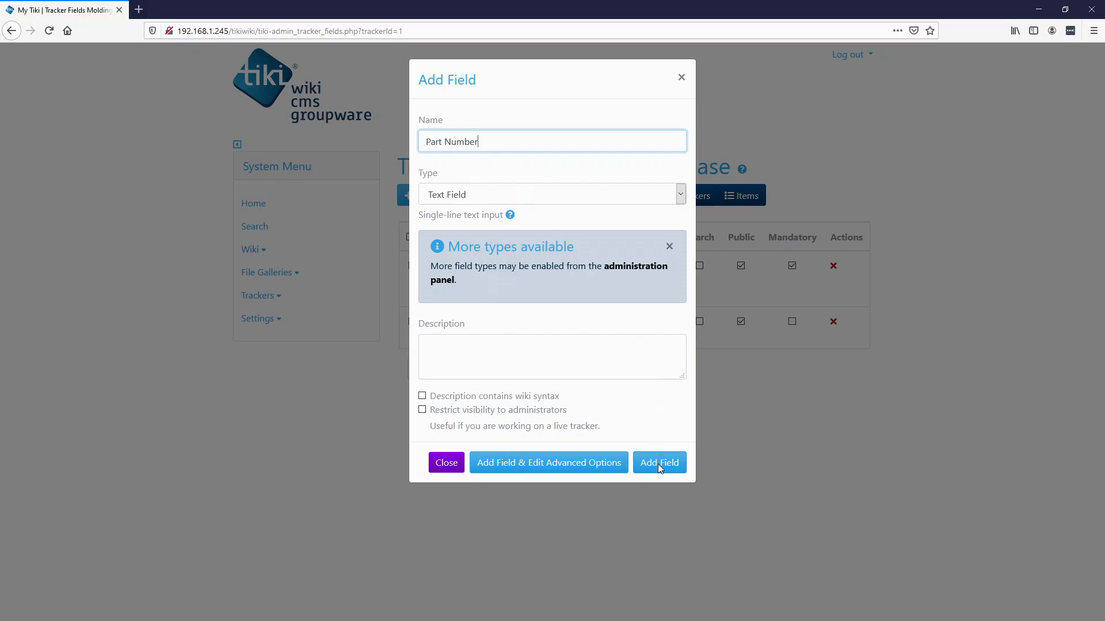
pyautogui.click(659, 462)
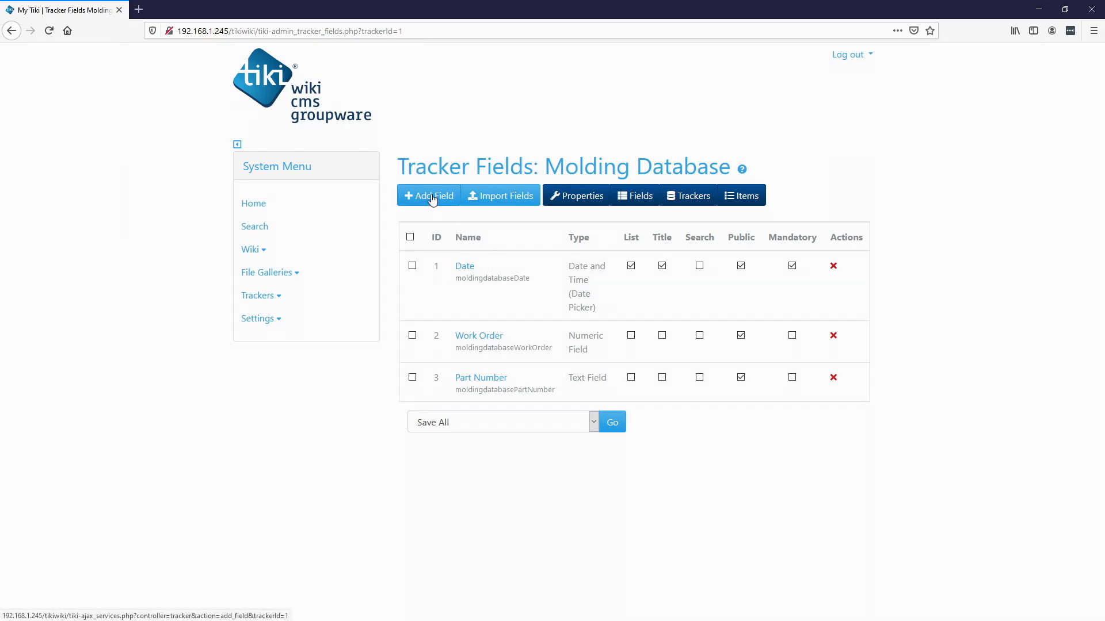
# Add a Machine field of Dropdown type.
pyautogui.click(428, 195)
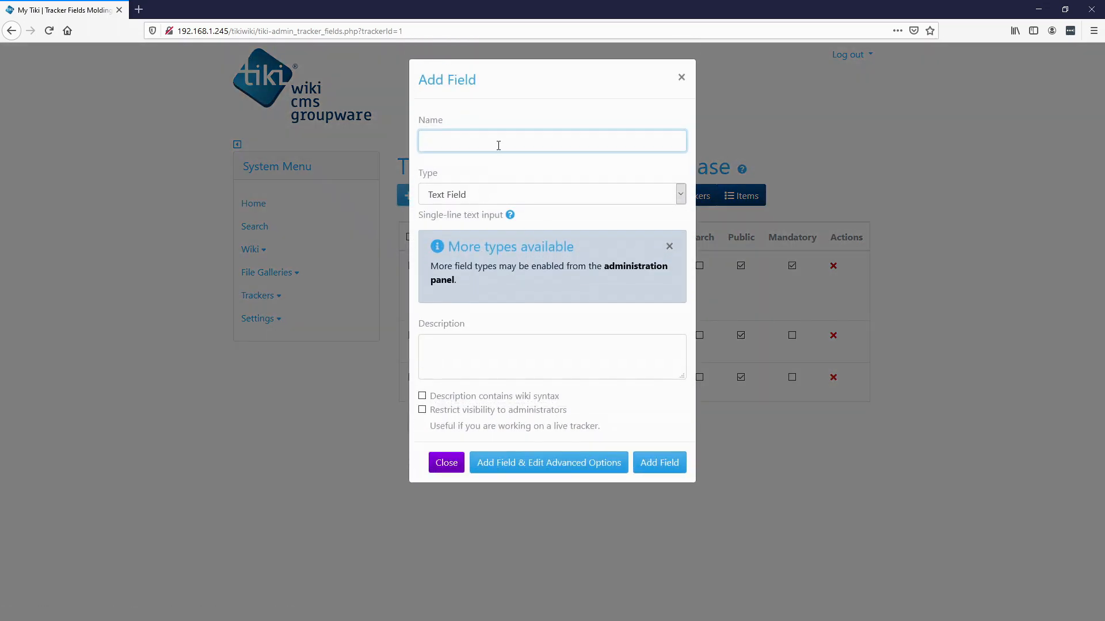
pyautogui.write('Machine')
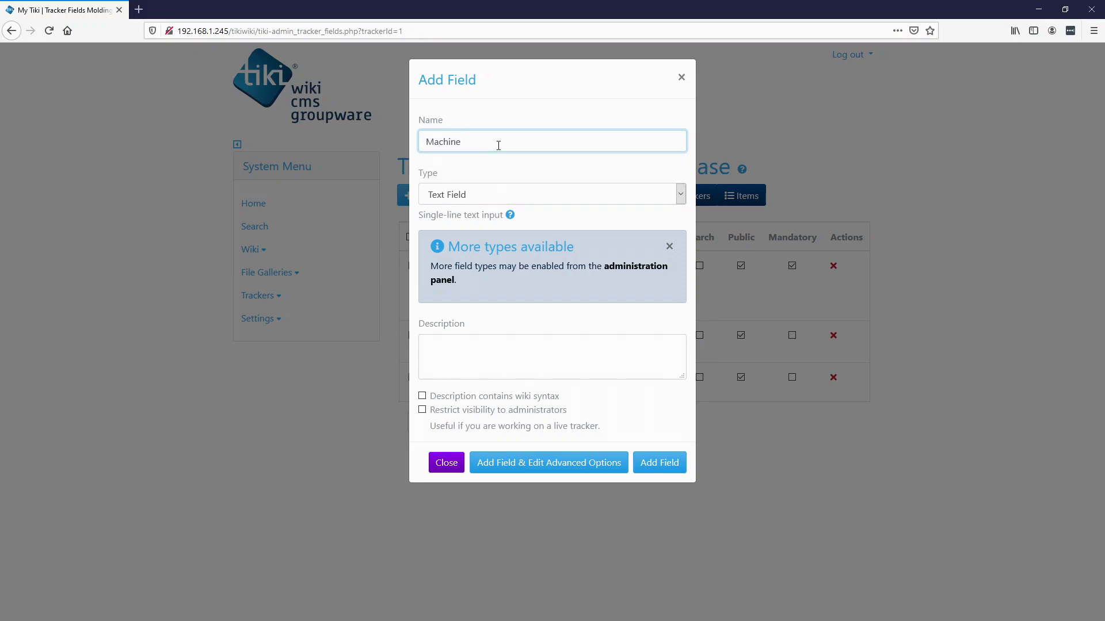
pyautogui.click(552, 193)
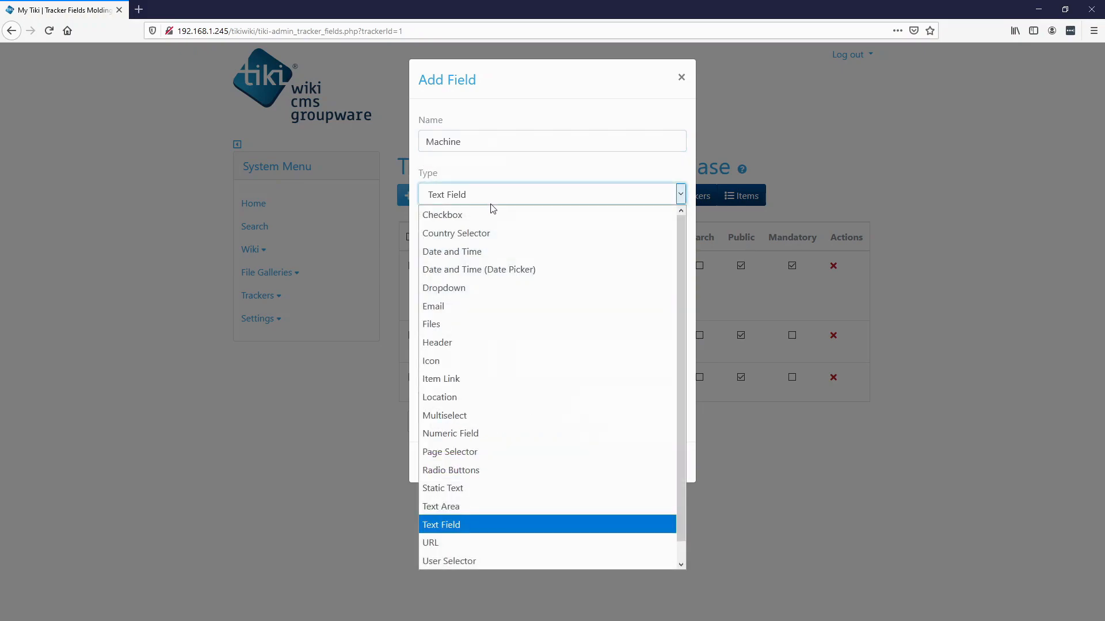
pyautogui.click(443, 288)
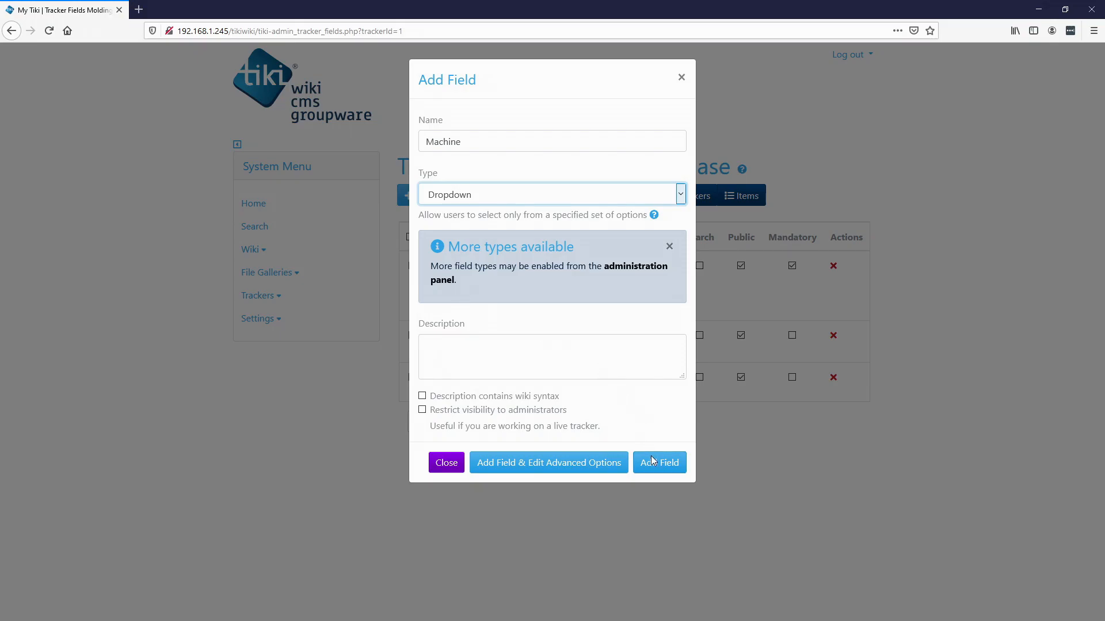
pyautogui.click(658, 463)
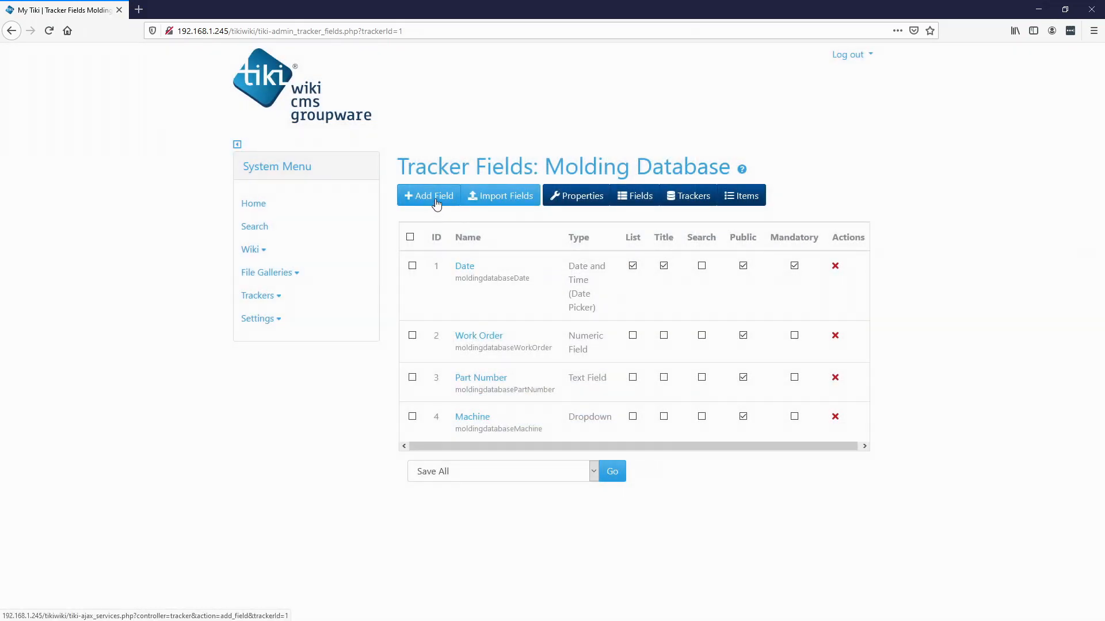
# Add a Plastic field of Dropdown type.
pyautogui.click(428, 196)
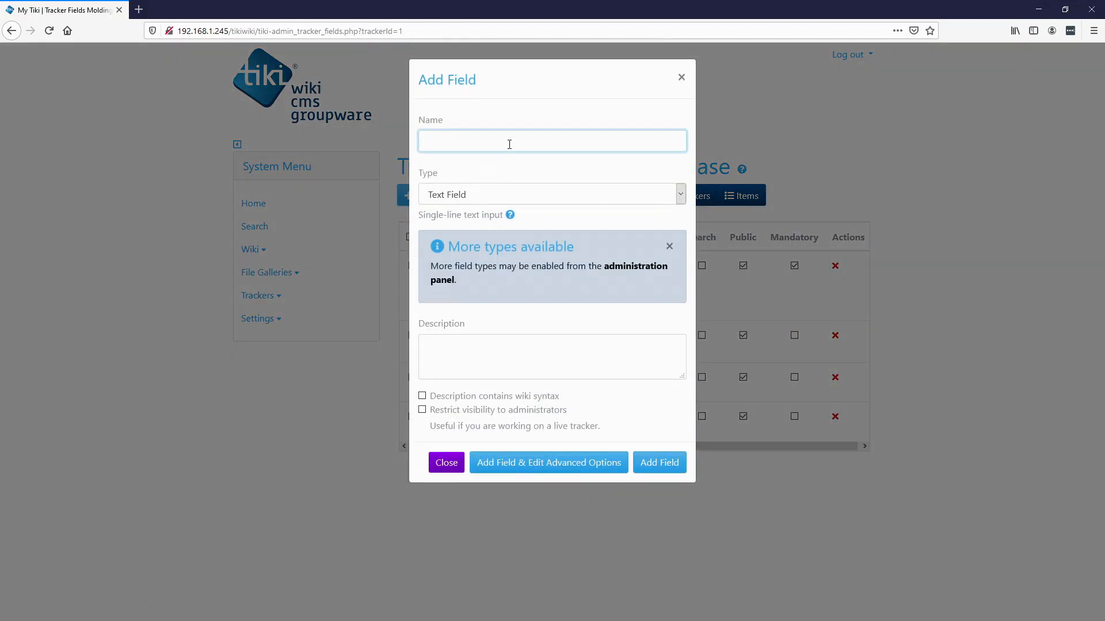
pyautogui.write('Plastic')
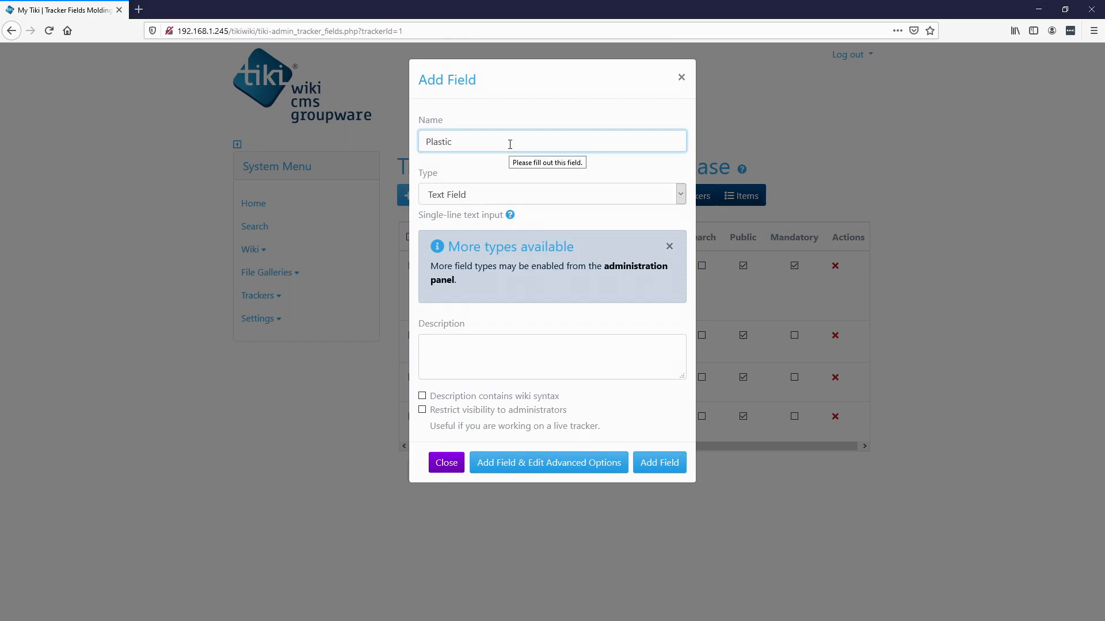
pyautogui.click(551, 195)
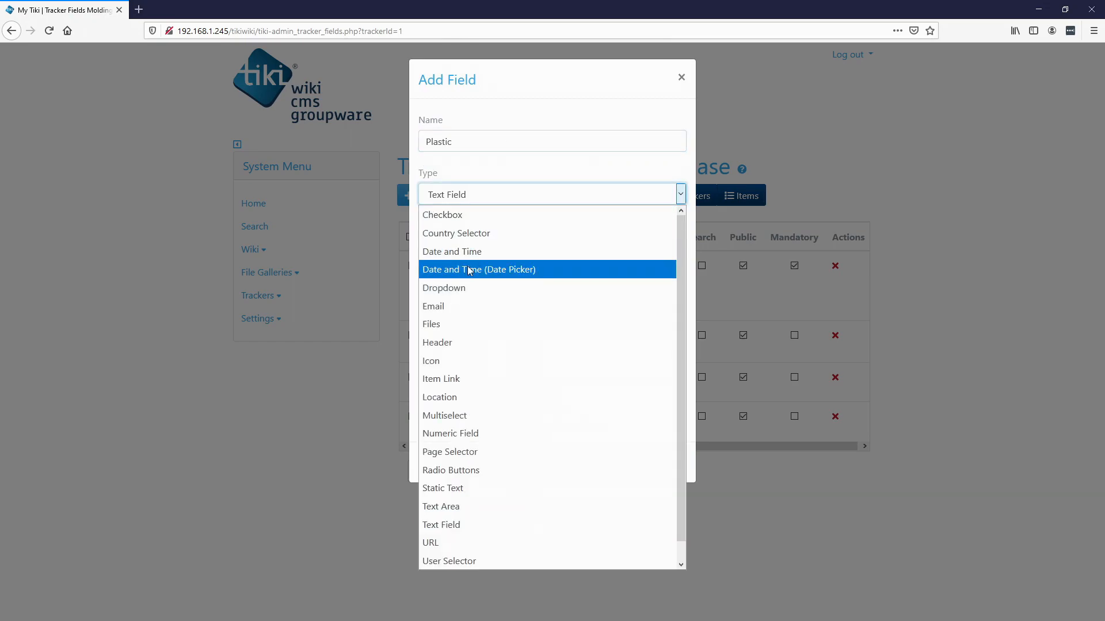
pyautogui.click(444, 287)
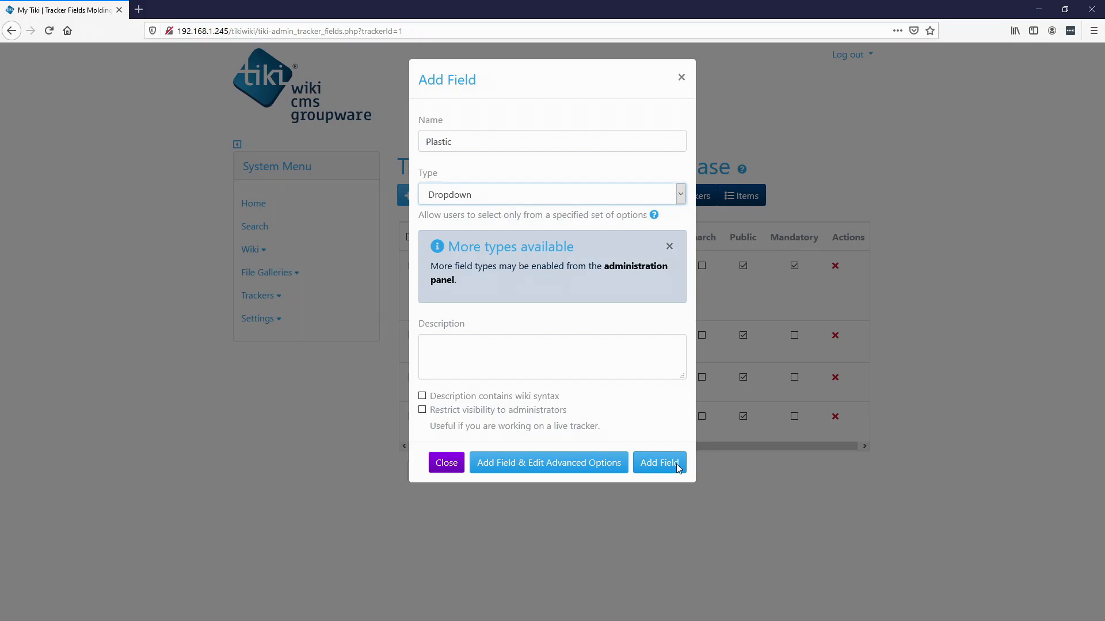
pyautogui.click(659, 462)
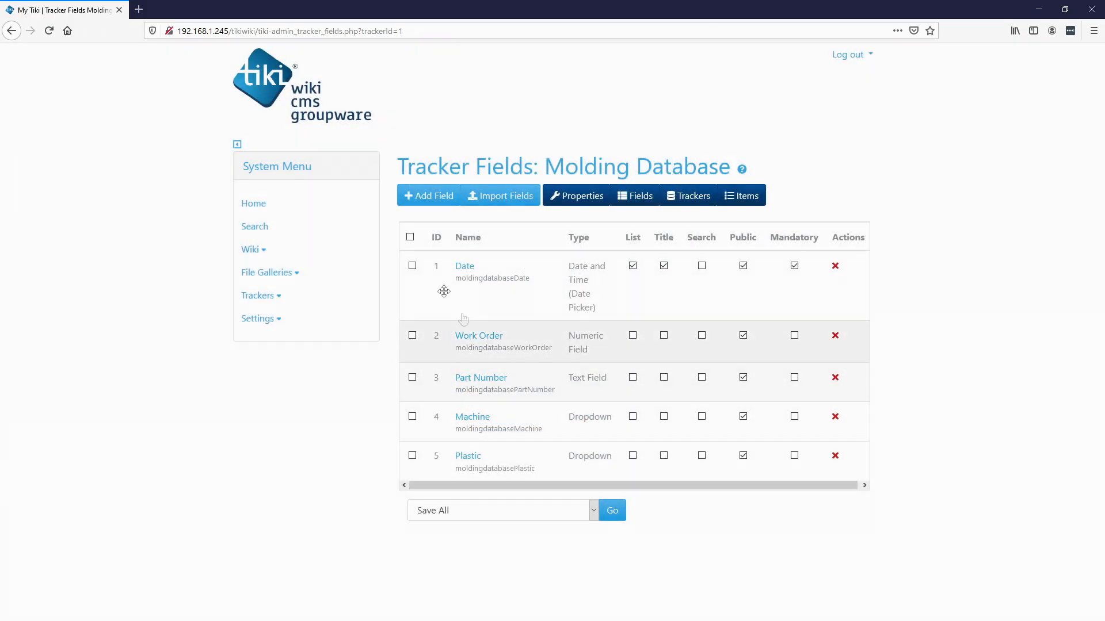
# Add a Front Temperature field of Numeric Field type.
pyautogui.click(428, 195)
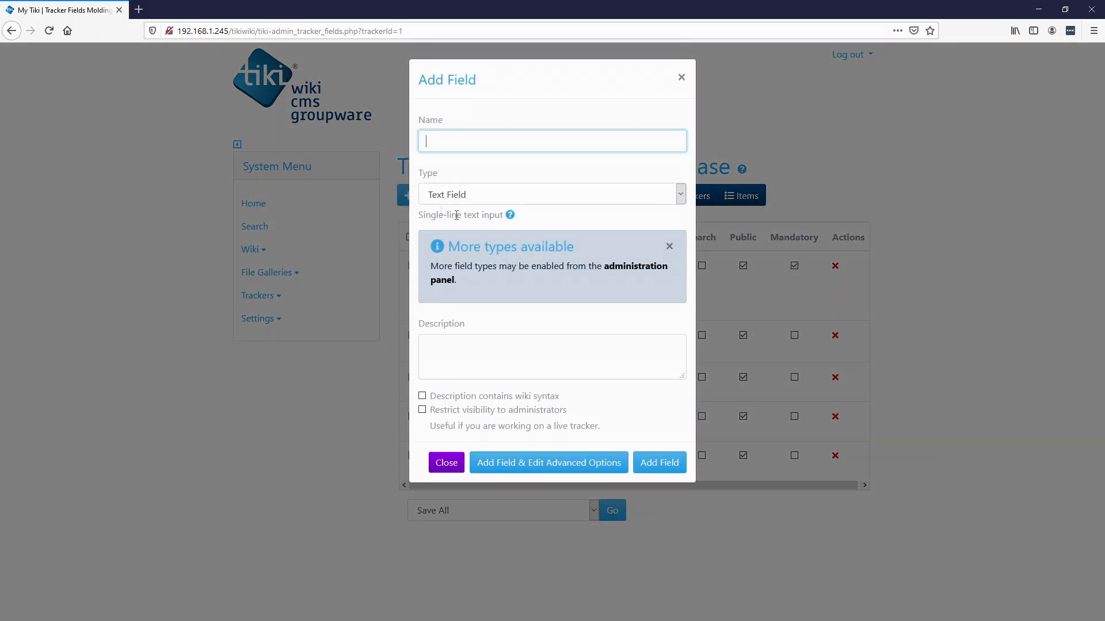
pyautogui.click(551, 140)
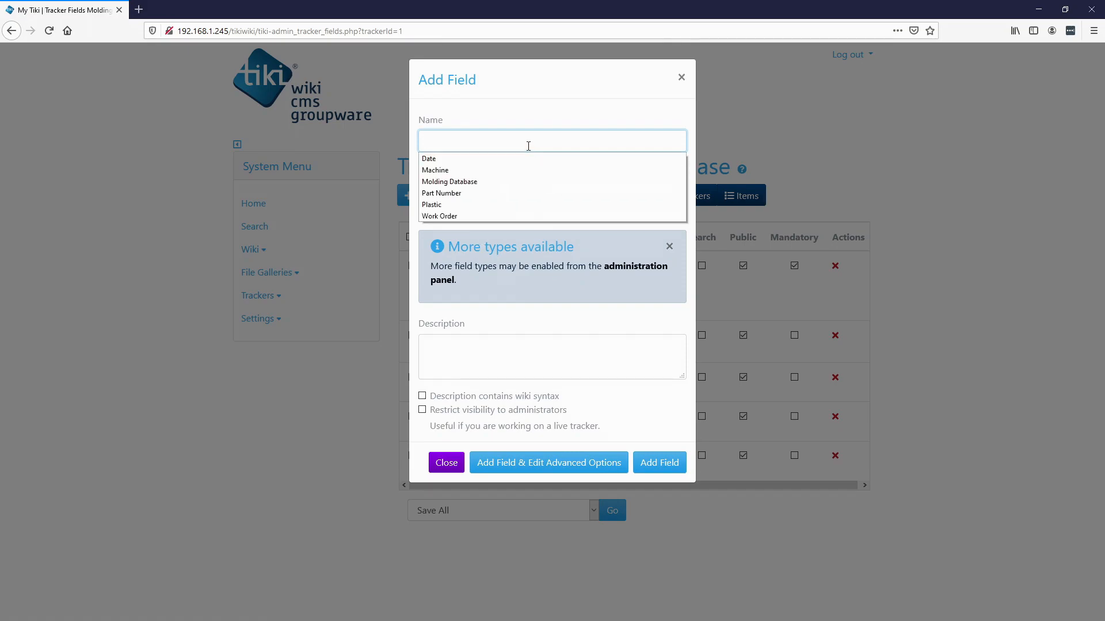
pyautogui.write('Front Temperat')
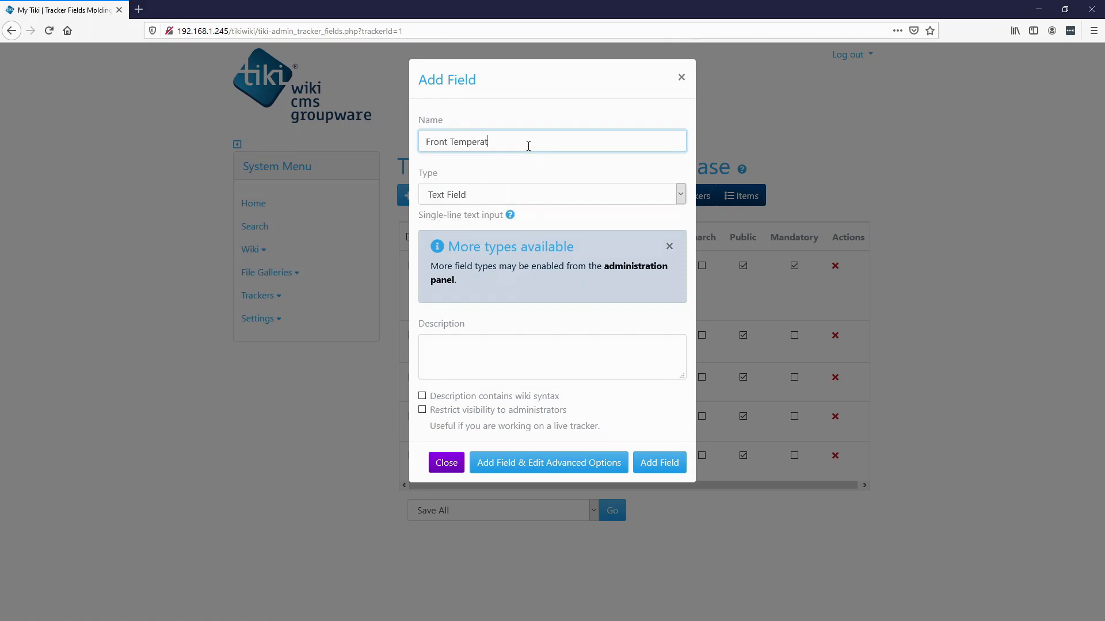
pyautogui.click(552, 194)
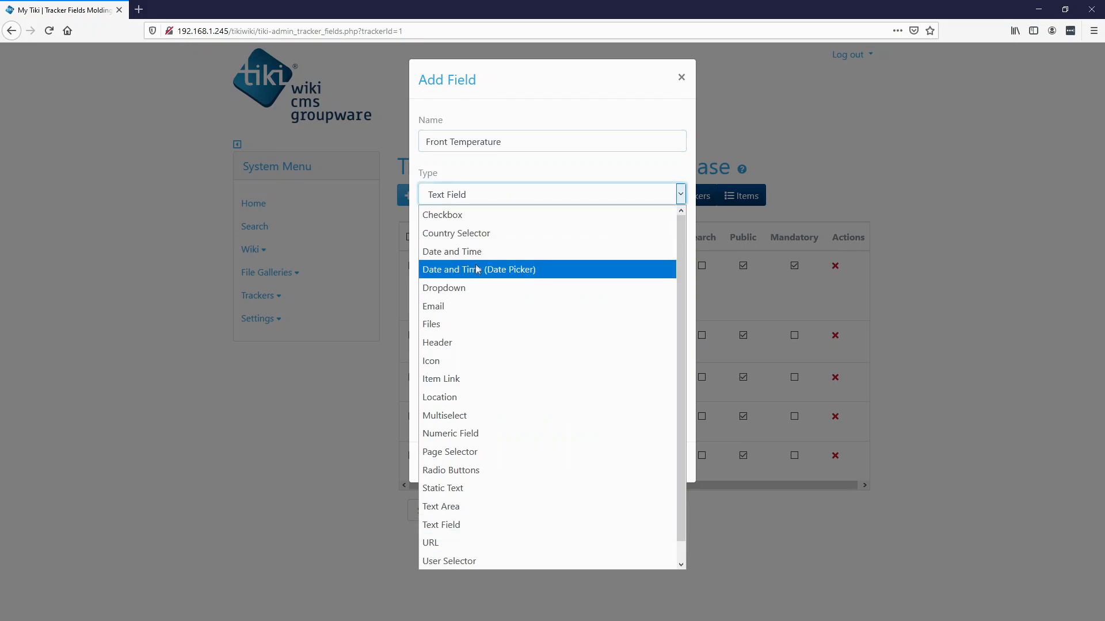
pyautogui.click(449, 433)
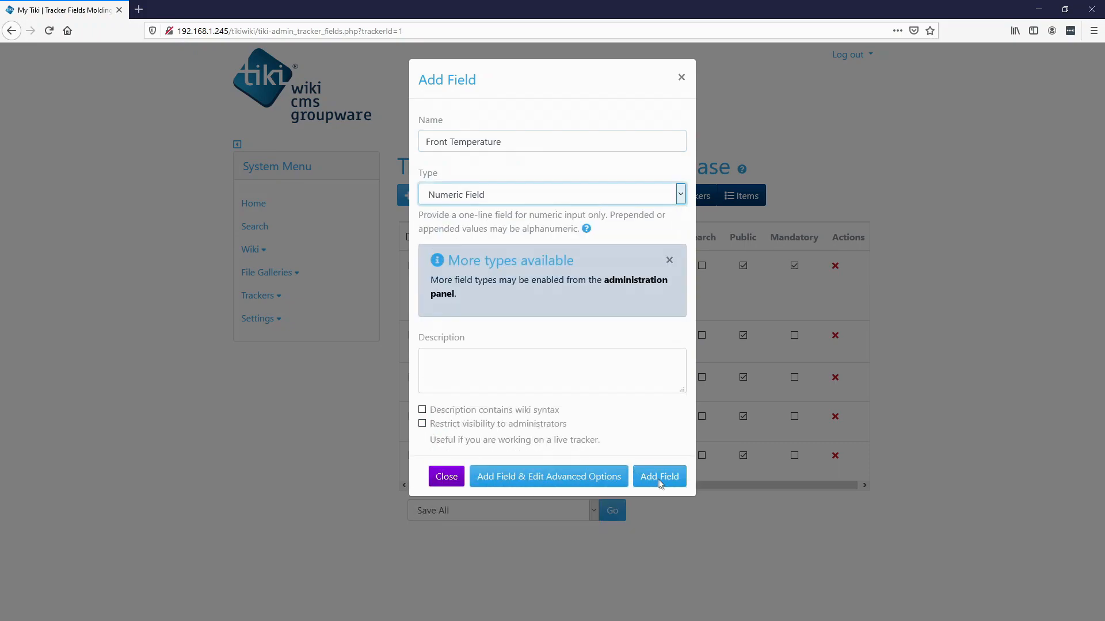
pyautogui.click(658, 476)
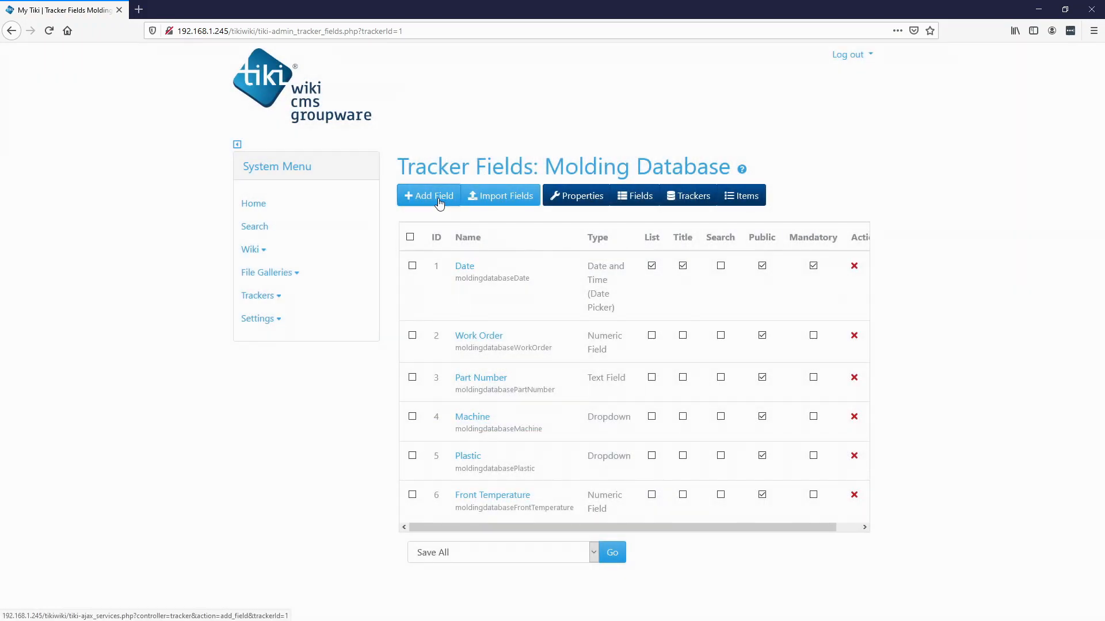
# Add Mid Temperature and Rear Temperature fields, setting Rear Temperature to numeric.
pyautogui.click(428, 195)
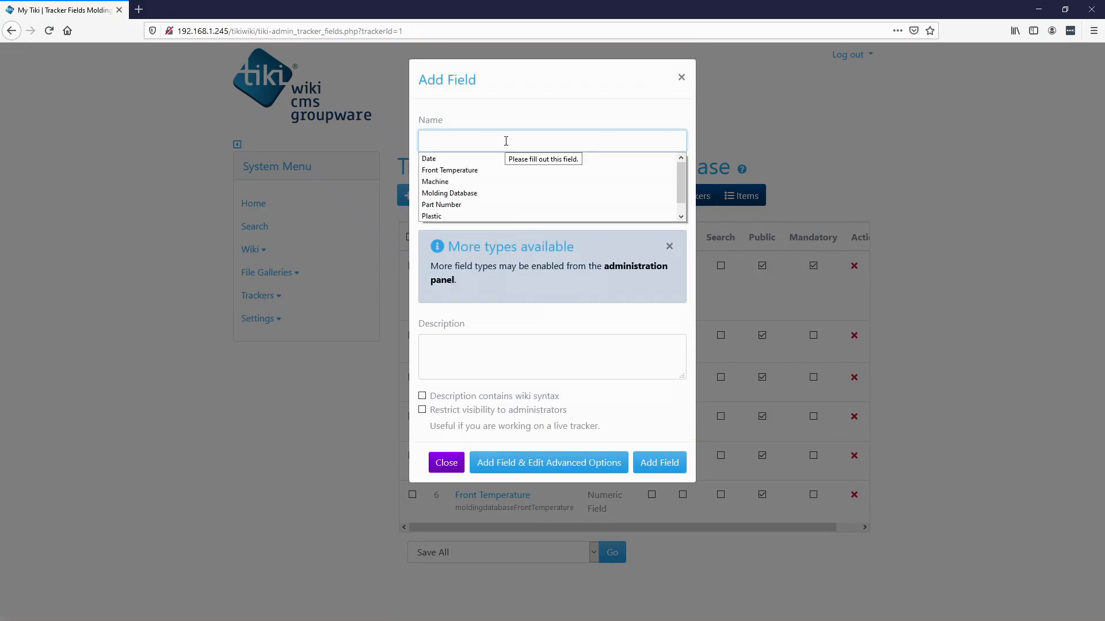
pyautogui.write('Mid Temperature')
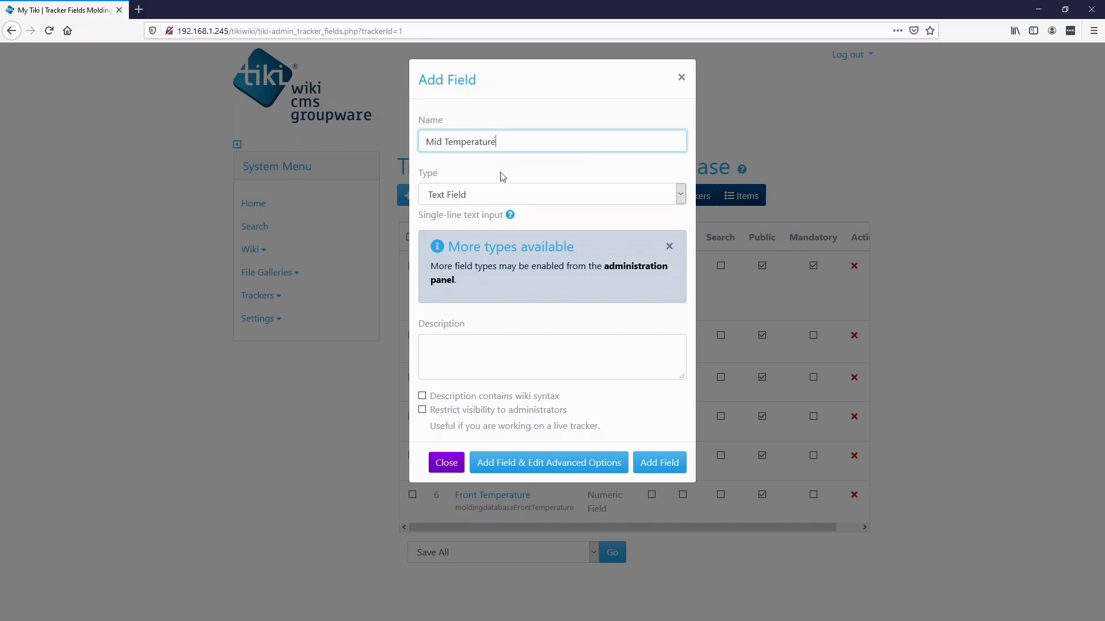
pyautogui.click(552, 194)
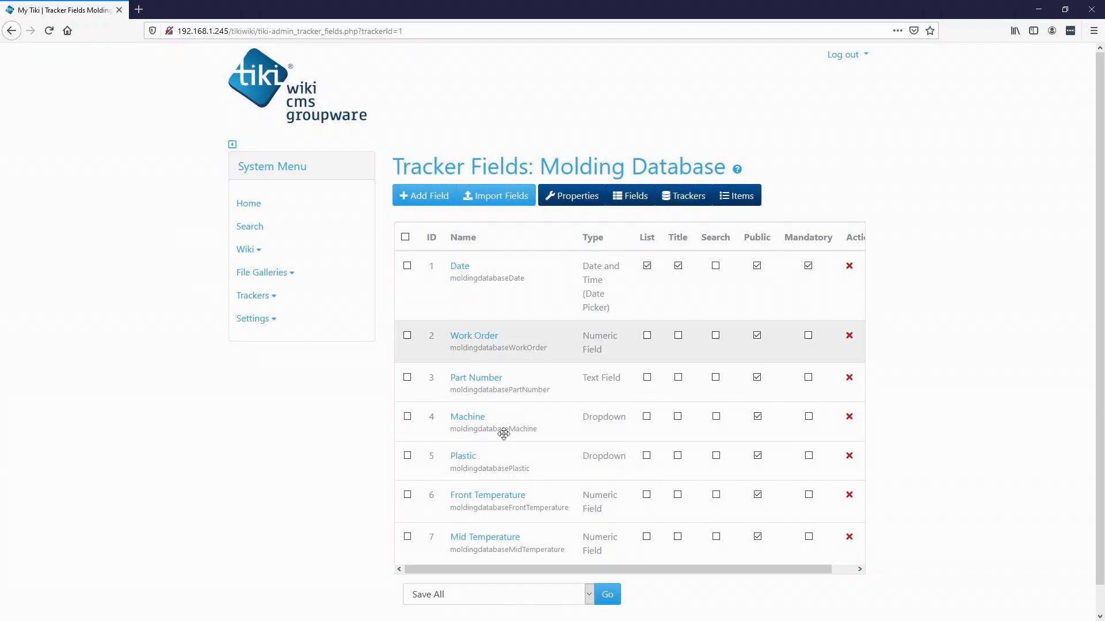
pyautogui.click(424, 195)
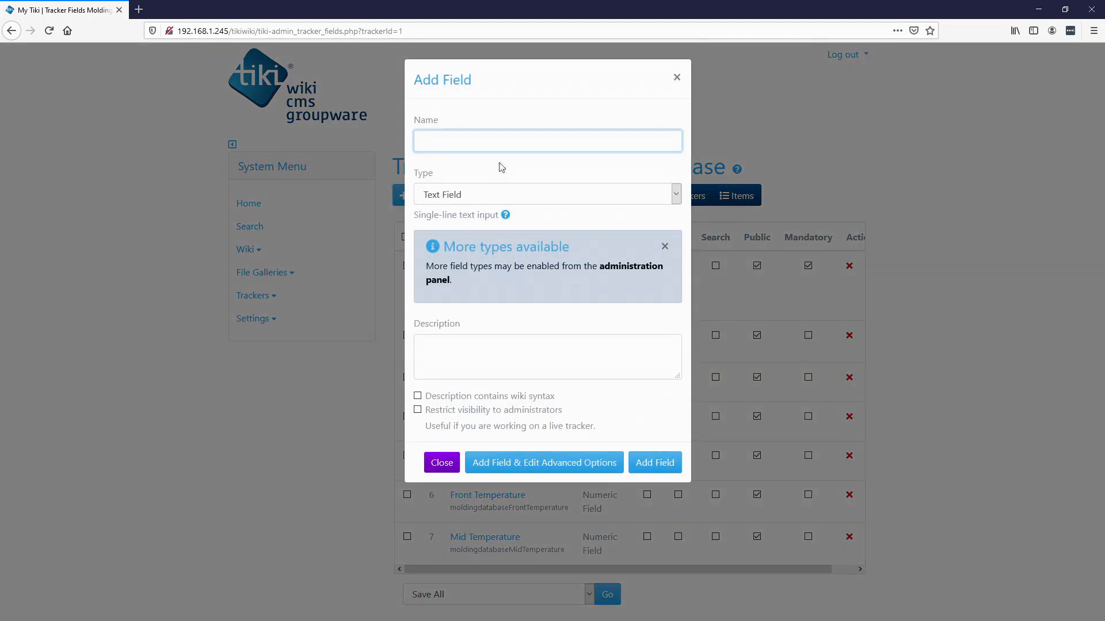
pyautogui.write('Reat')
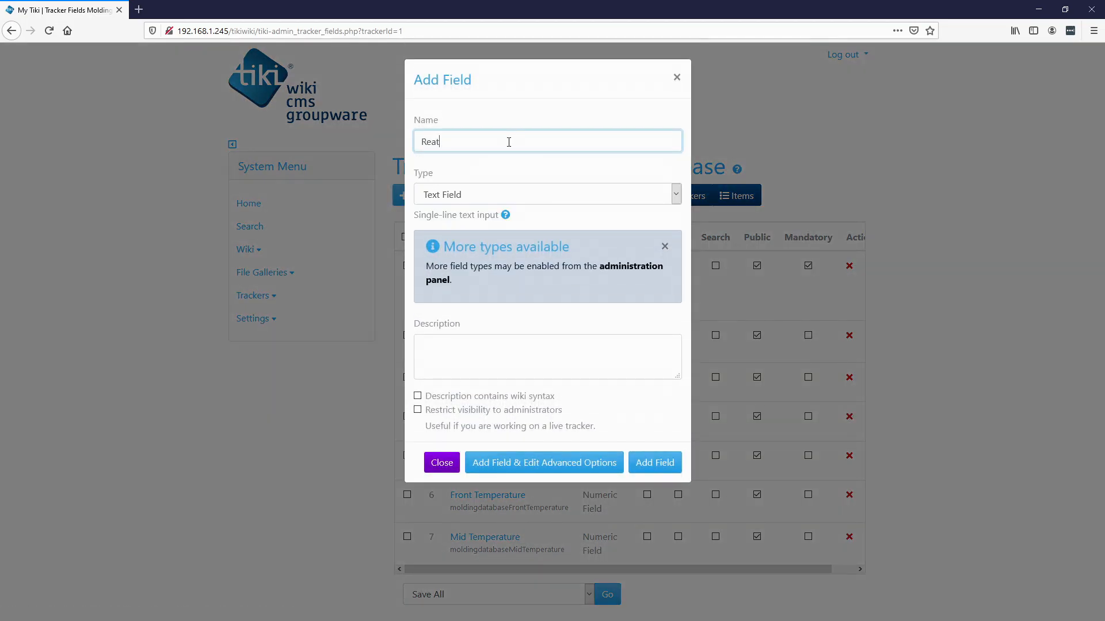
pyautogui.write('Rear Temperatuer')
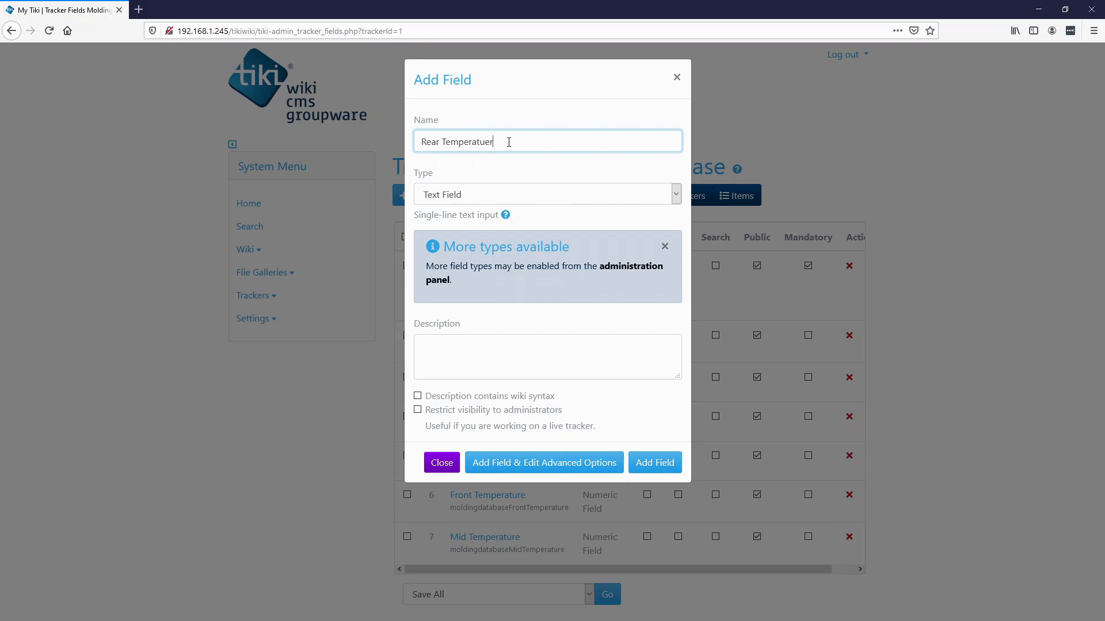
pyautogui.write('Rear Temperature')
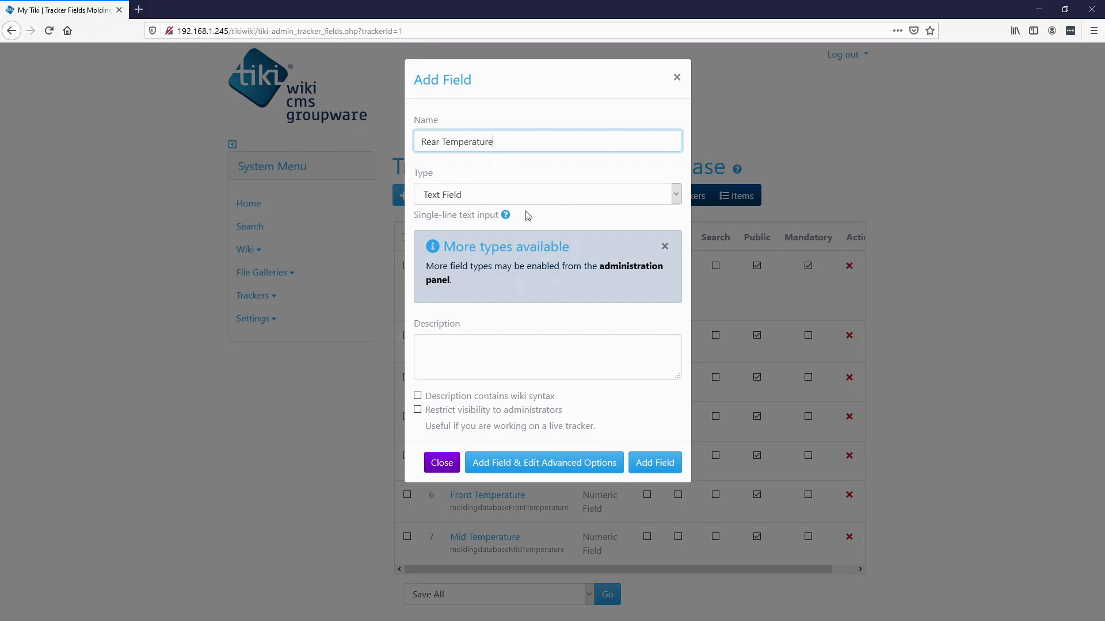
pyautogui.click(546, 194)
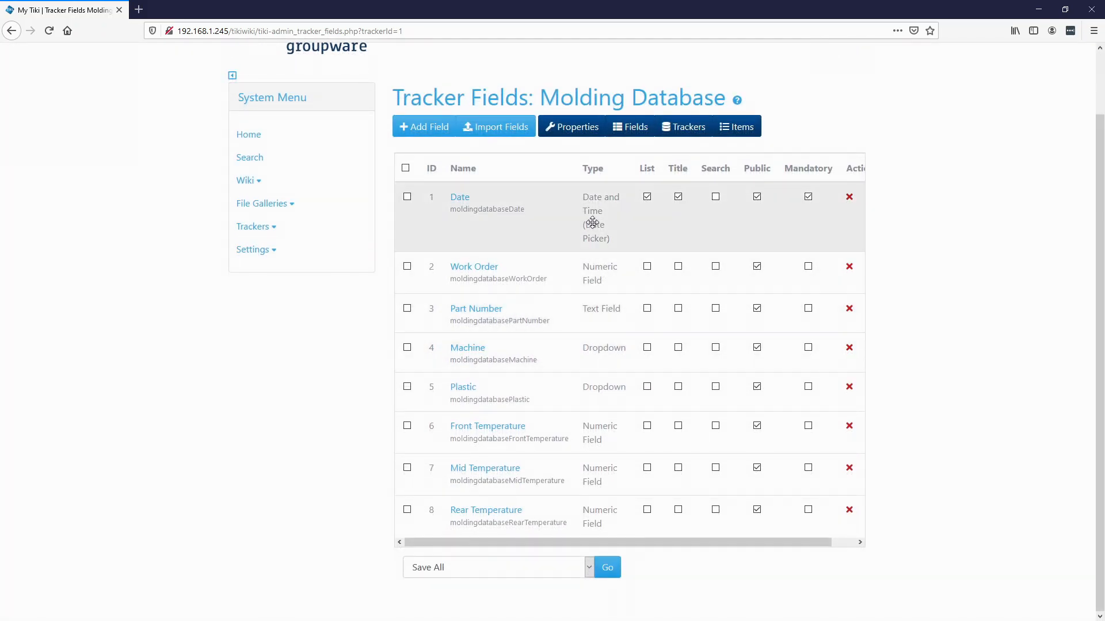
pyautogui.moveTo(932, 383)
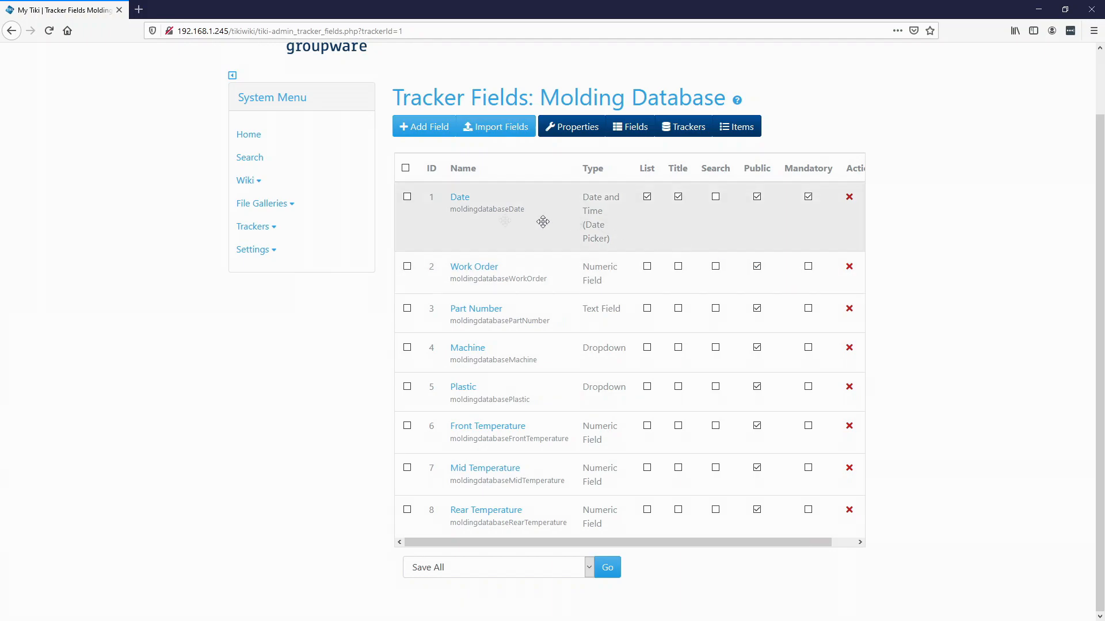
pyautogui.moveTo(456, 211)
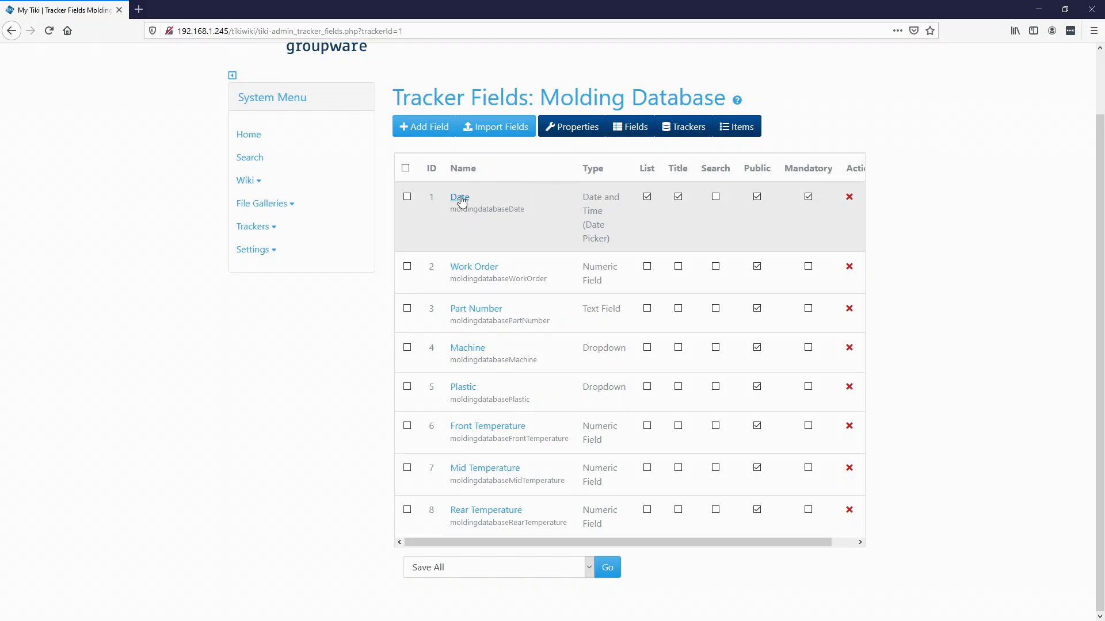
# Change the Date field's permanent name to f_1 and save.
pyautogui.click(459, 197)
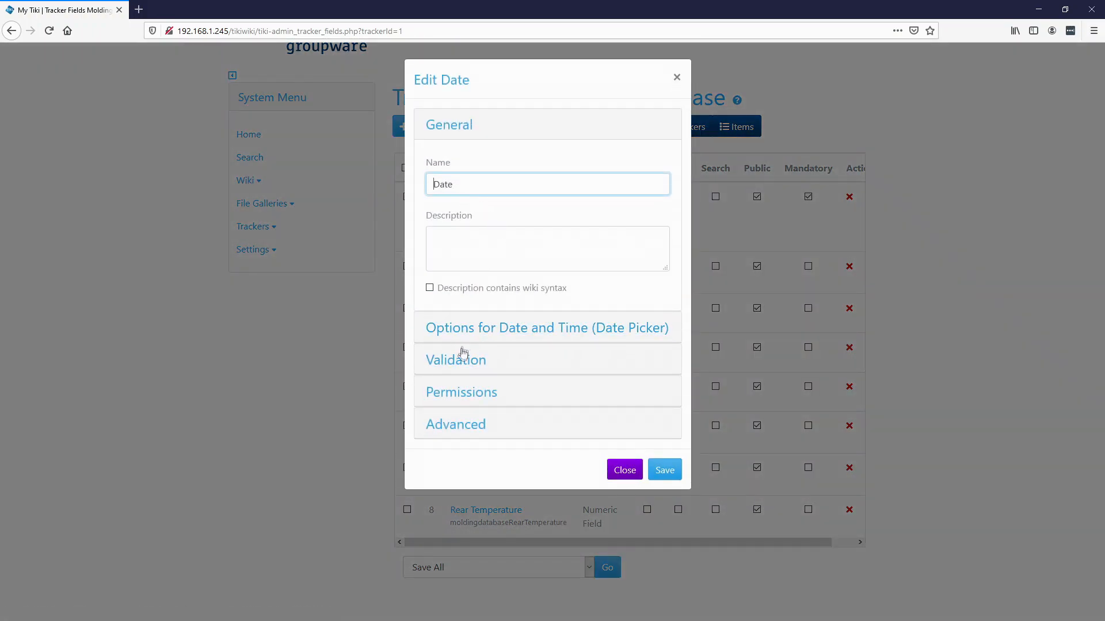
pyautogui.click(455, 423)
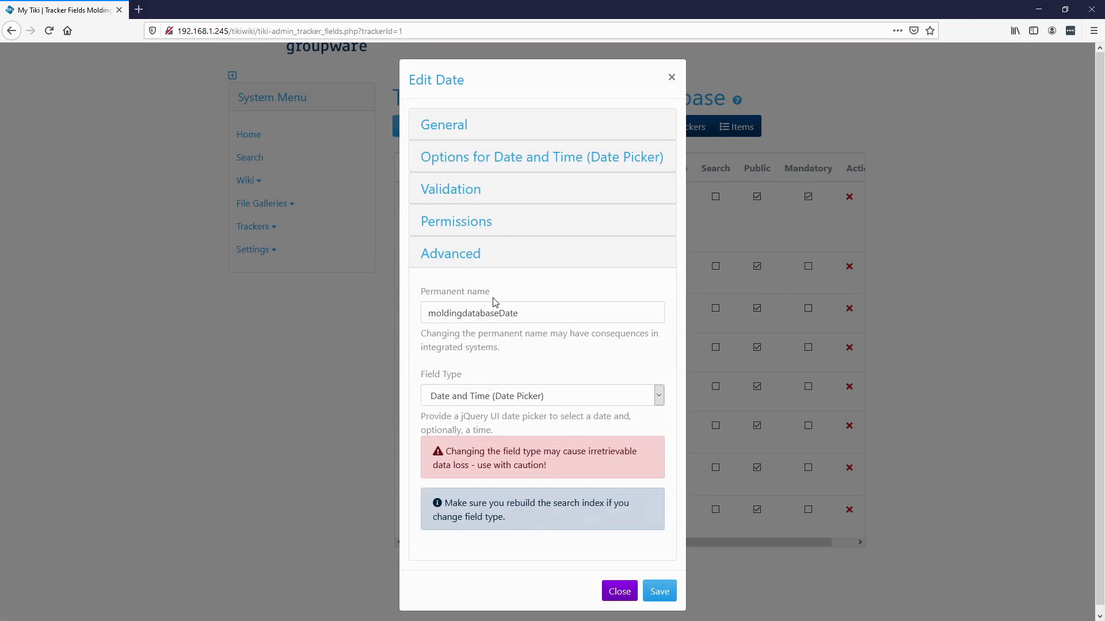
pyautogui.doubleClick(454, 291)
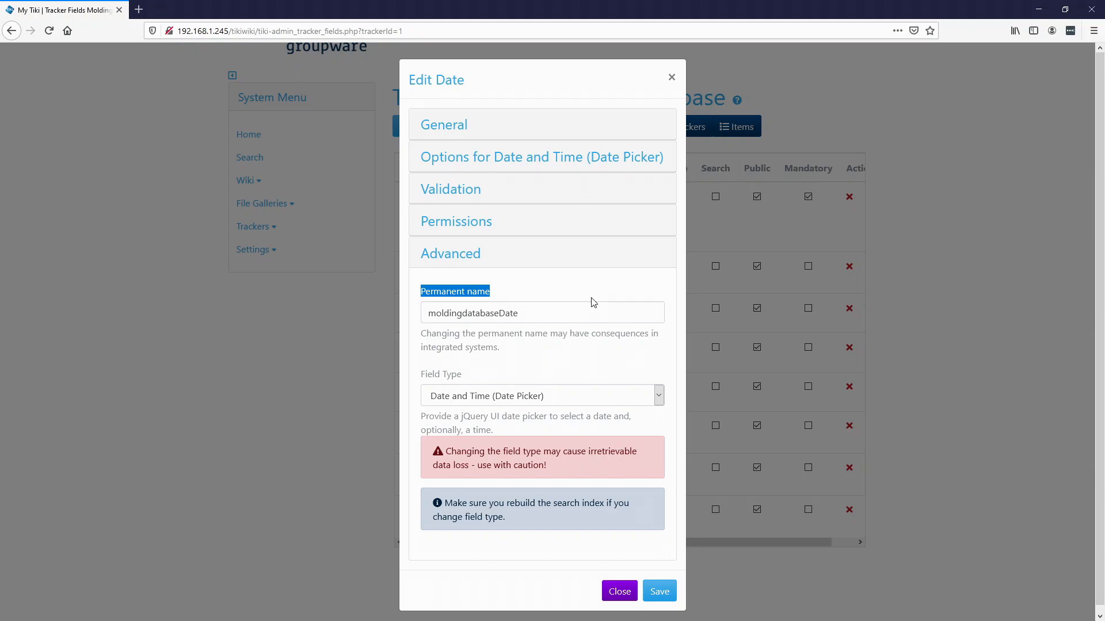
pyautogui.click(618, 590)
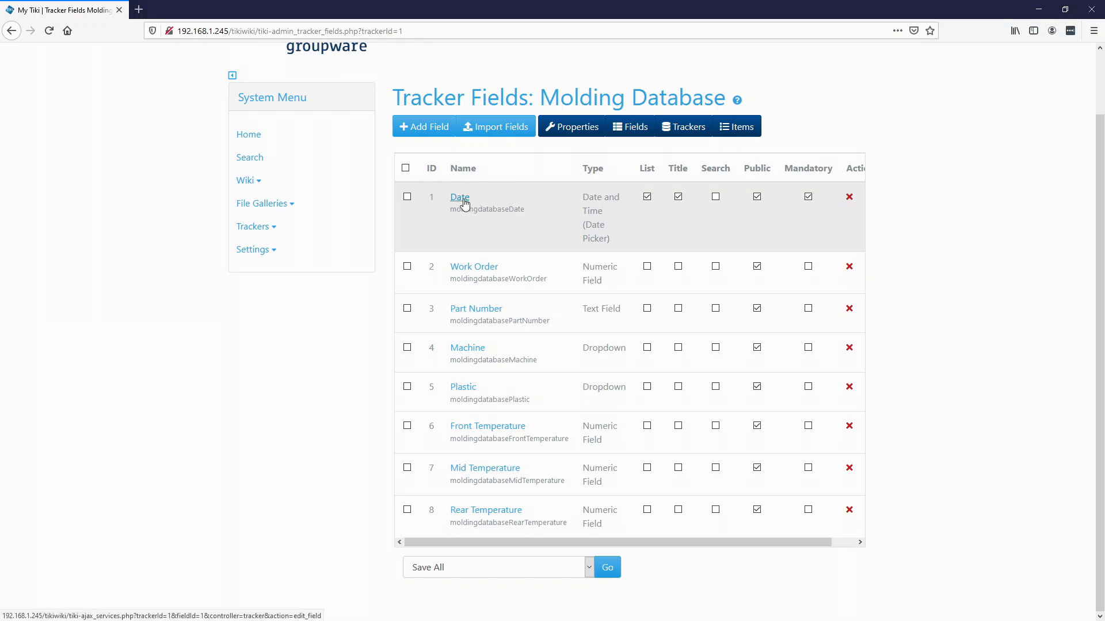
pyautogui.click(459, 197)
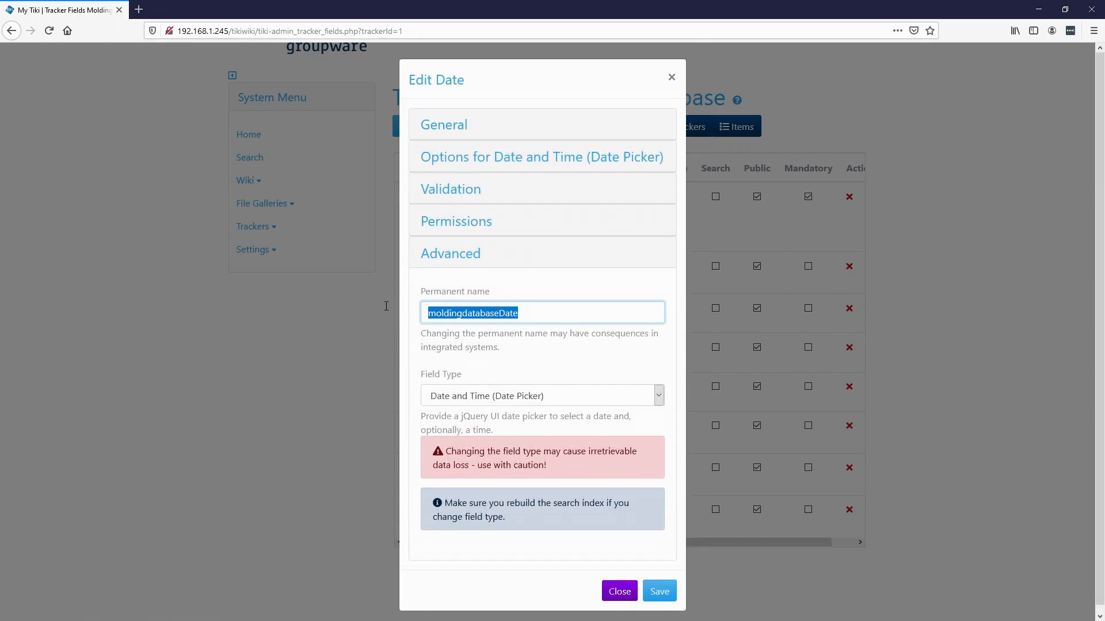
pyautogui.write('f_1')
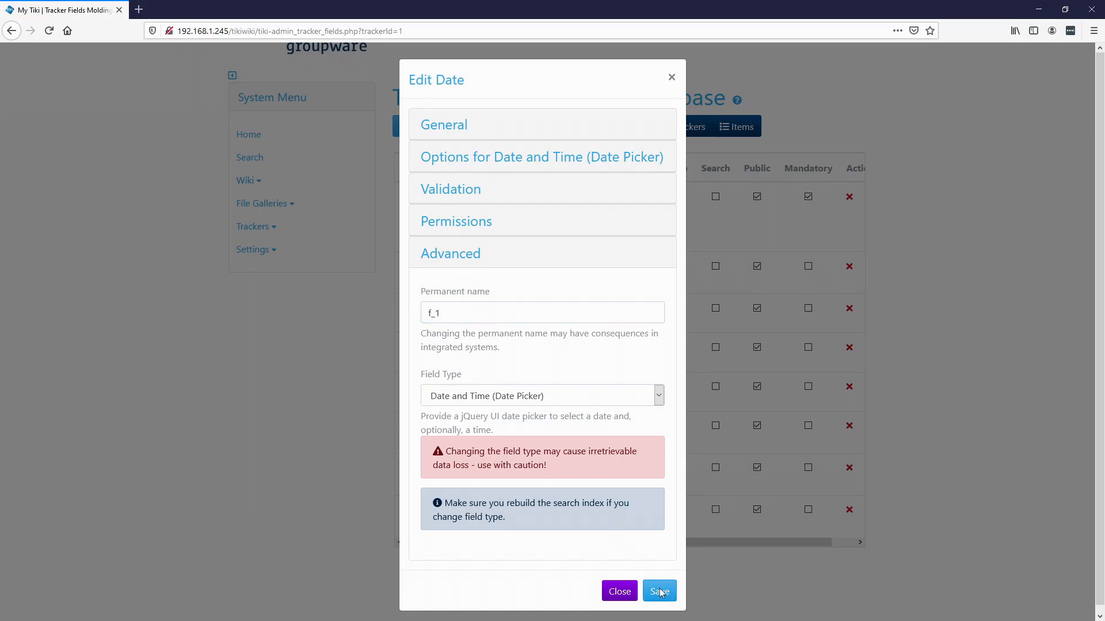
pyautogui.click(658, 591)
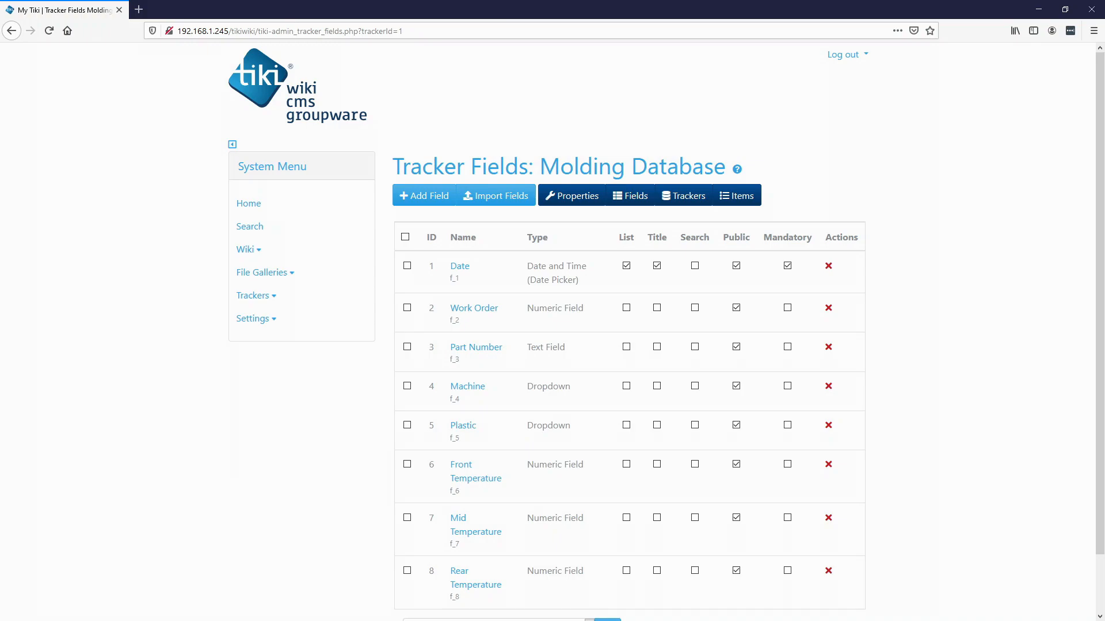
pyautogui.moveTo(295, 370)
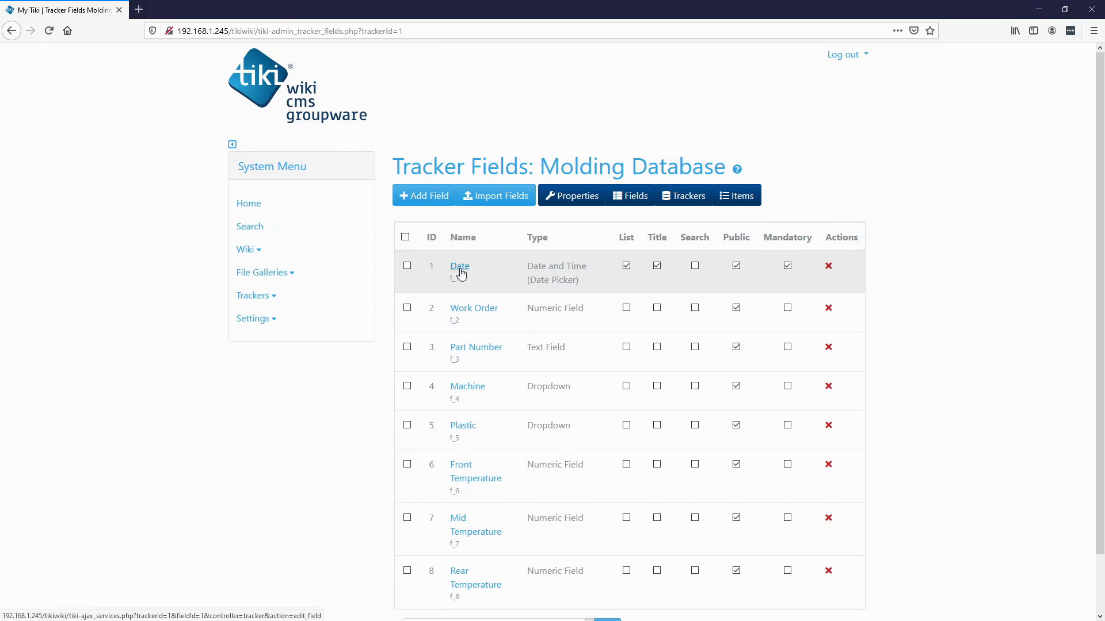
# Set the Date field to default to item creation date, date only, and save.
pyautogui.click(459, 267)
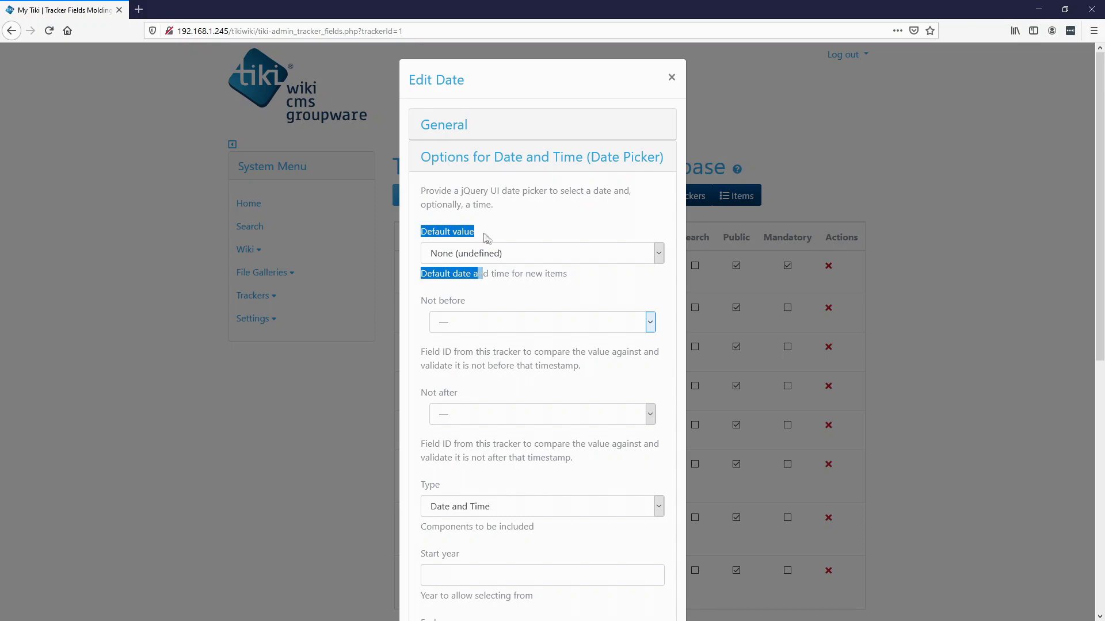
pyautogui.click(541, 253)
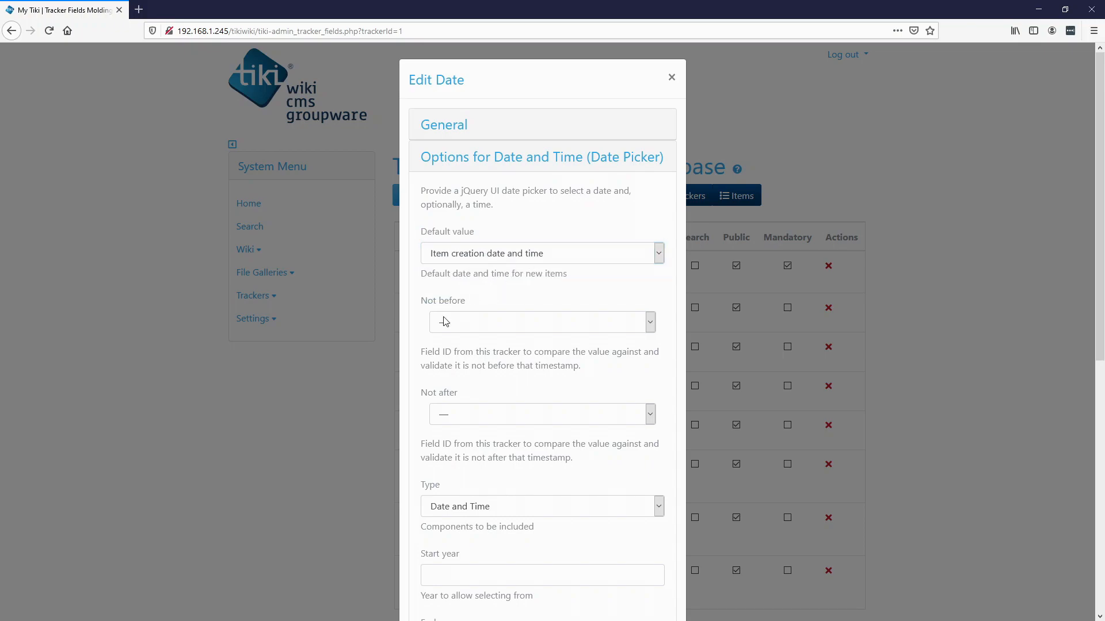
pyautogui.scroll(-3)
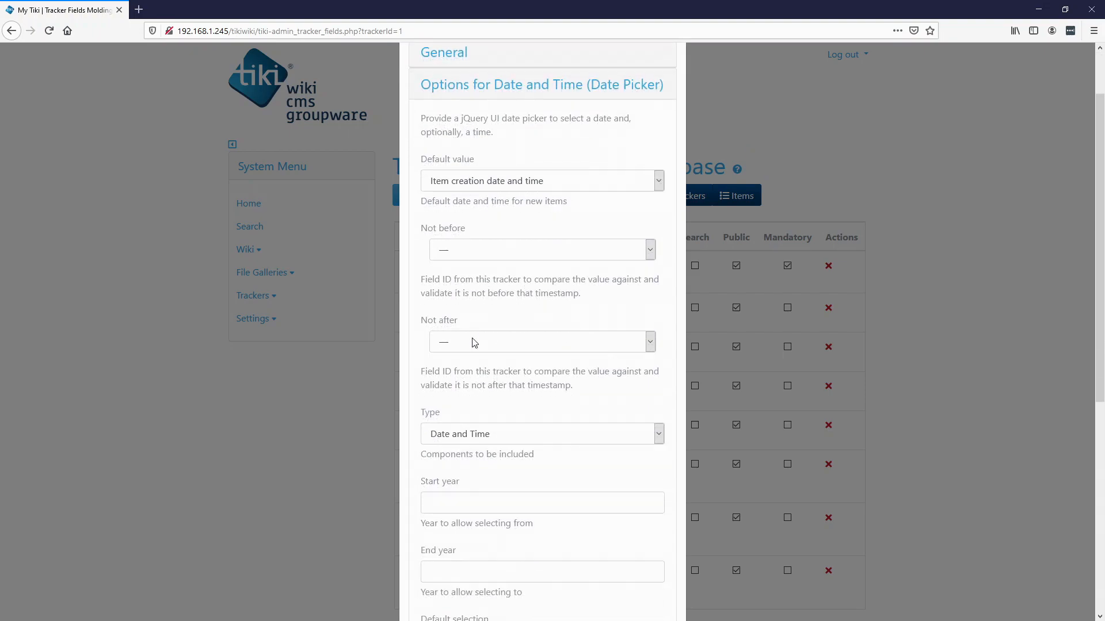
pyautogui.scroll(-3)
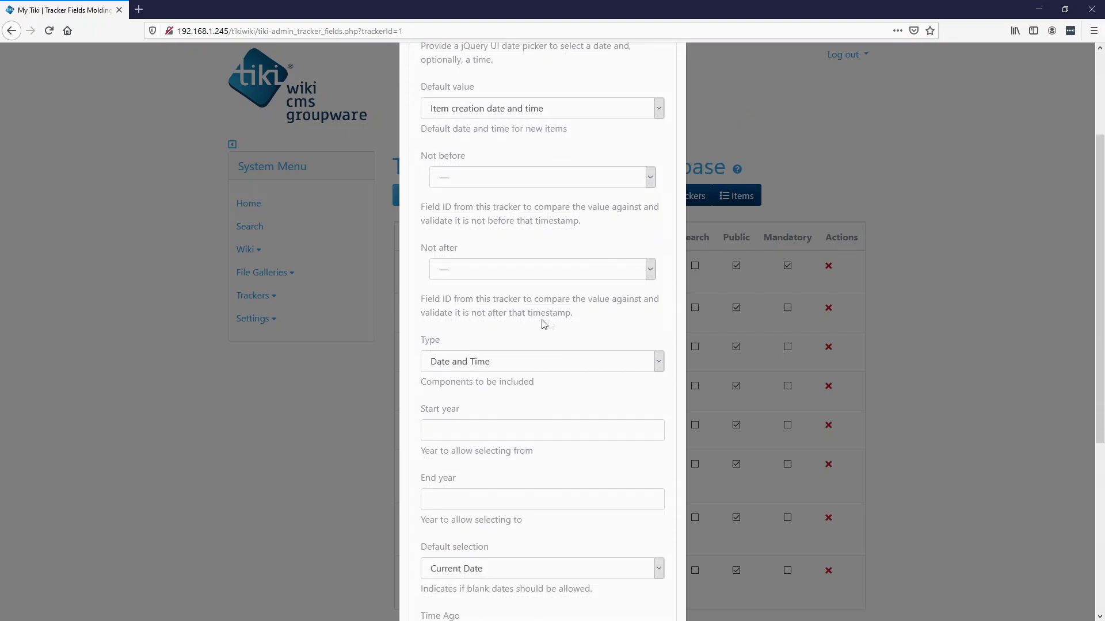
pyautogui.click(542, 362)
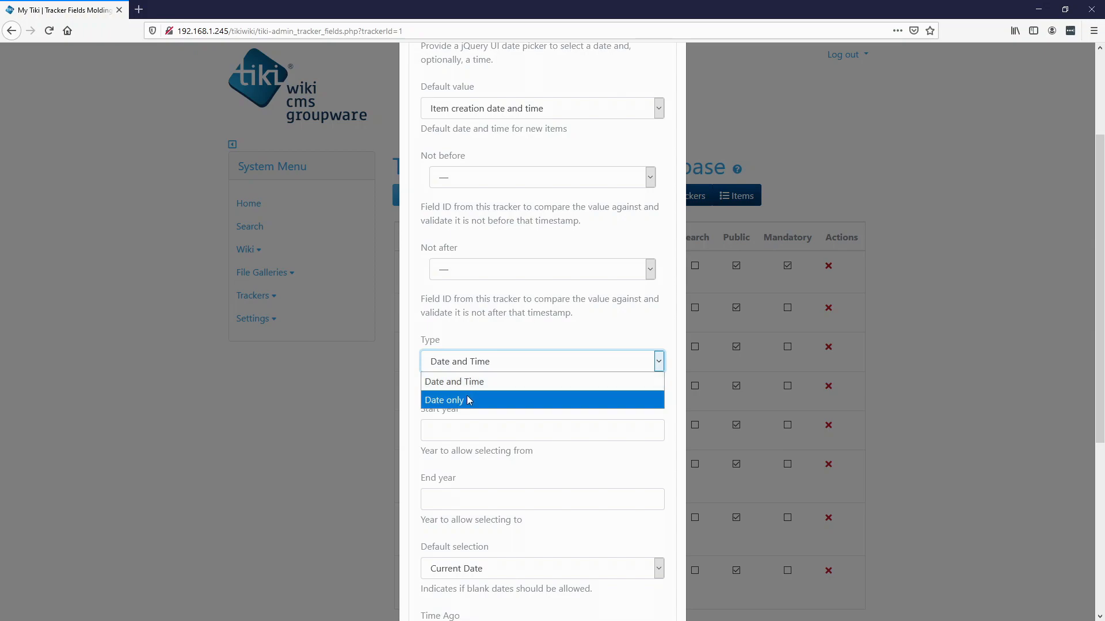
pyautogui.click(443, 399)
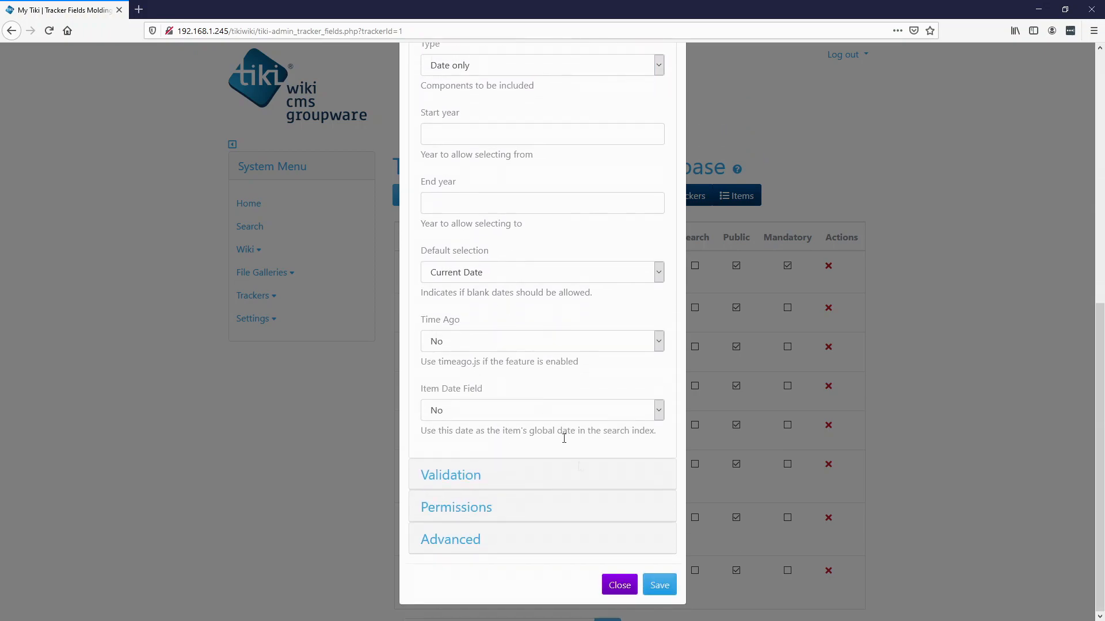
pyautogui.click(618, 584)
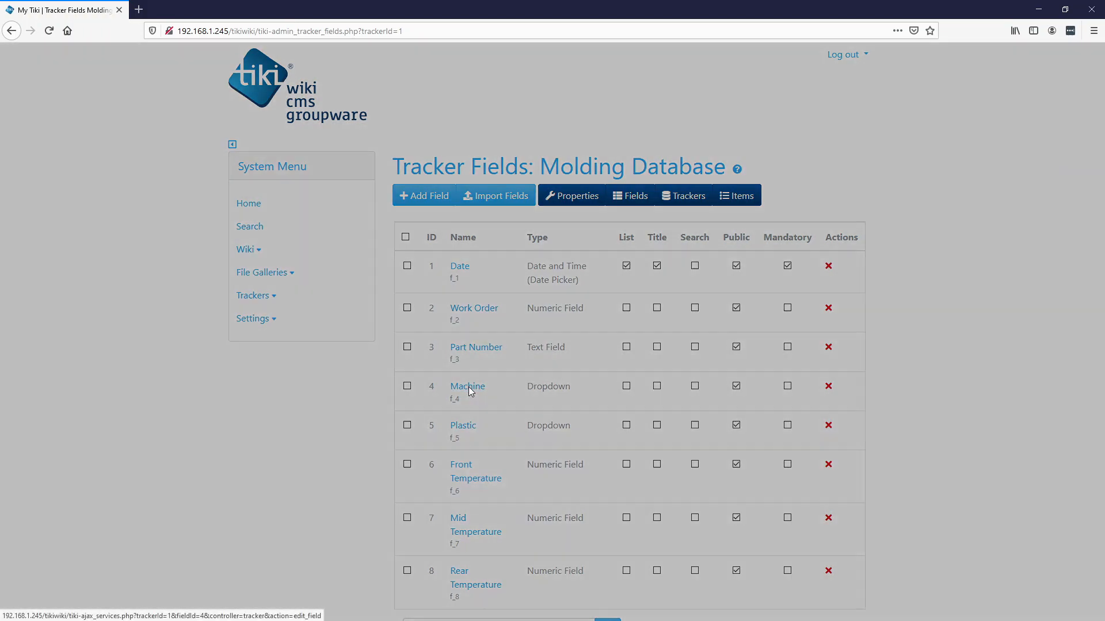
# Give the Machine dropdown the options Machine1, Machine2 and Machine3, and save.
pyautogui.click(467, 386)
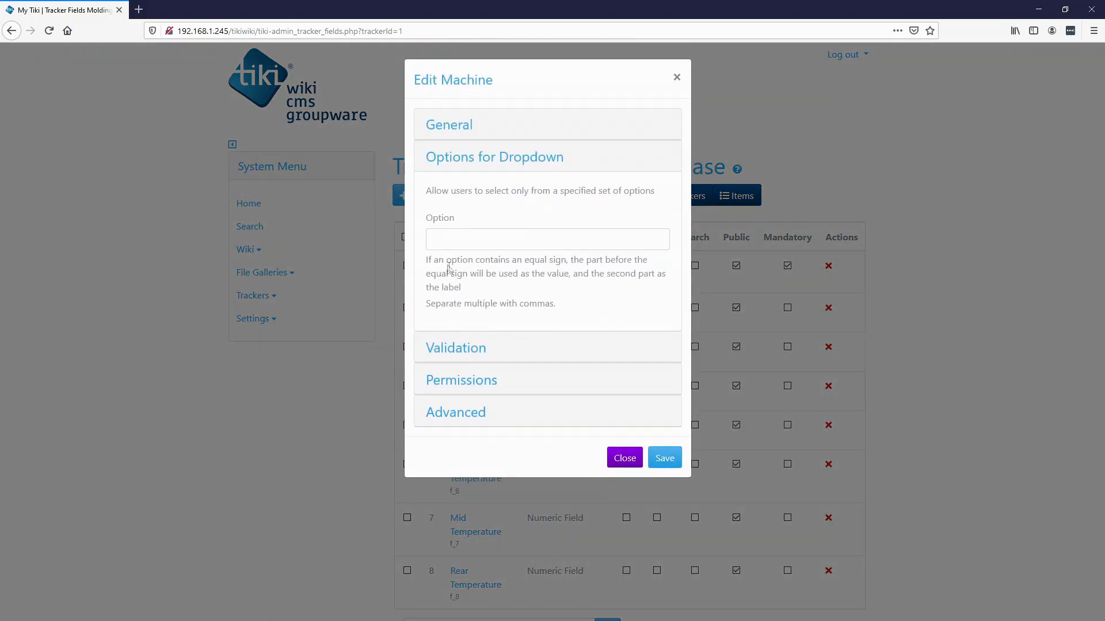
pyautogui.click(547, 239)
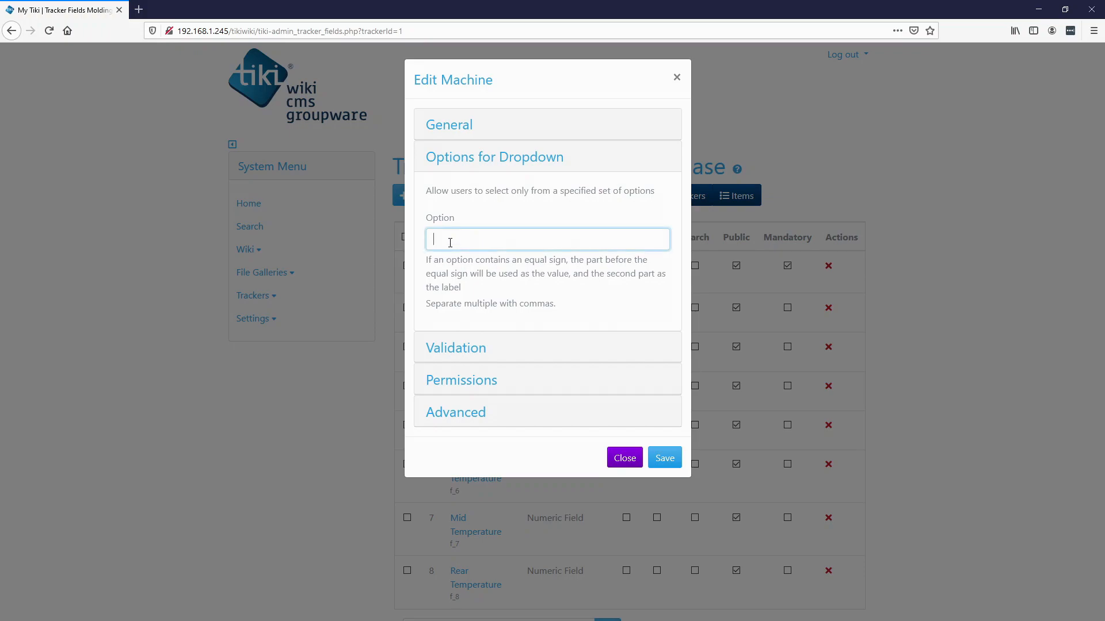
pyautogui.write('Machine1,')
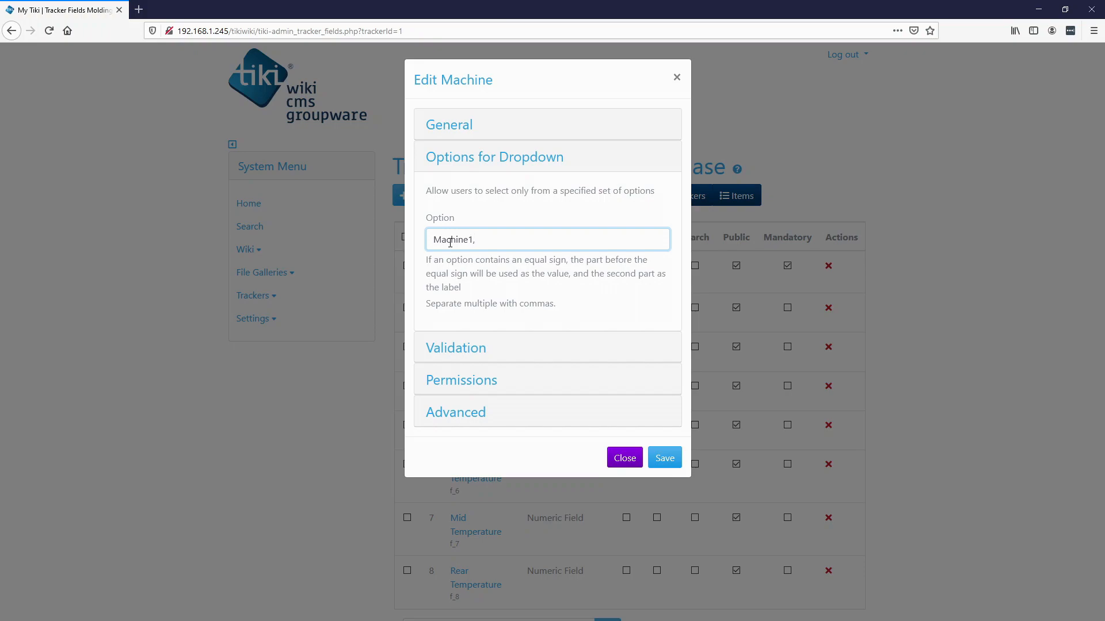
pyautogui.write('Machine2')
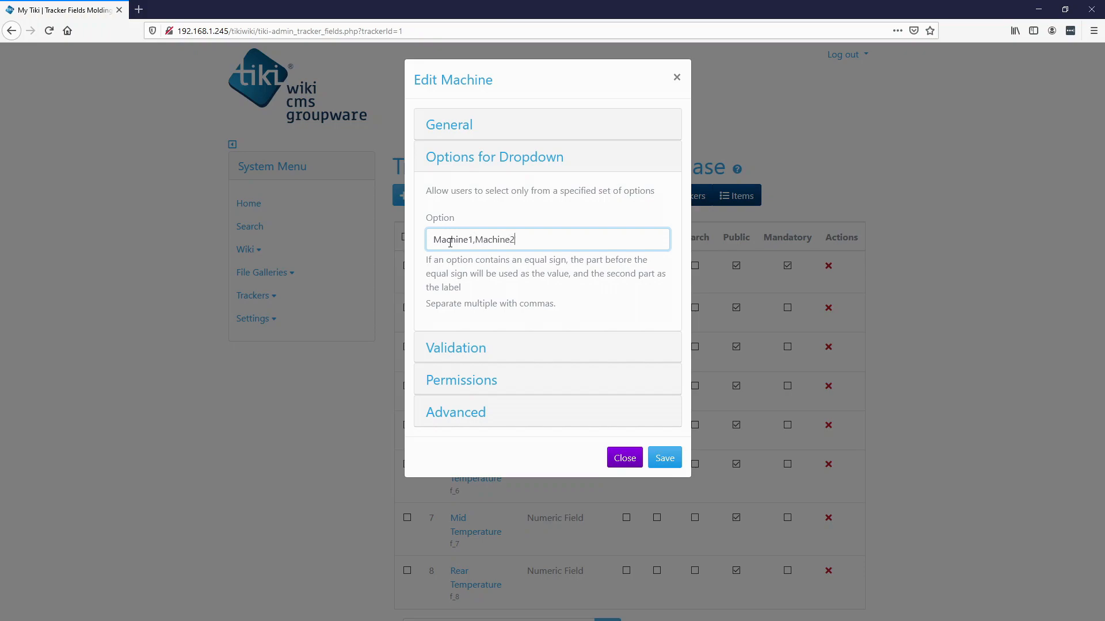
pyautogui.write(',Machine')
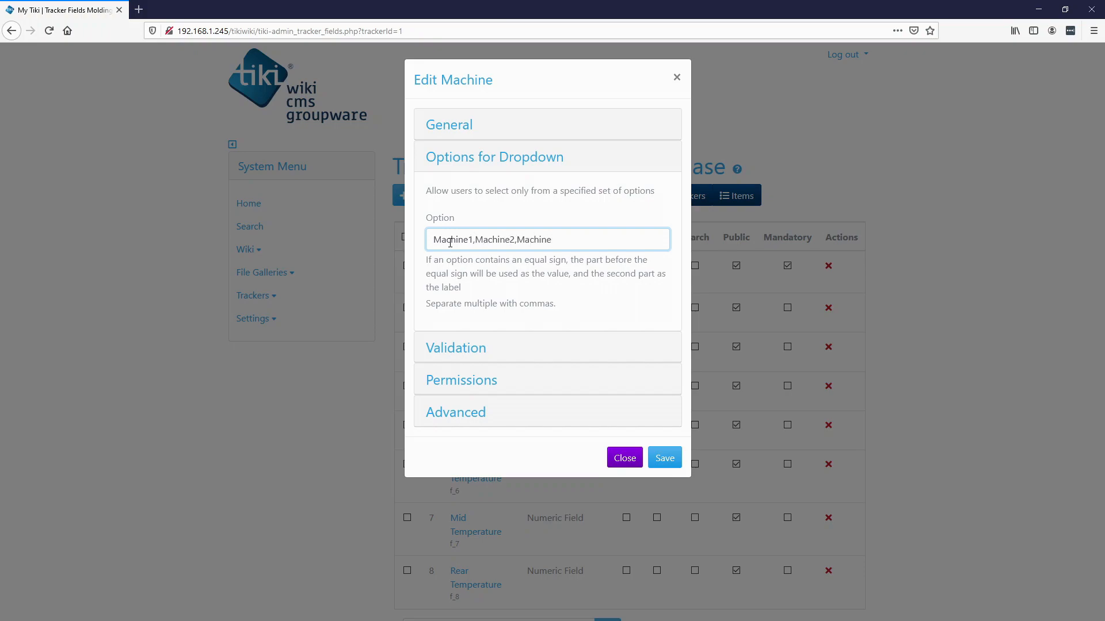
pyautogui.click(663, 457)
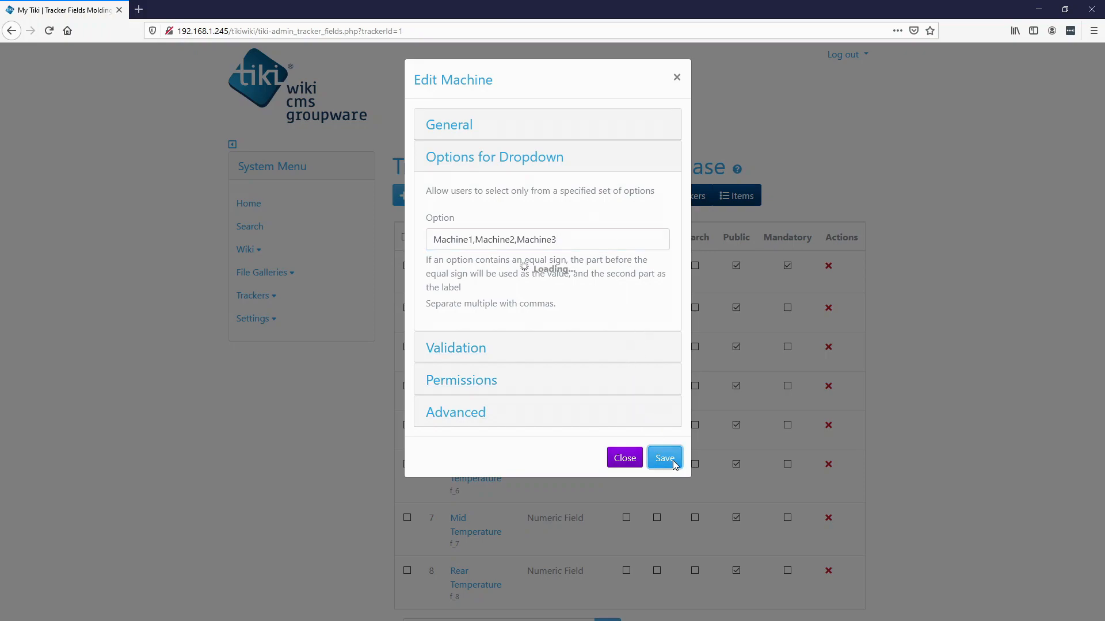
pyautogui.click(662, 458)
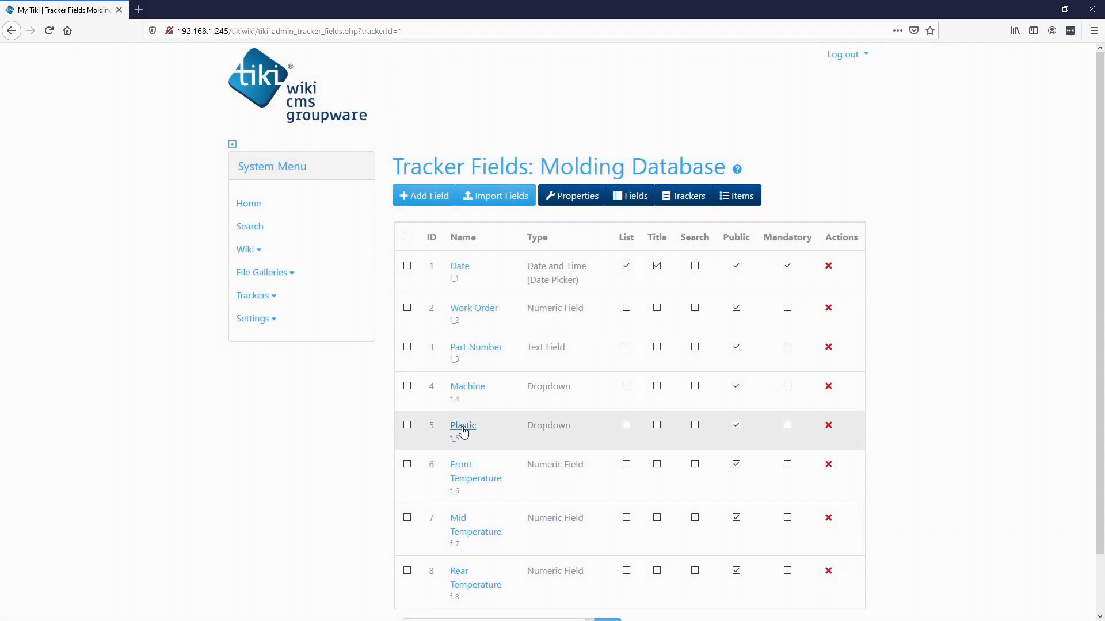
# Enter PP, TPR, PUR and PVC as the Plastic dropdown options.
pyautogui.click(462, 424)
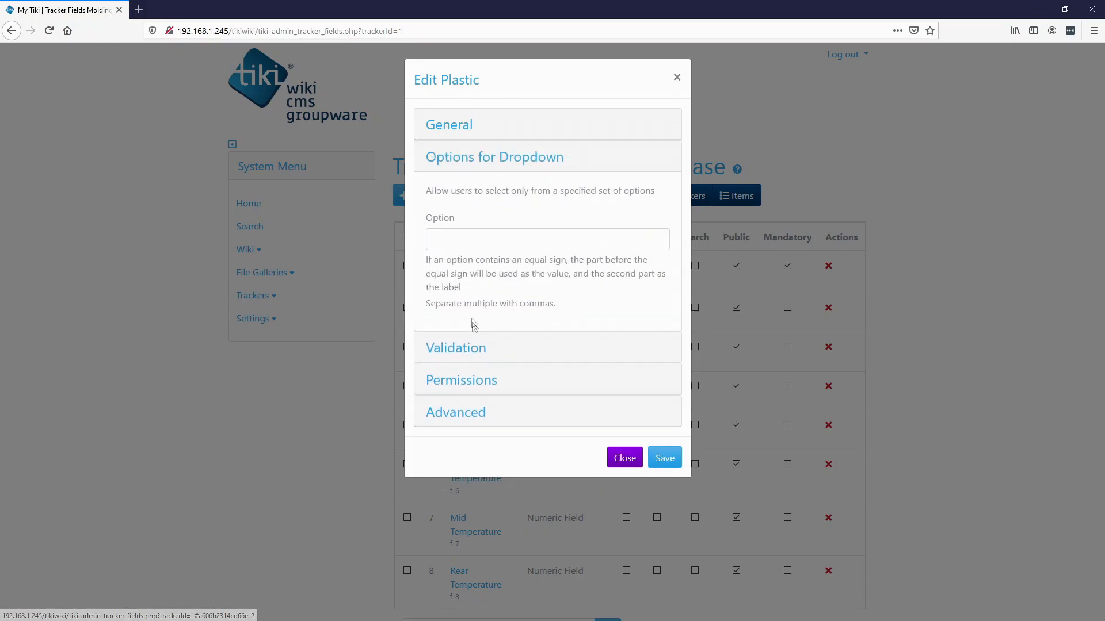
pyautogui.click(547, 238)
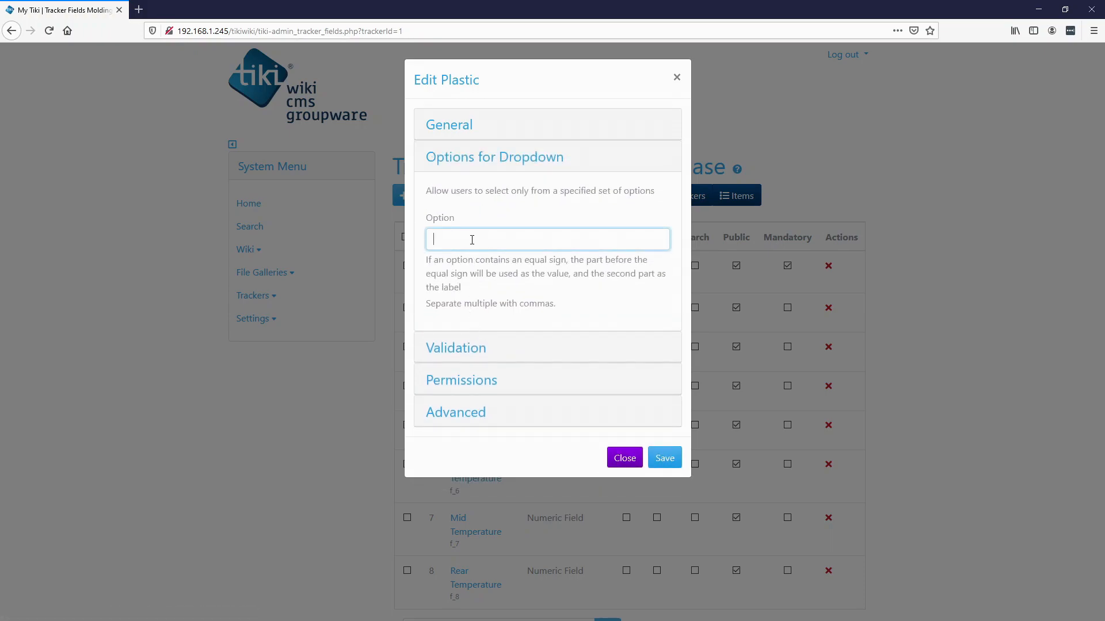
pyautogui.write('PP,')
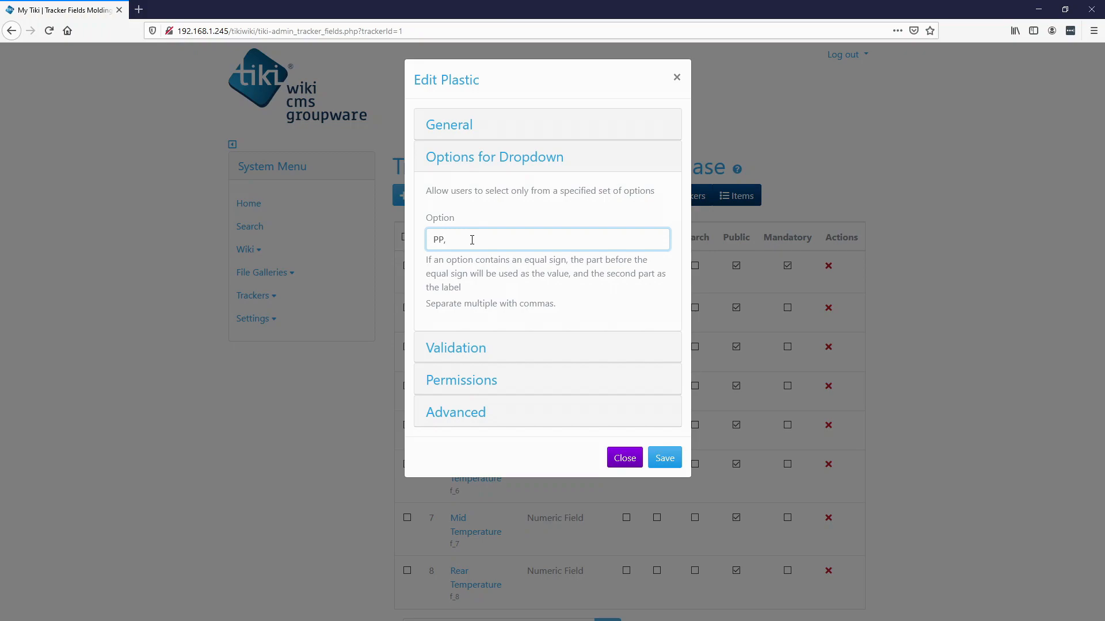
pyautogui.write('TPR,PUR')
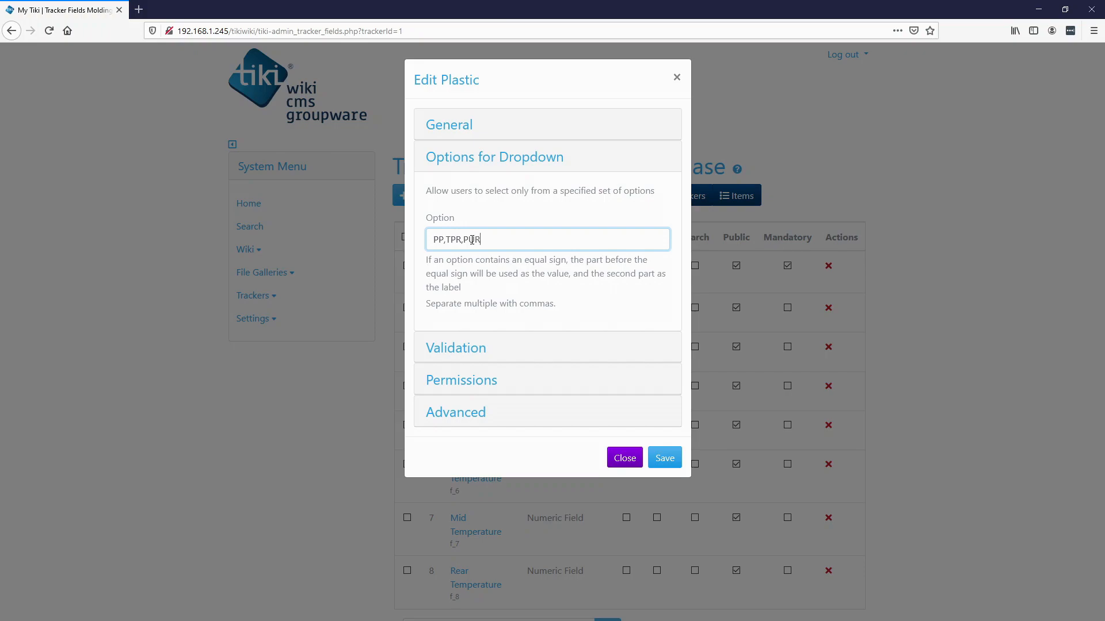
pyautogui.write('PV')
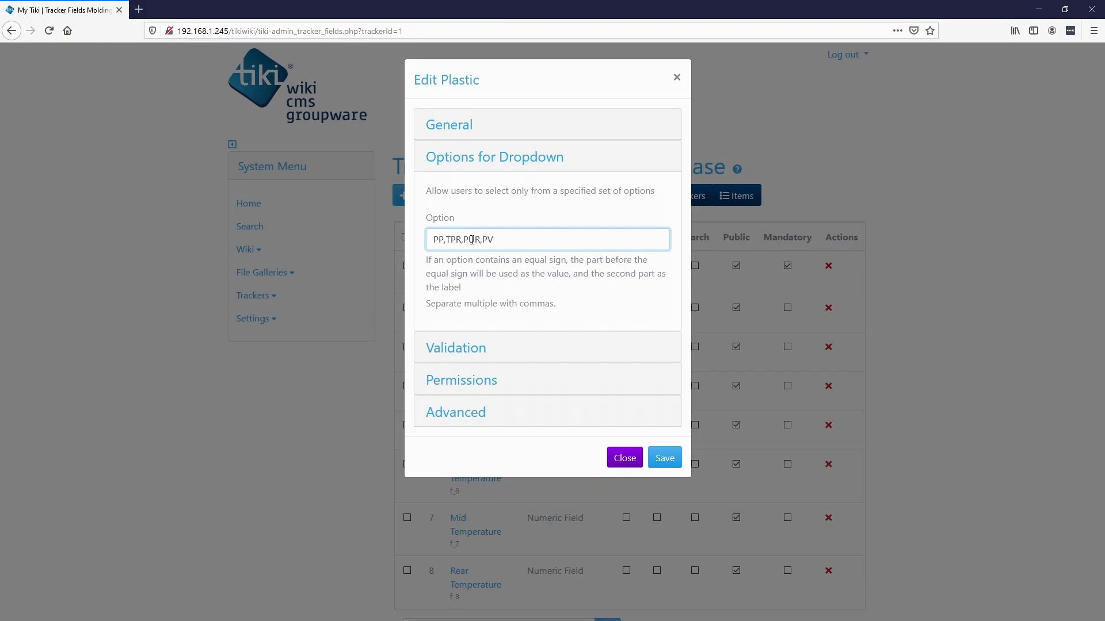
pyautogui.write('C')
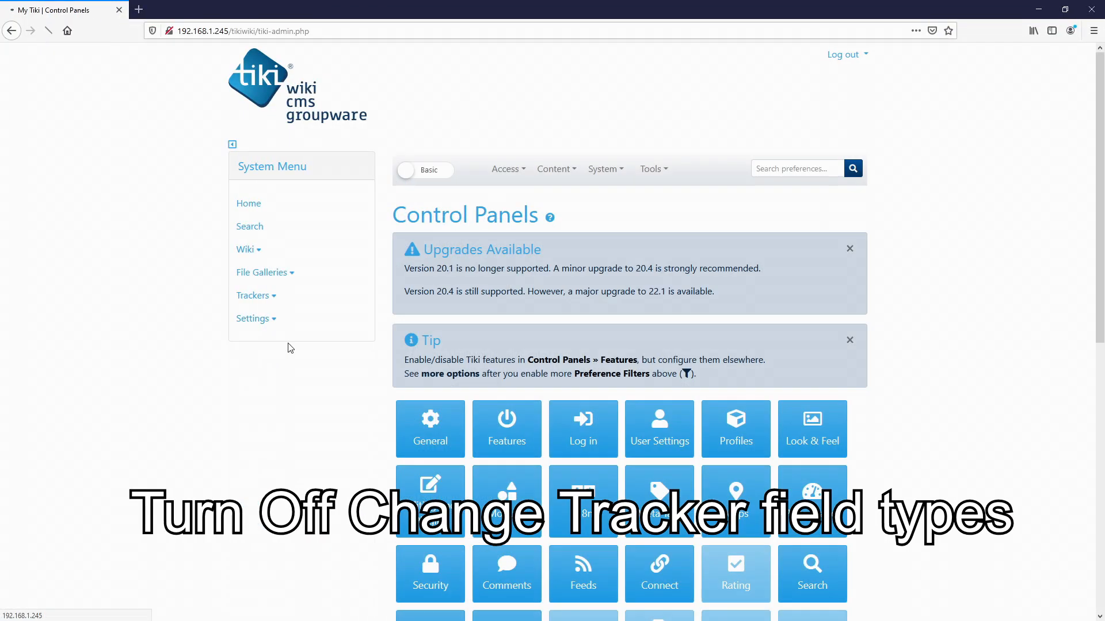
# Search the Control Panels preferences for 'track' to find tracker settings.
pyautogui.write('track')
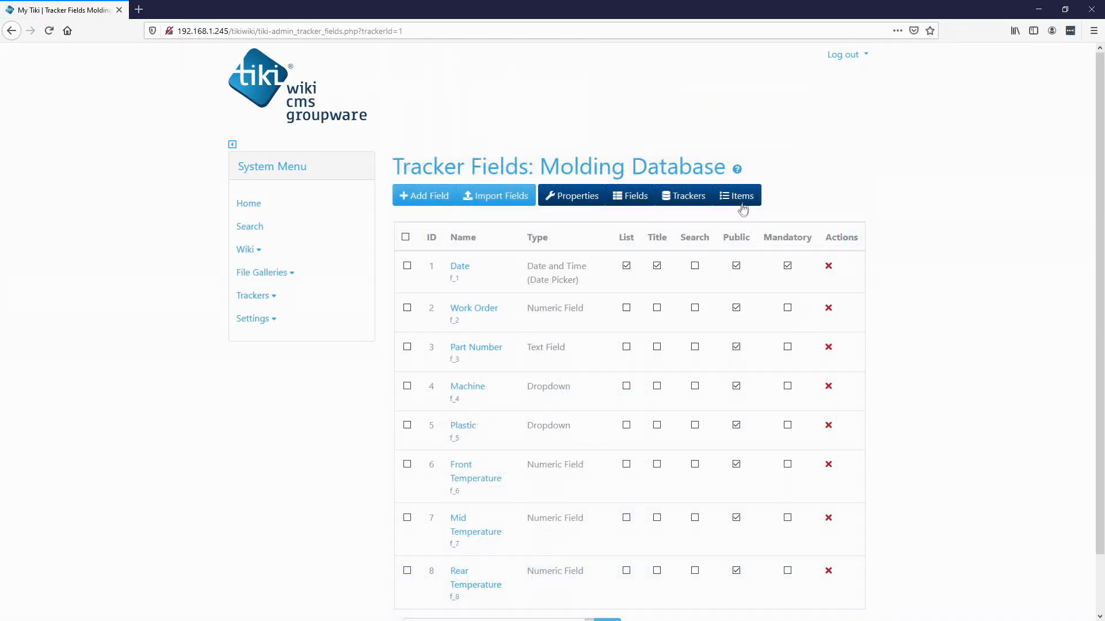
# Start a new Molding Database item with work order 12345 and part number 051322-R.
pyautogui.click(735, 195)
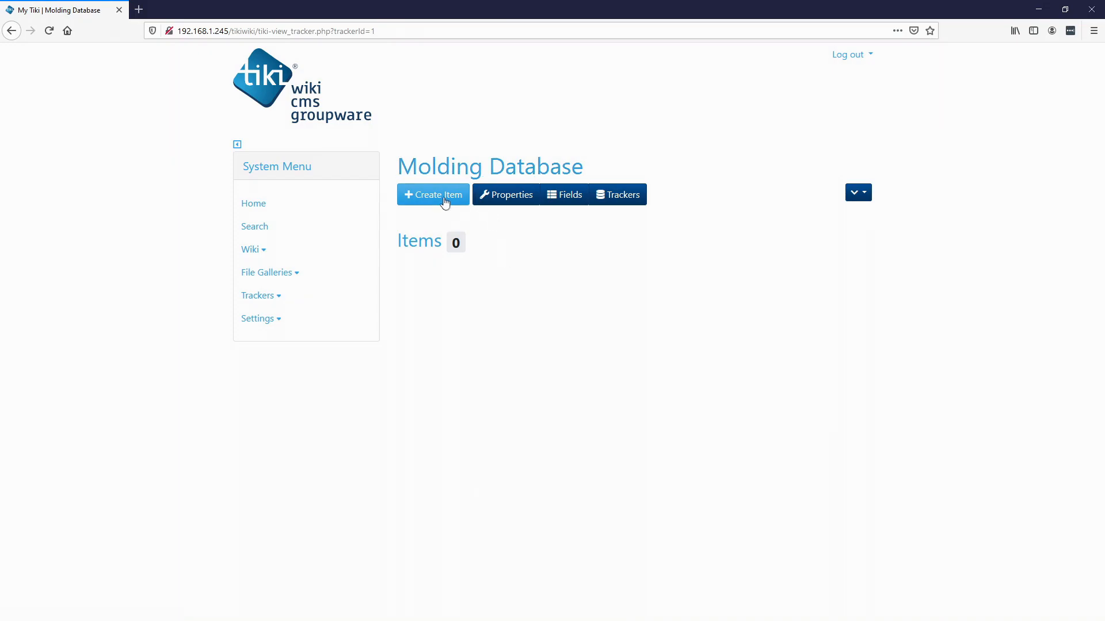
pyautogui.click(432, 194)
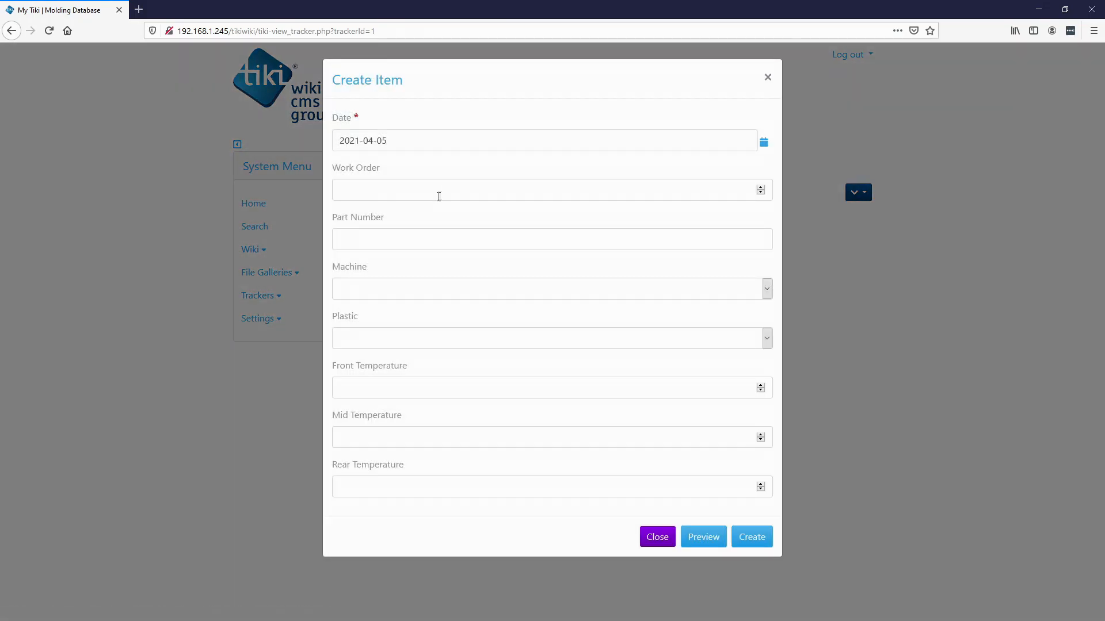
pyautogui.moveTo(386, 178)
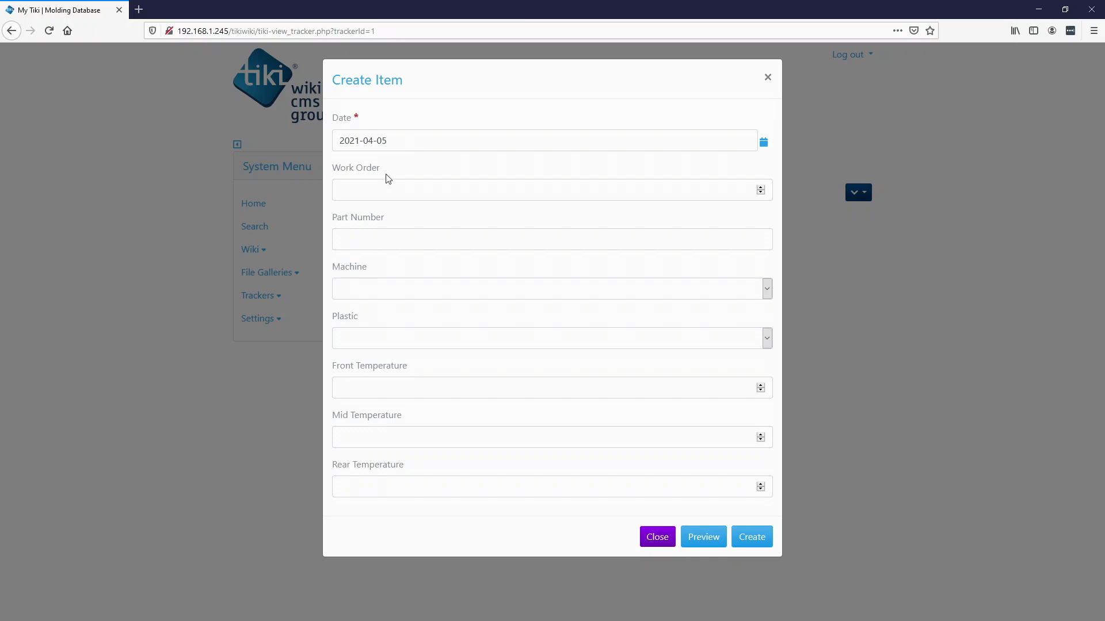
pyautogui.click(551, 189)
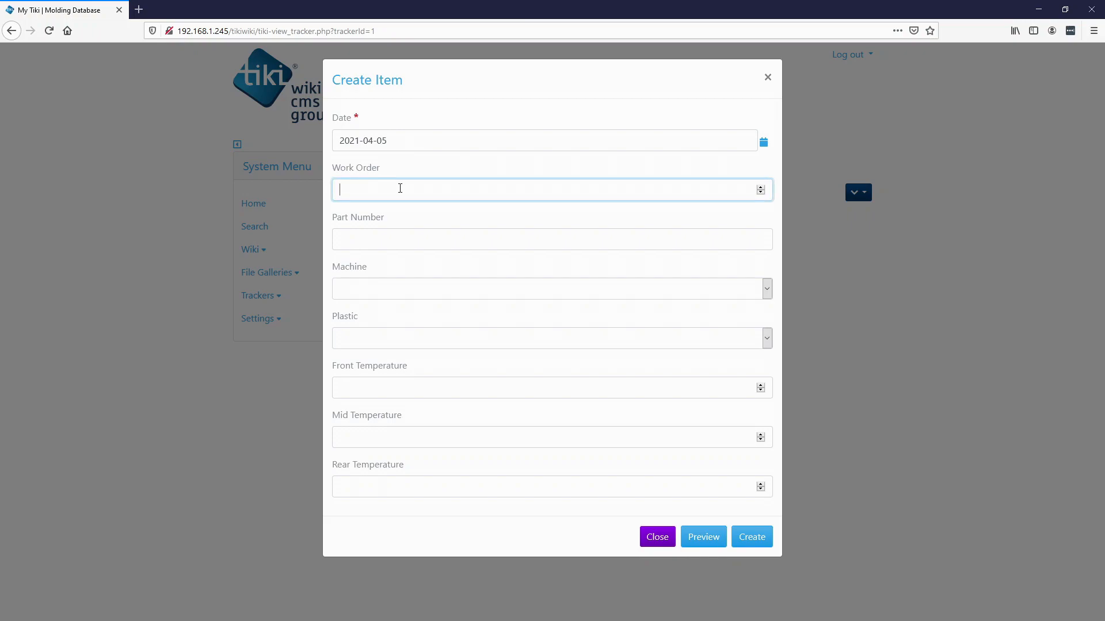
pyautogui.write('asdfasdf')
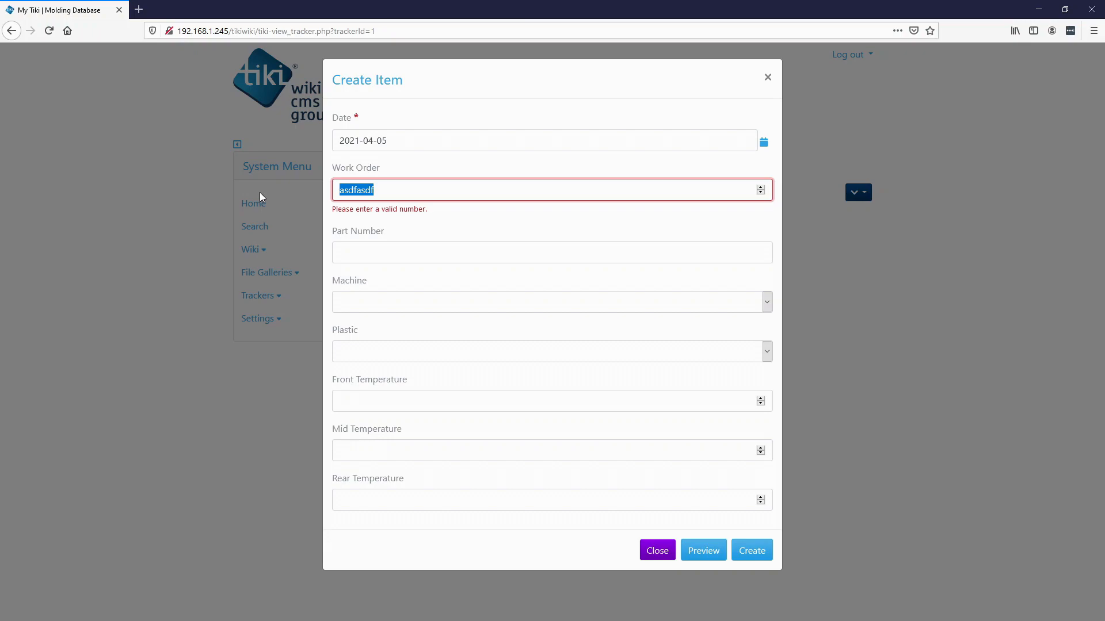
pyautogui.write('12345')
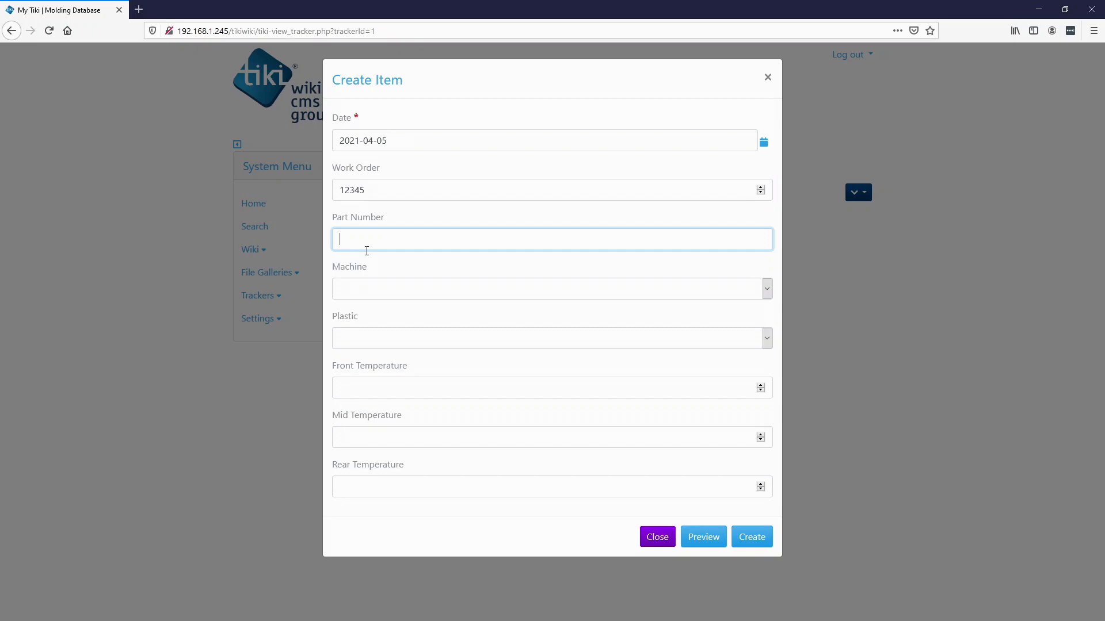
pyautogui.write('051322-R')
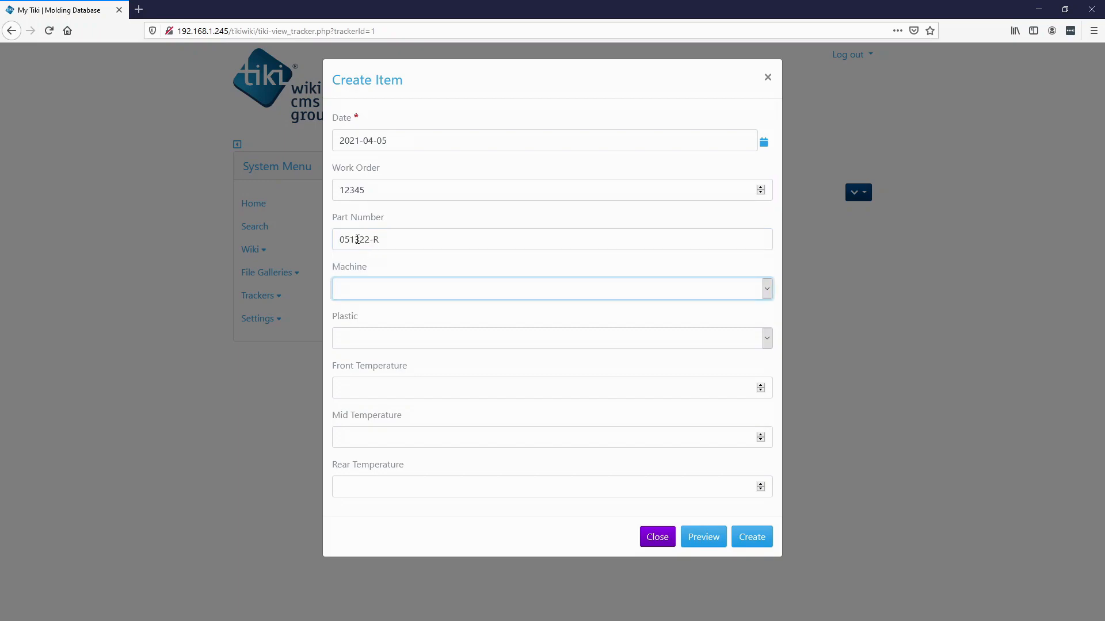
# Choose Machine1 and PP, and enter temperatures 380, 370 and 360.
pyautogui.click(552, 288)
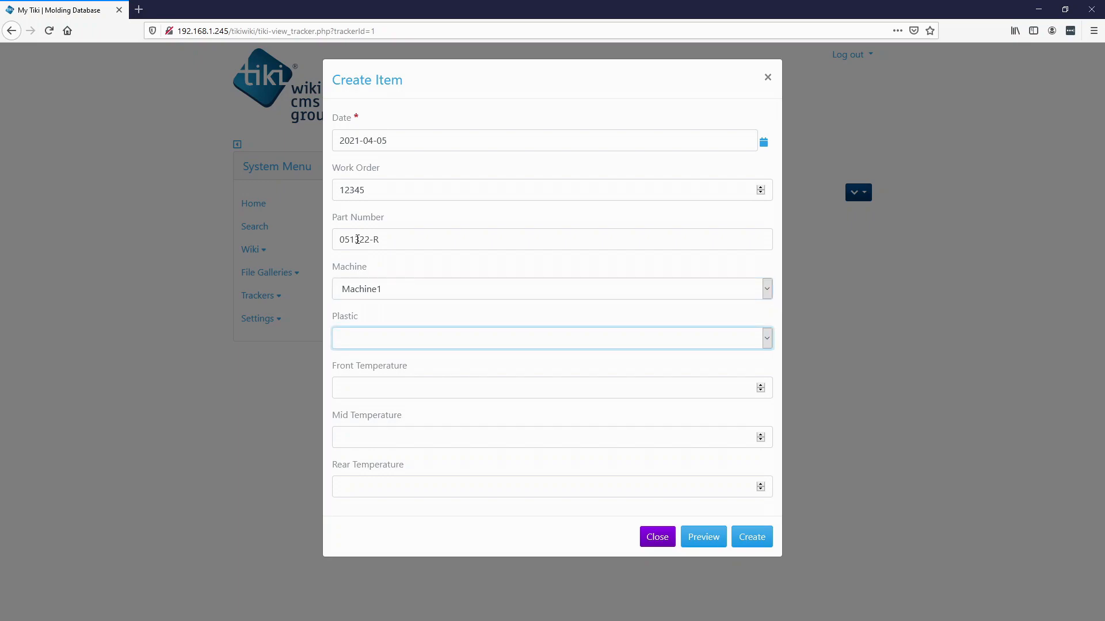
pyautogui.click(551, 339)
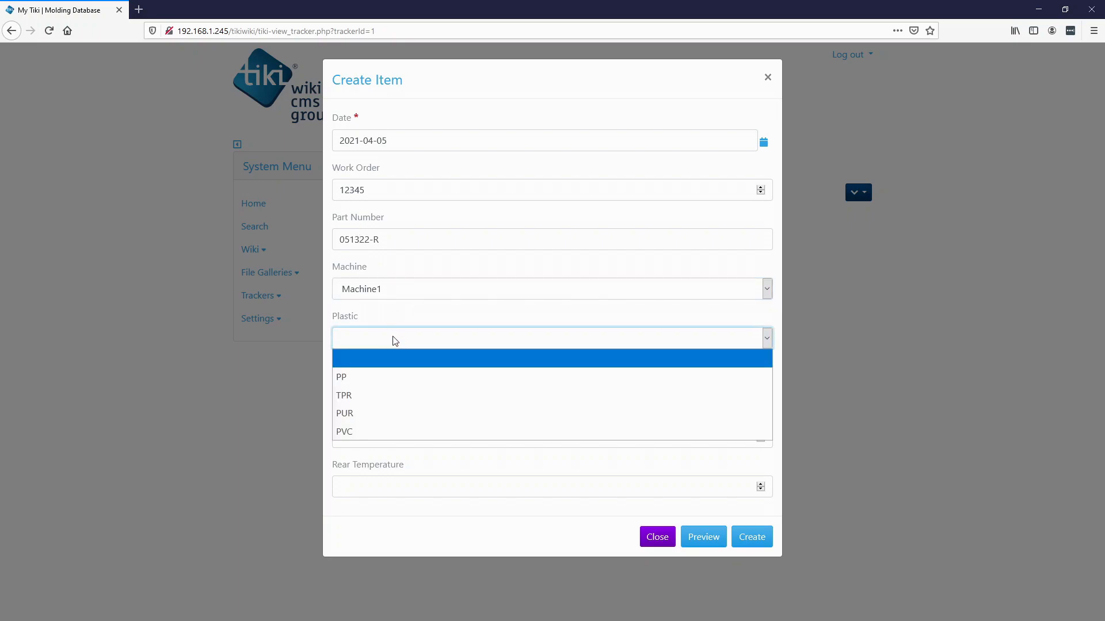
pyautogui.click(341, 376)
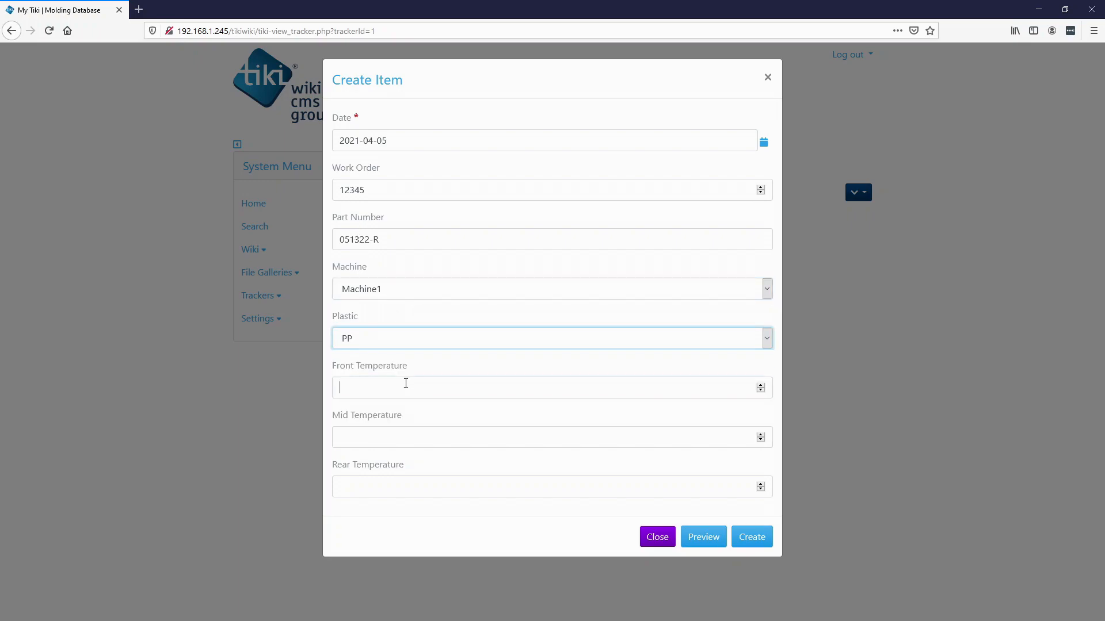
pyautogui.write('380')
pyautogui.click(552, 487)
pyautogui.write('360')
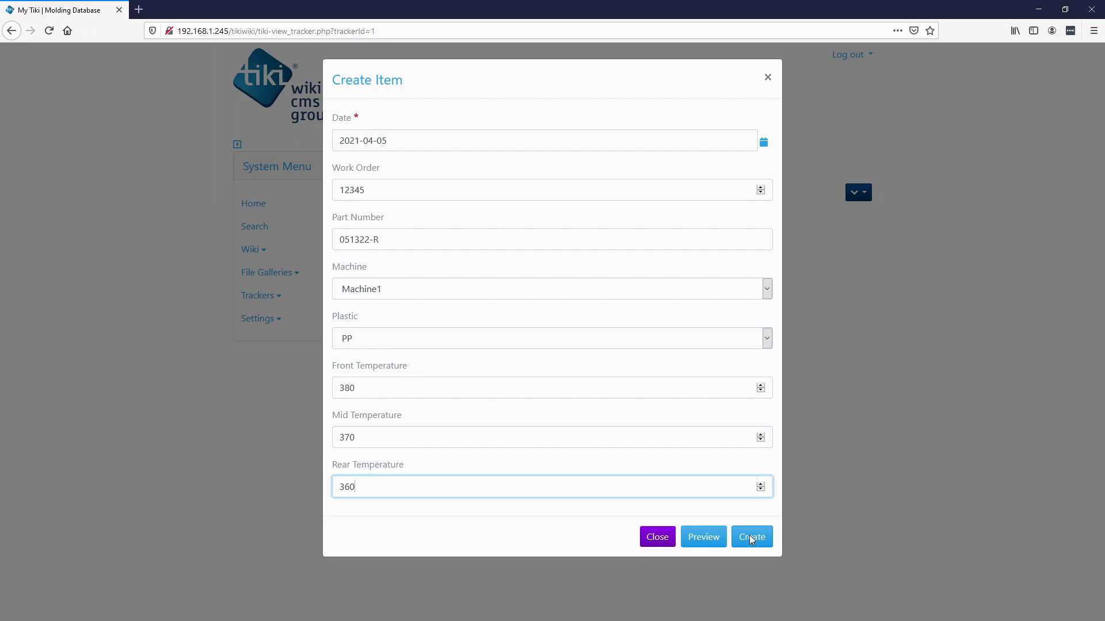
# Create the item, adding the tracker's first entry dated 2021-04-05.
pyautogui.click(751, 536)
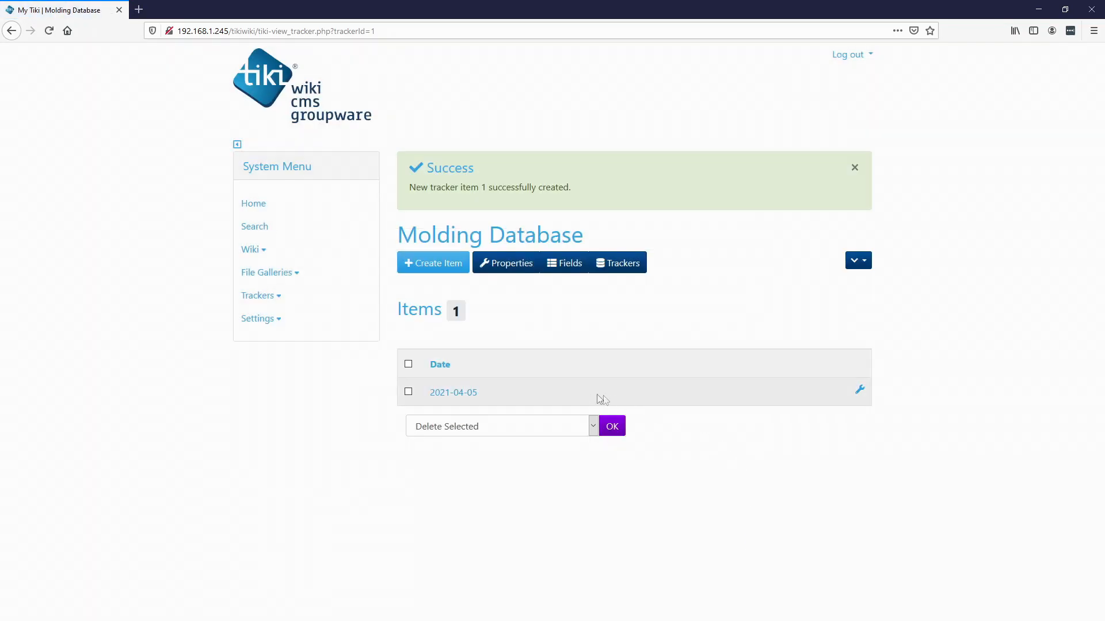
pyautogui.moveTo(484, 402)
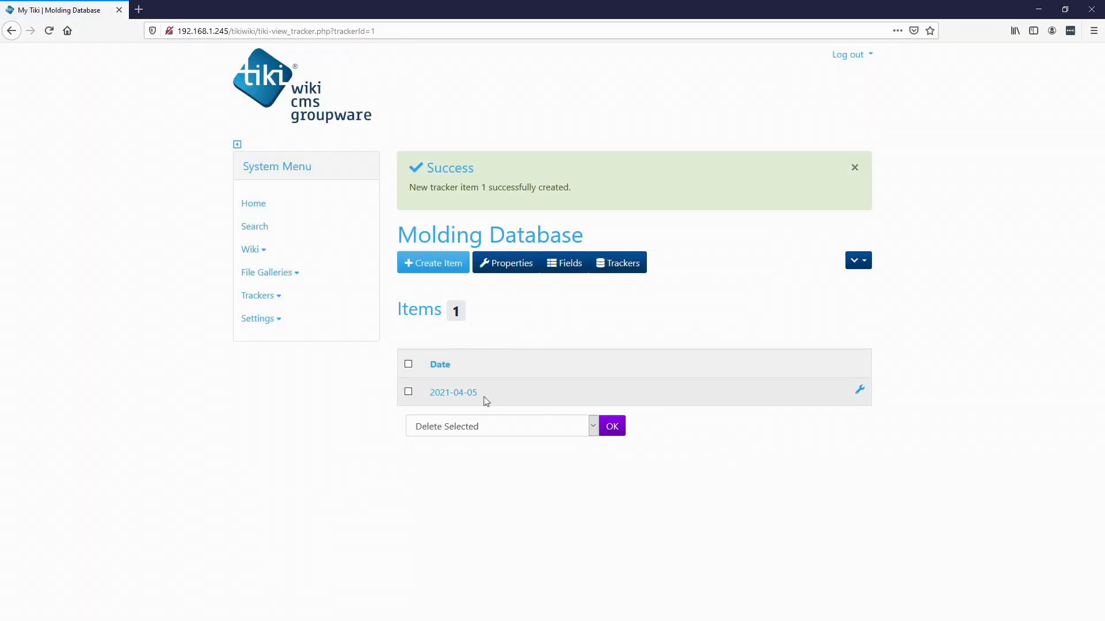
pyautogui.moveTo(508, 392)
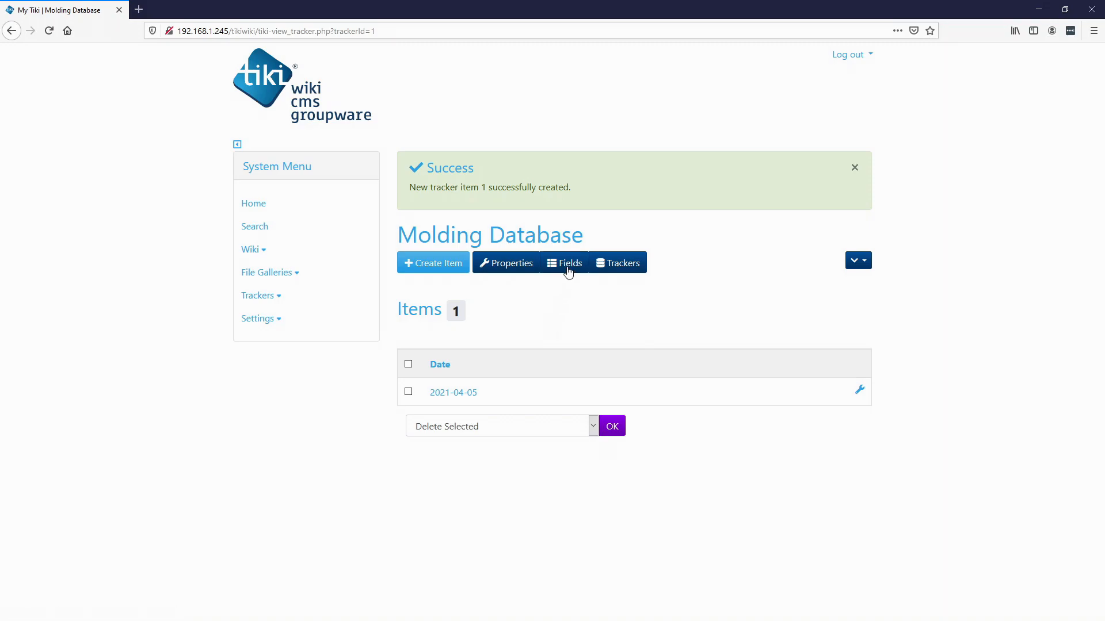
# Make Work Order the listed title field and mark every field mandatory.
pyautogui.click(564, 263)
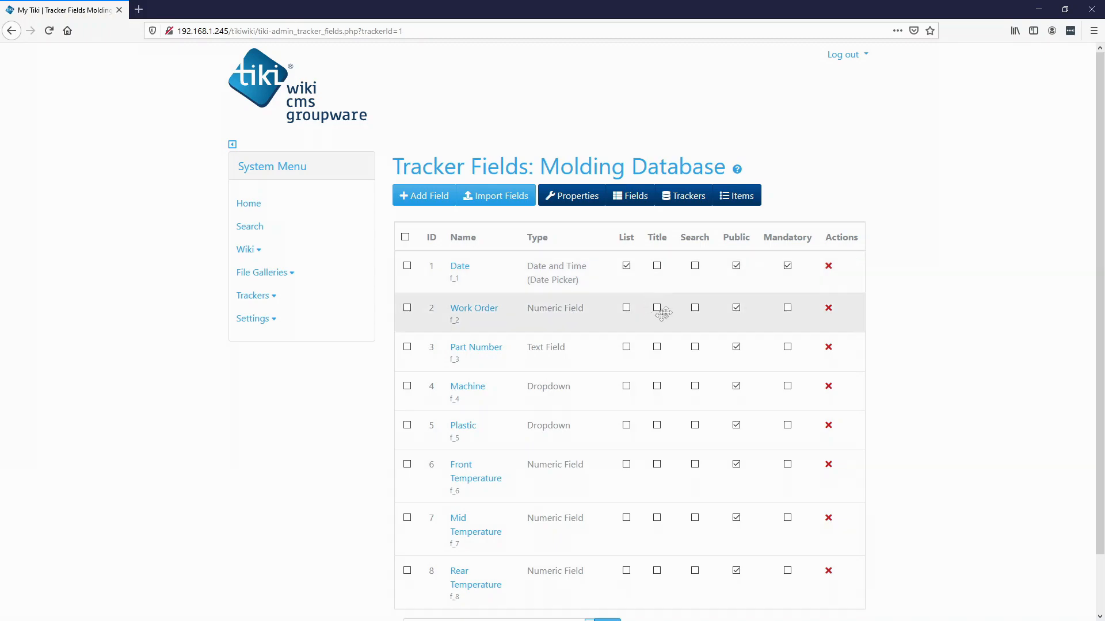
pyautogui.click(655, 308)
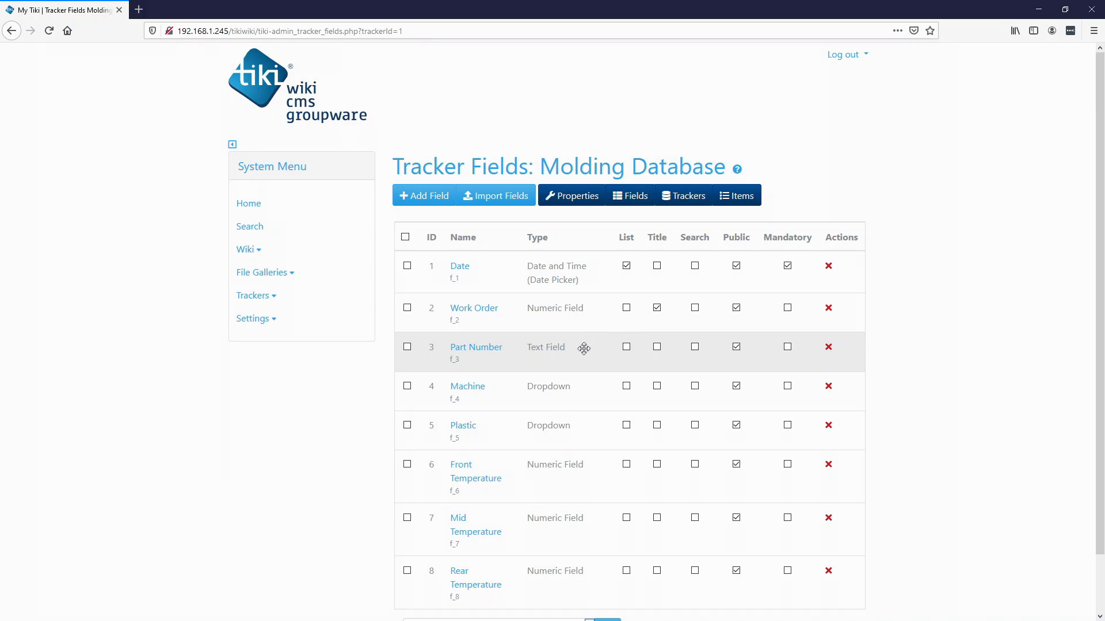
pyautogui.click(787, 308)
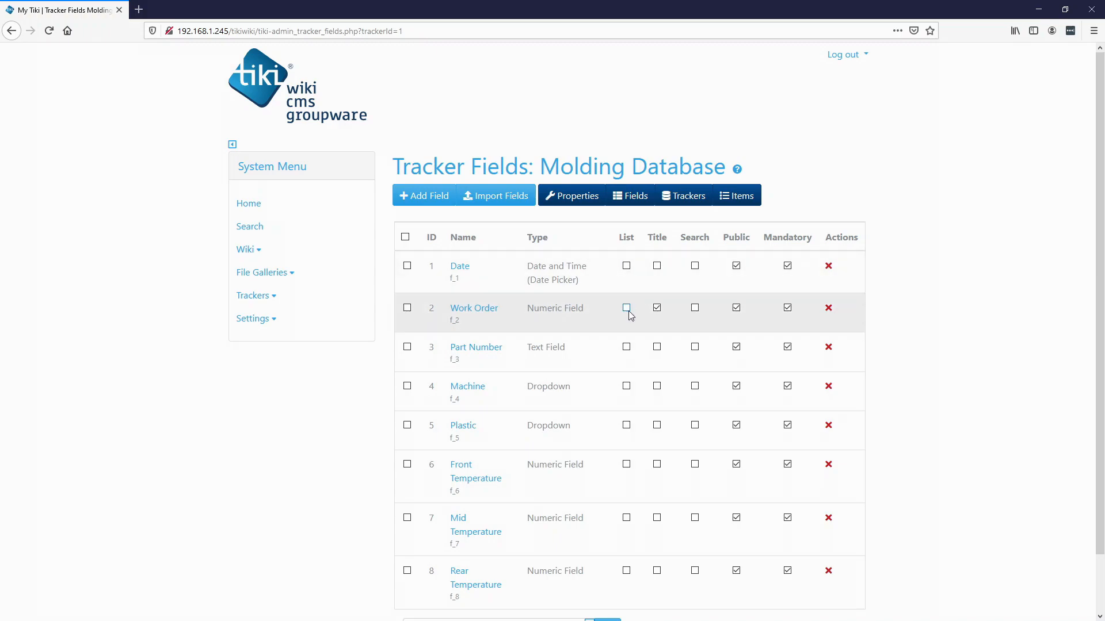
pyautogui.click(624, 308)
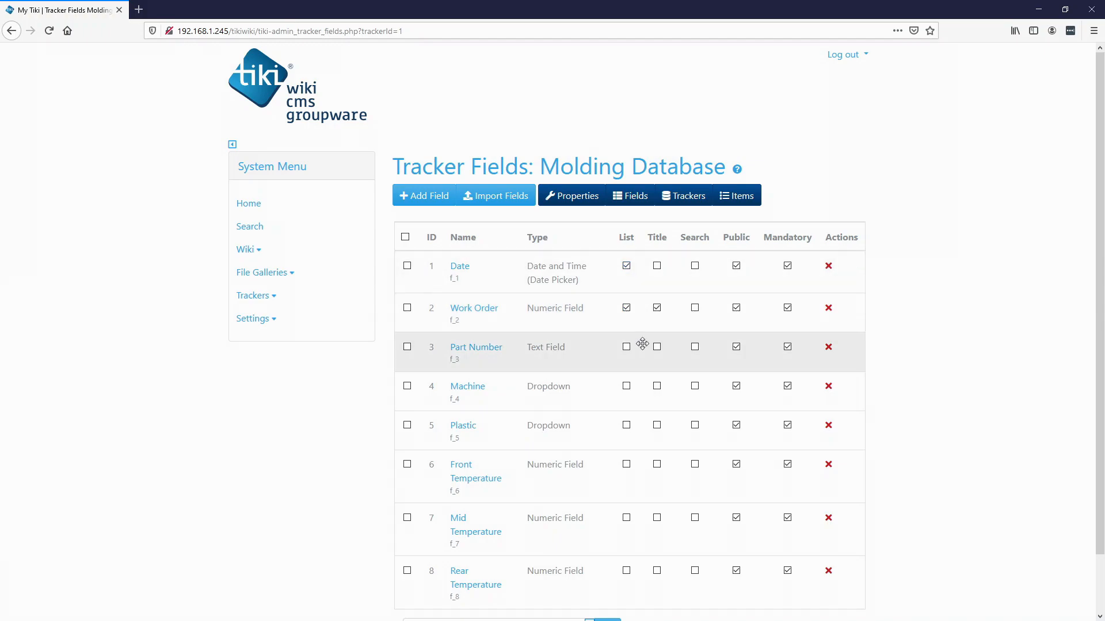
pyautogui.scroll(-3)
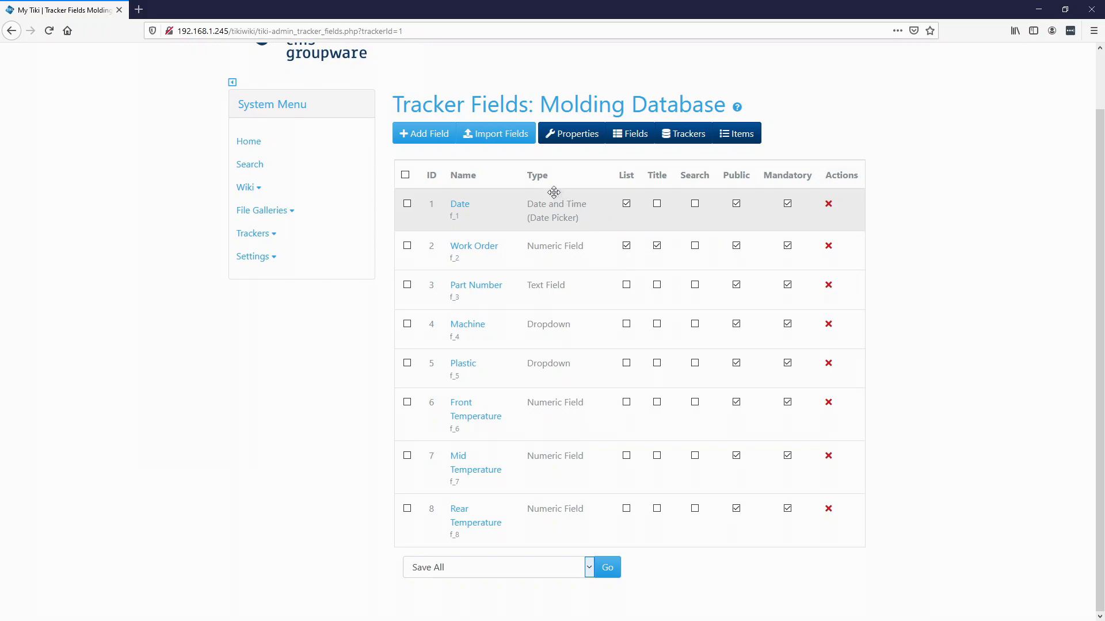
pyautogui.moveTo(486, 208)
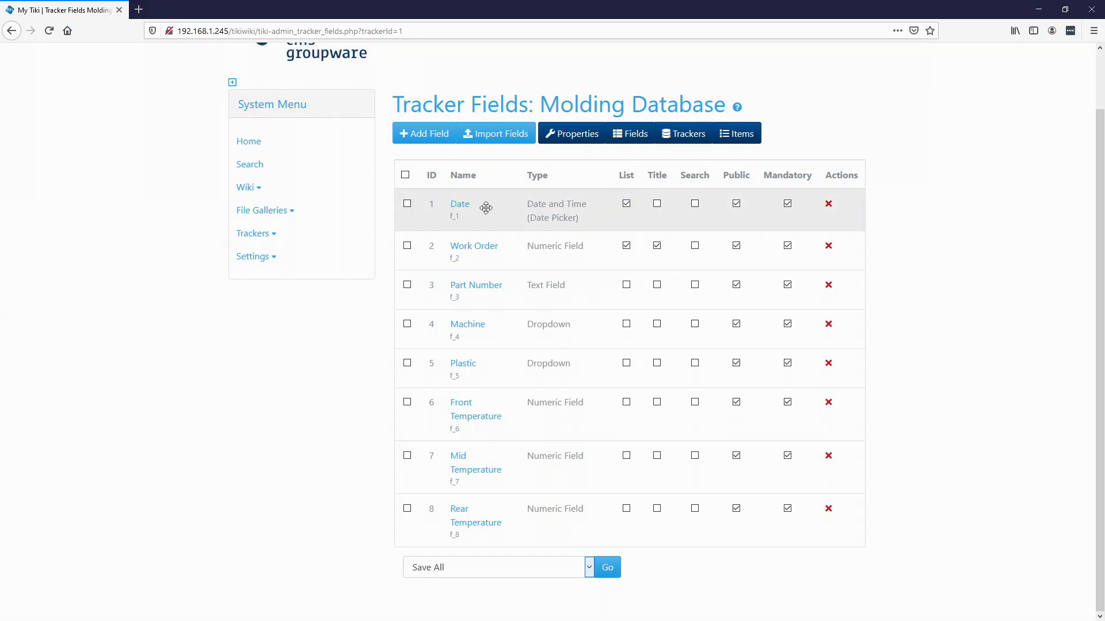
pyautogui.moveTo(621, 586)
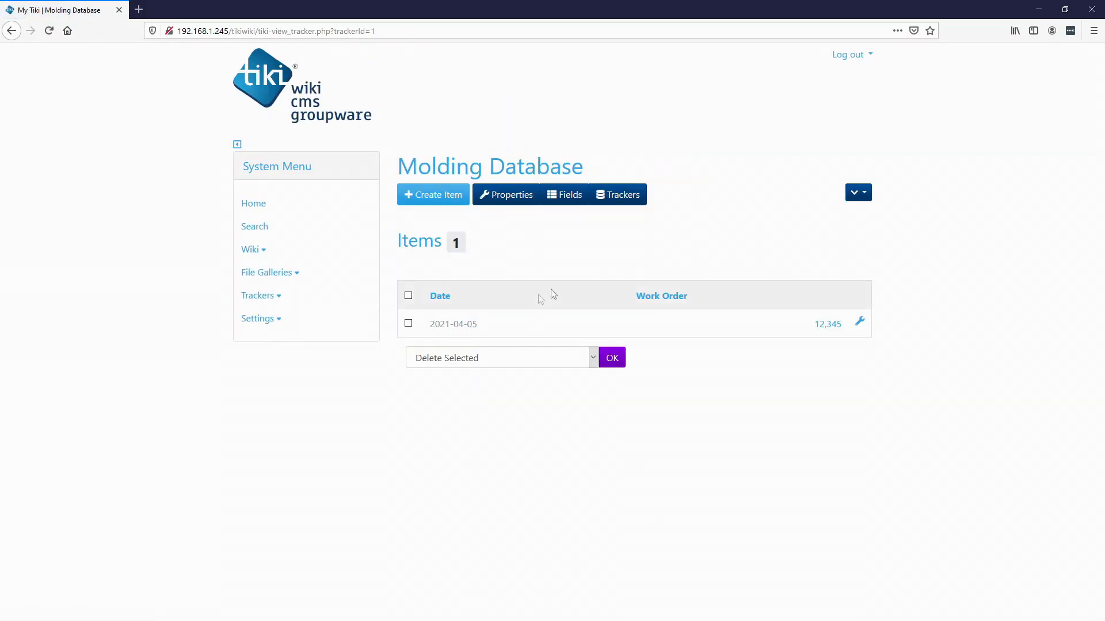
pyautogui.moveTo(837, 336)
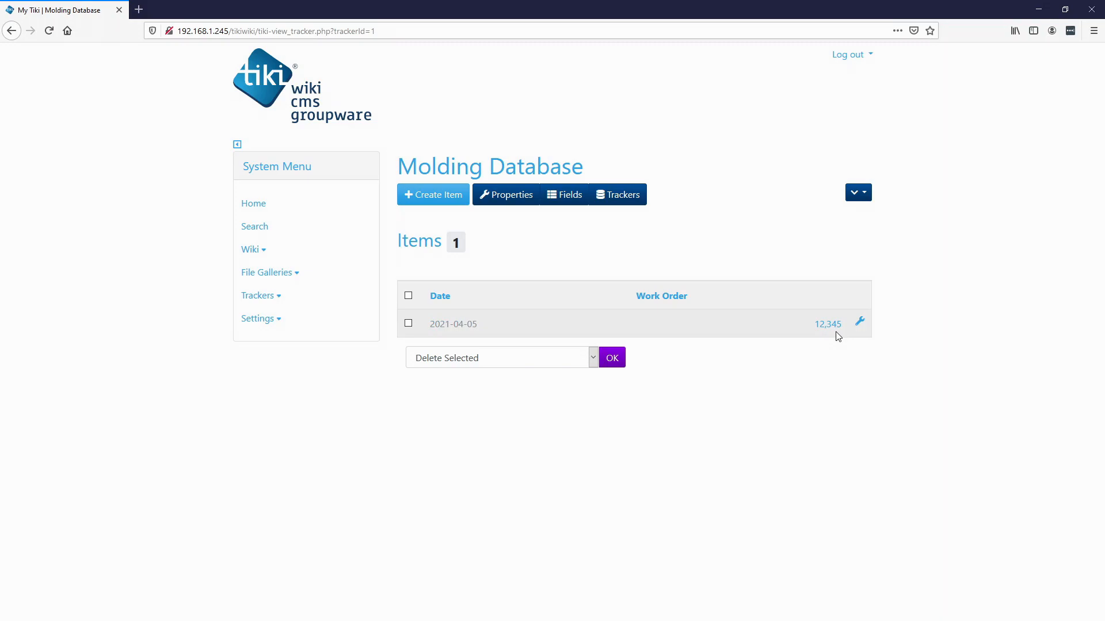
pyautogui.moveTo(756, 339)
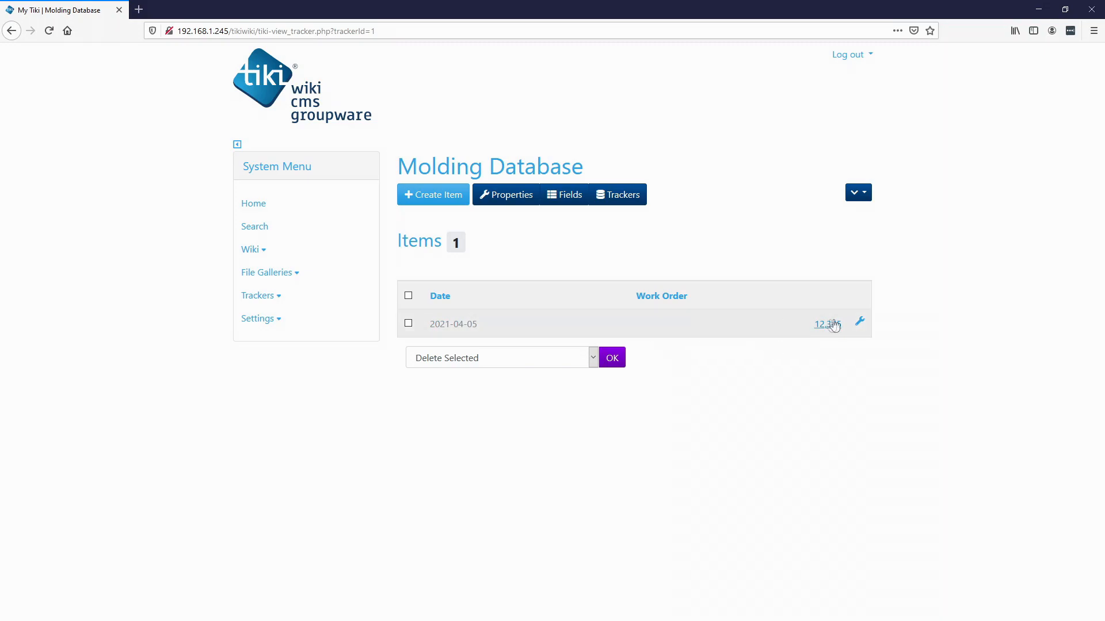
# Open item 12345 through its Work Order link, then return to the item list.
pyautogui.click(564, 194)
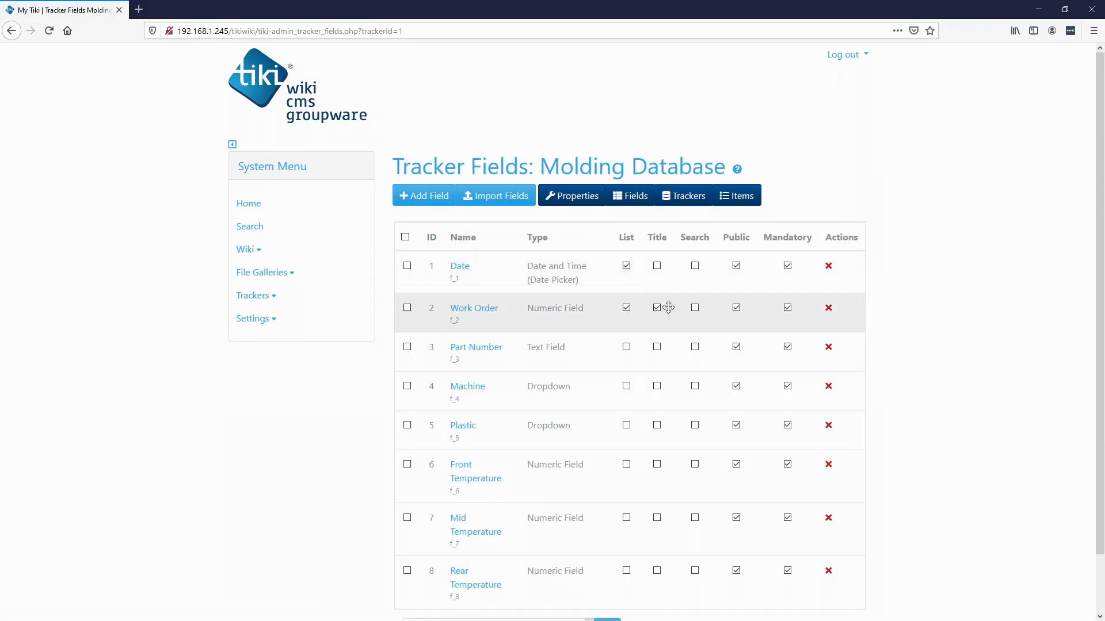
pyautogui.click(656, 308)
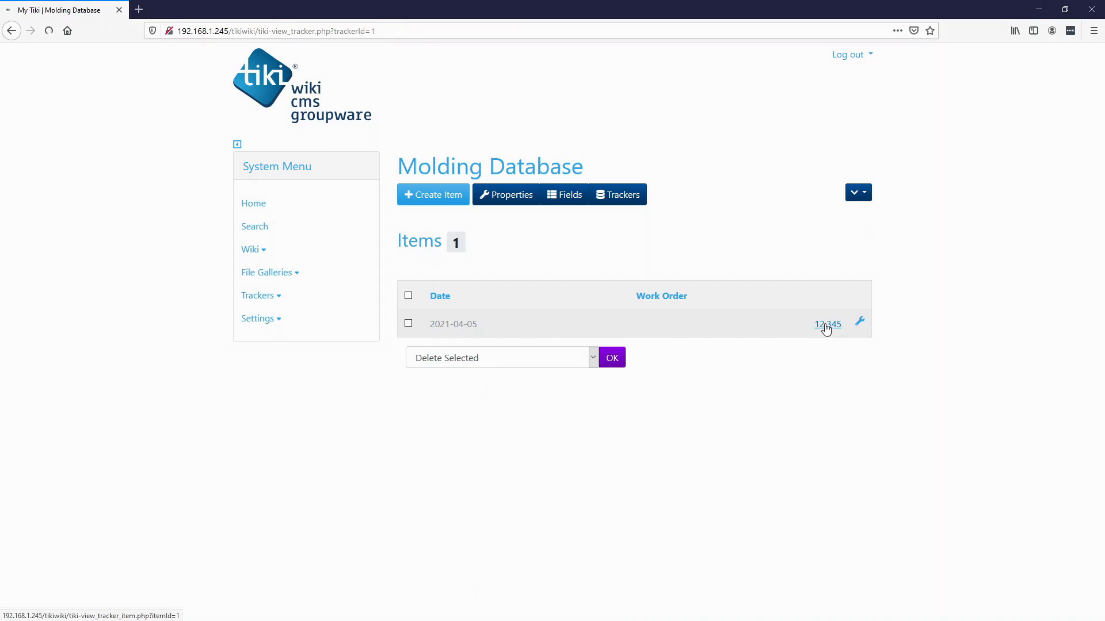
pyautogui.click(826, 324)
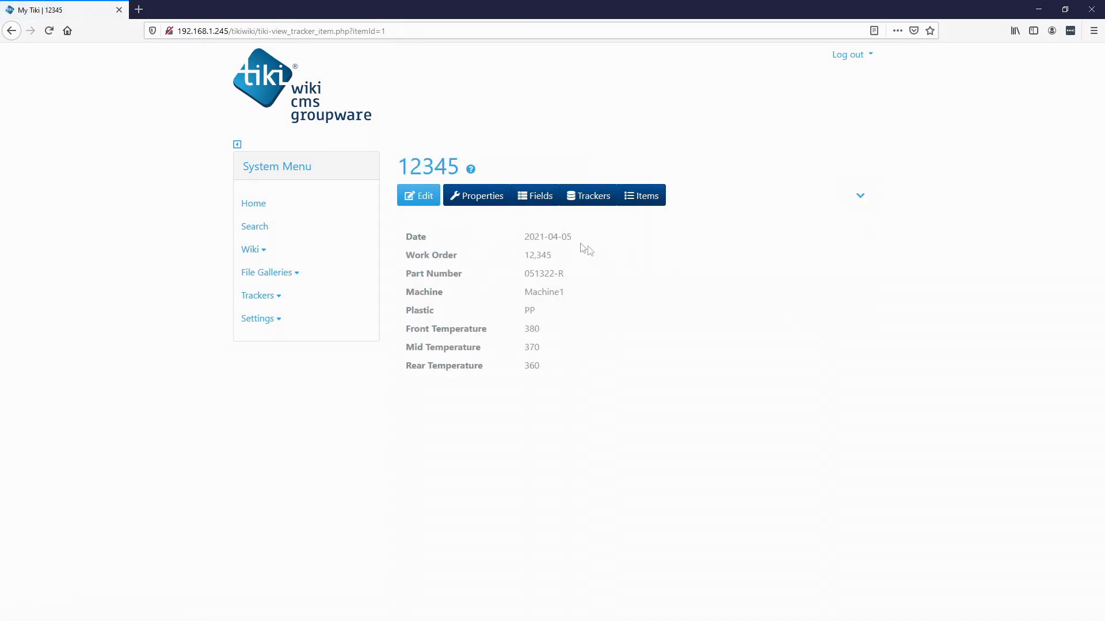
pyautogui.moveTo(647, 217)
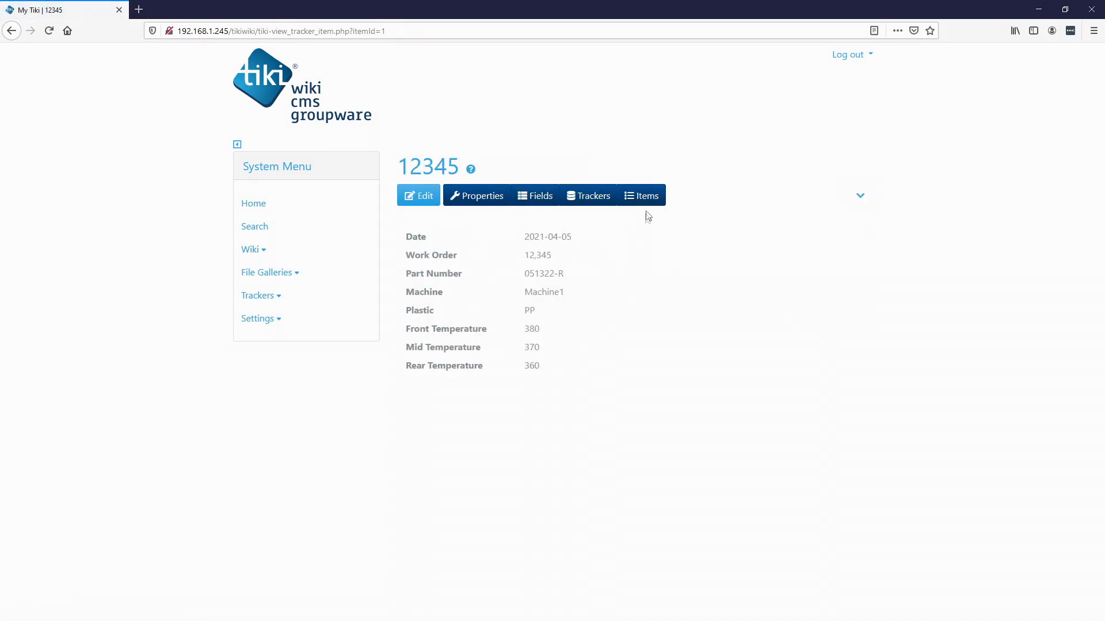
pyautogui.click(639, 195)
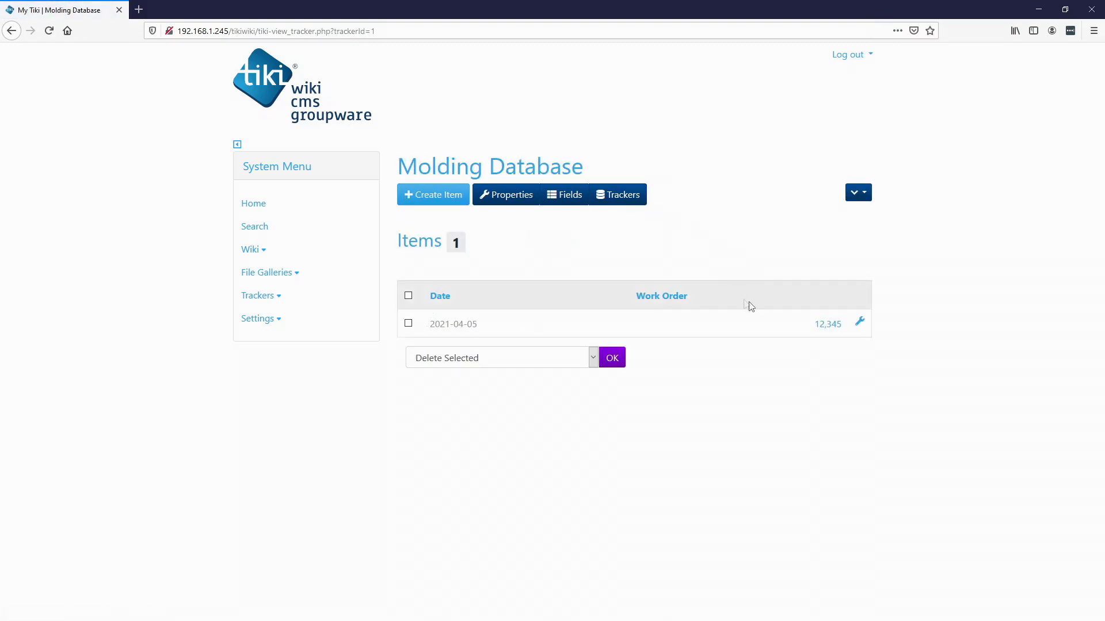
pyautogui.moveTo(828, 324)
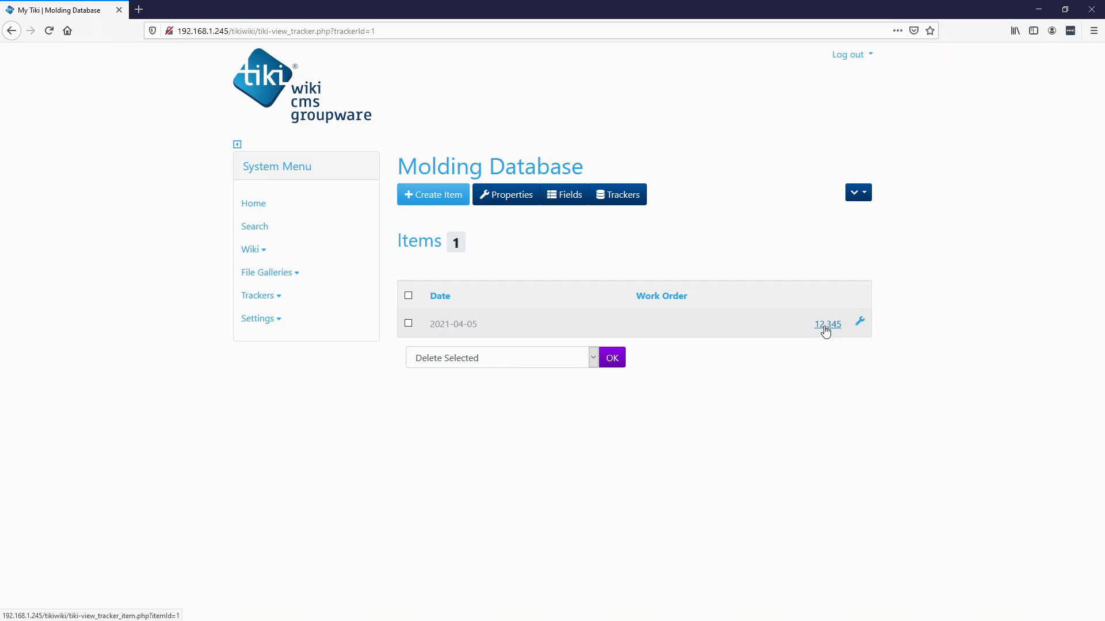
pyautogui.moveTo(567, 252)
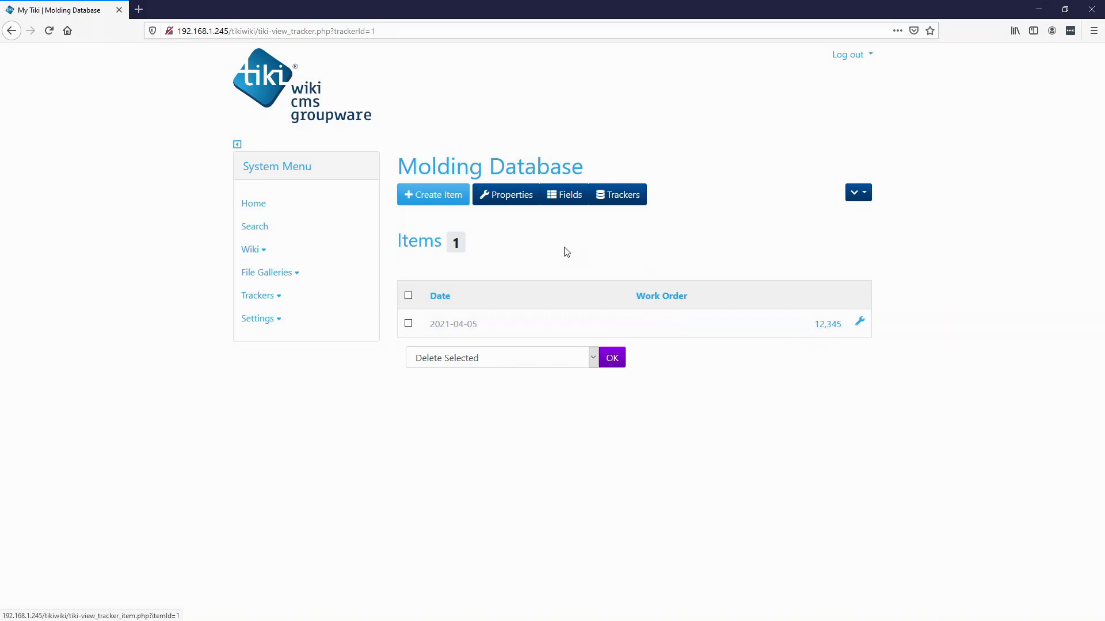
# Drop the Work Order field's thousands separator and view the item list.
pyautogui.click(564, 194)
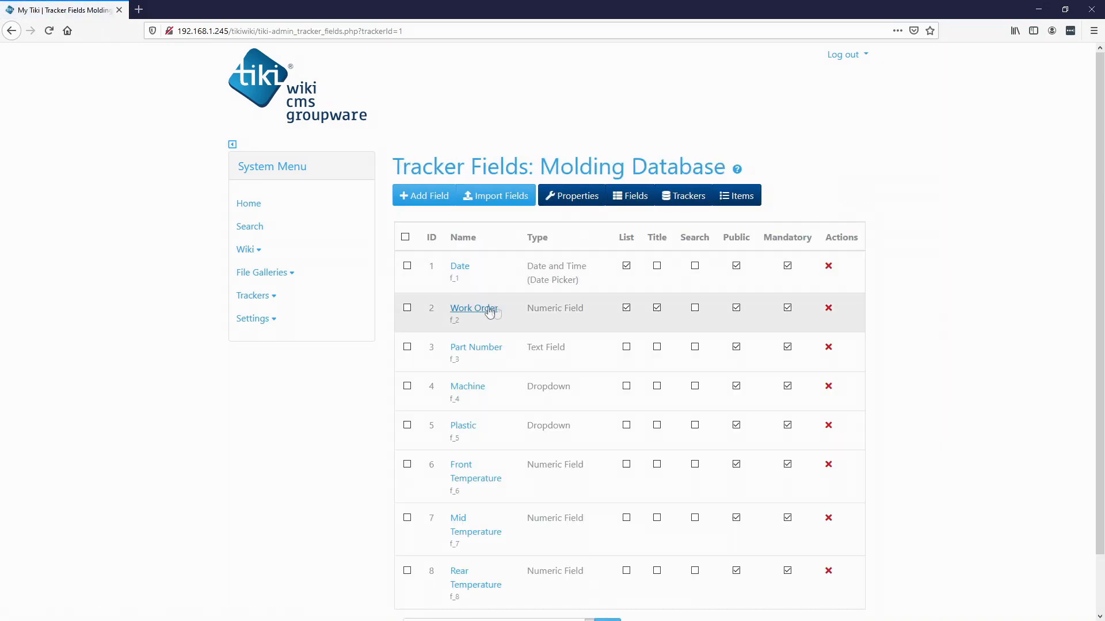
pyautogui.click(473, 307)
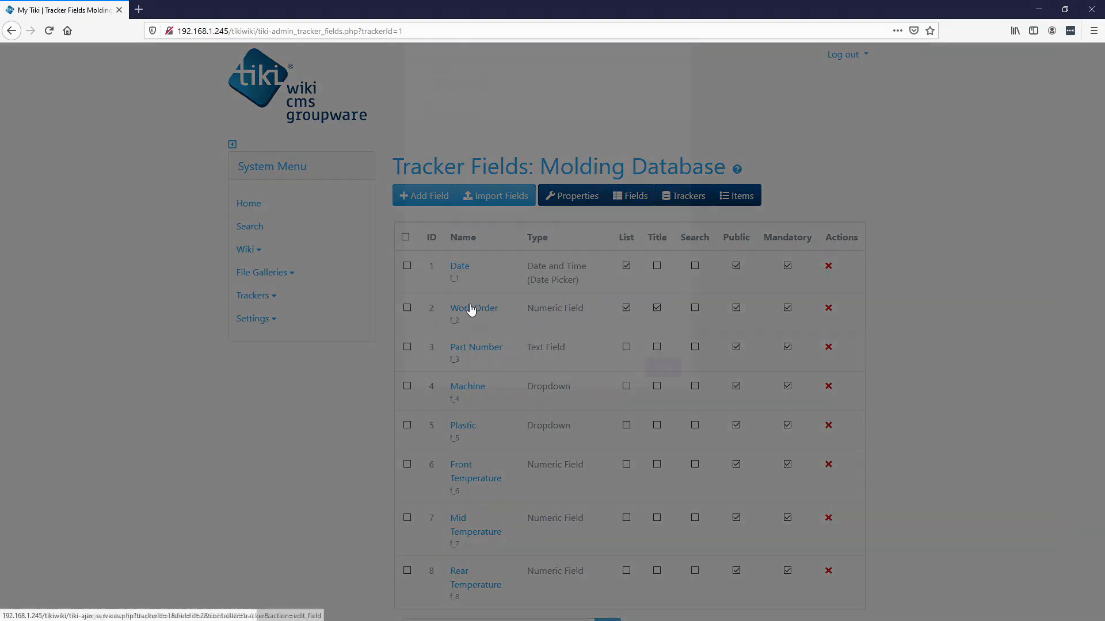
pyautogui.click(474, 308)
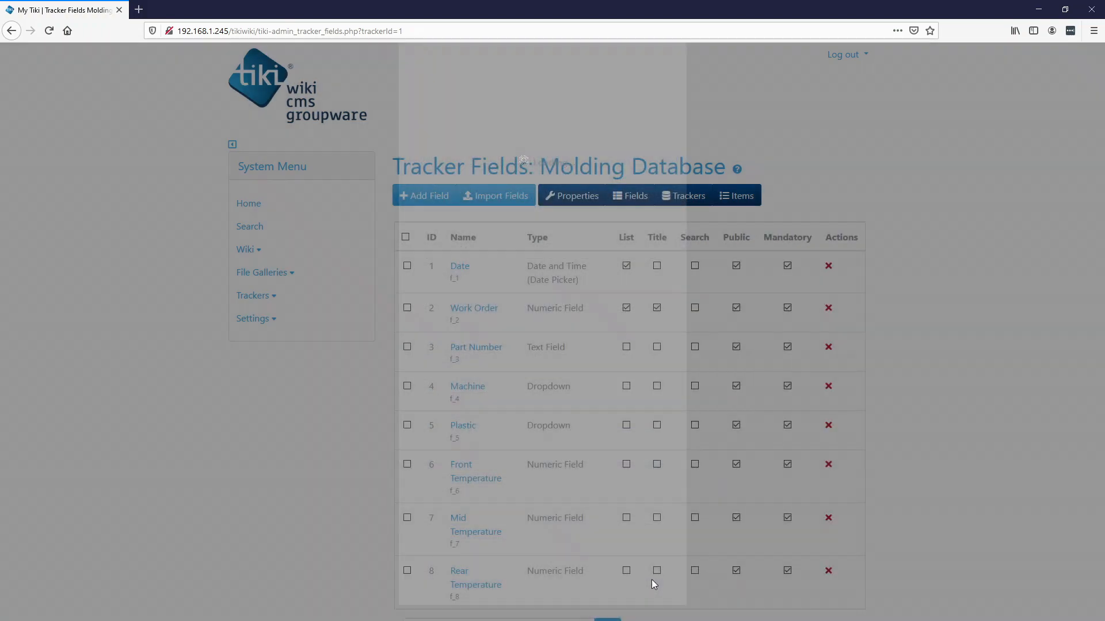
pyautogui.click(735, 195)
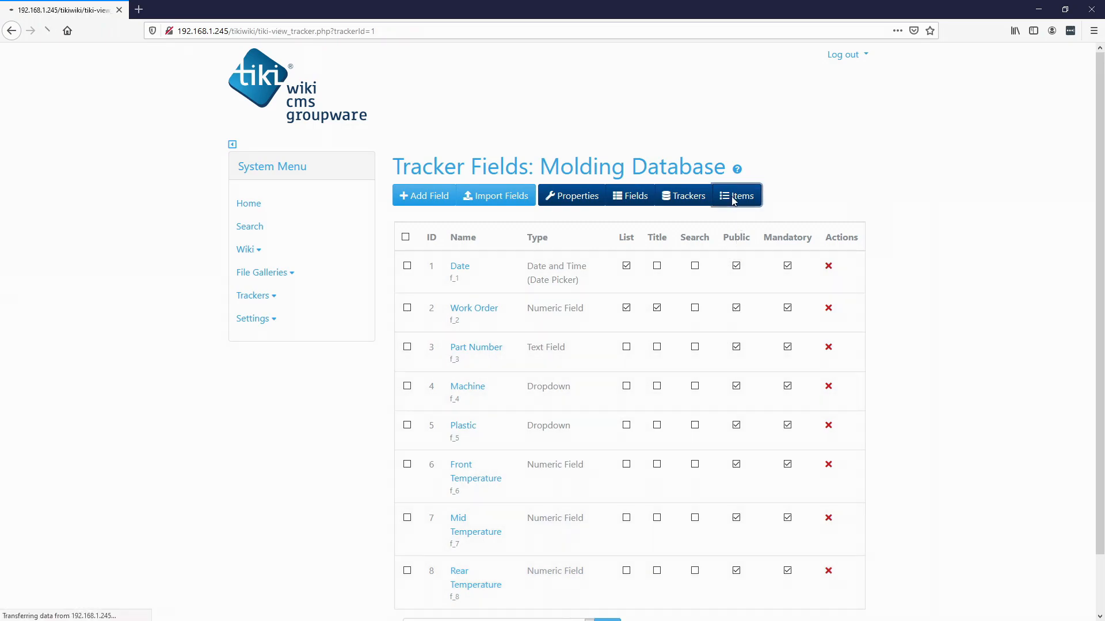
pyautogui.click(735, 195)
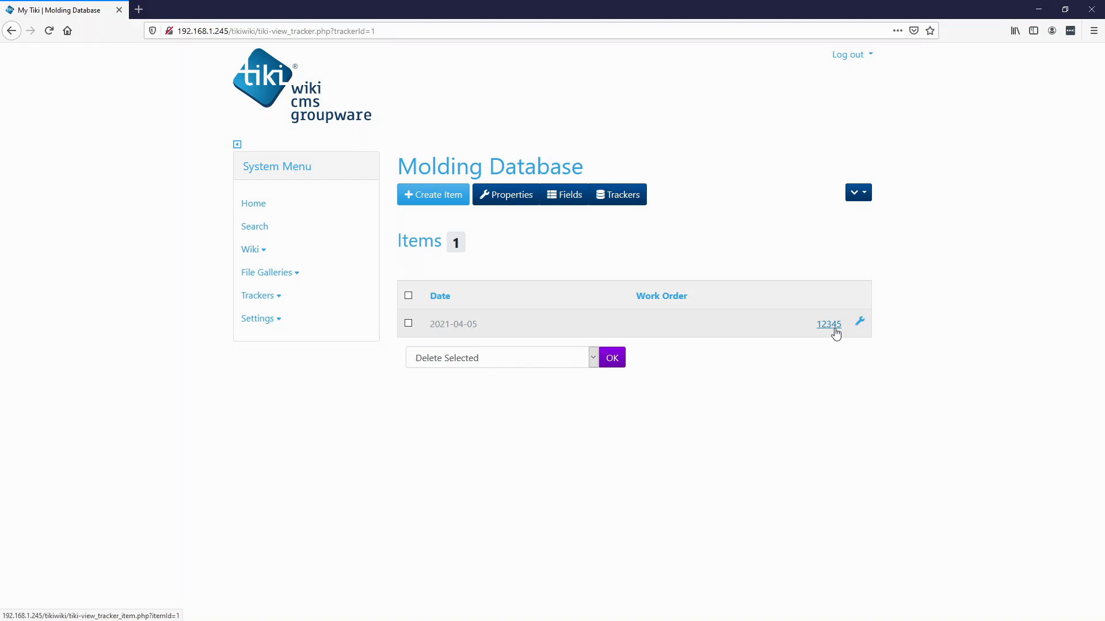
# Move the Work Order field above Date in the Molding Database field list.
pyautogui.click(564, 194)
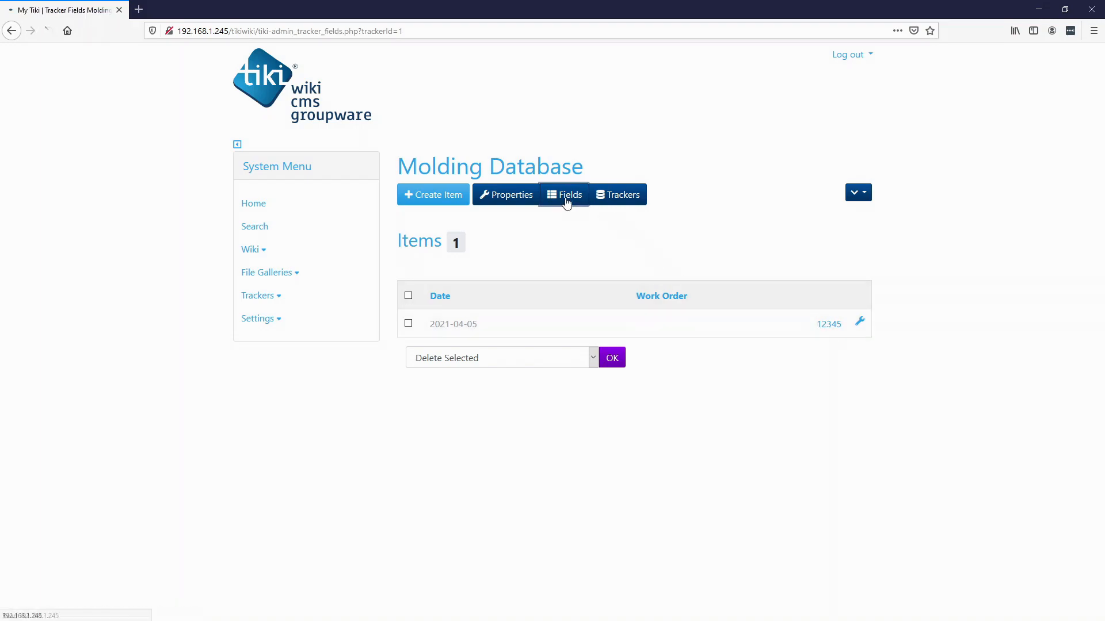
pyautogui.click(564, 194)
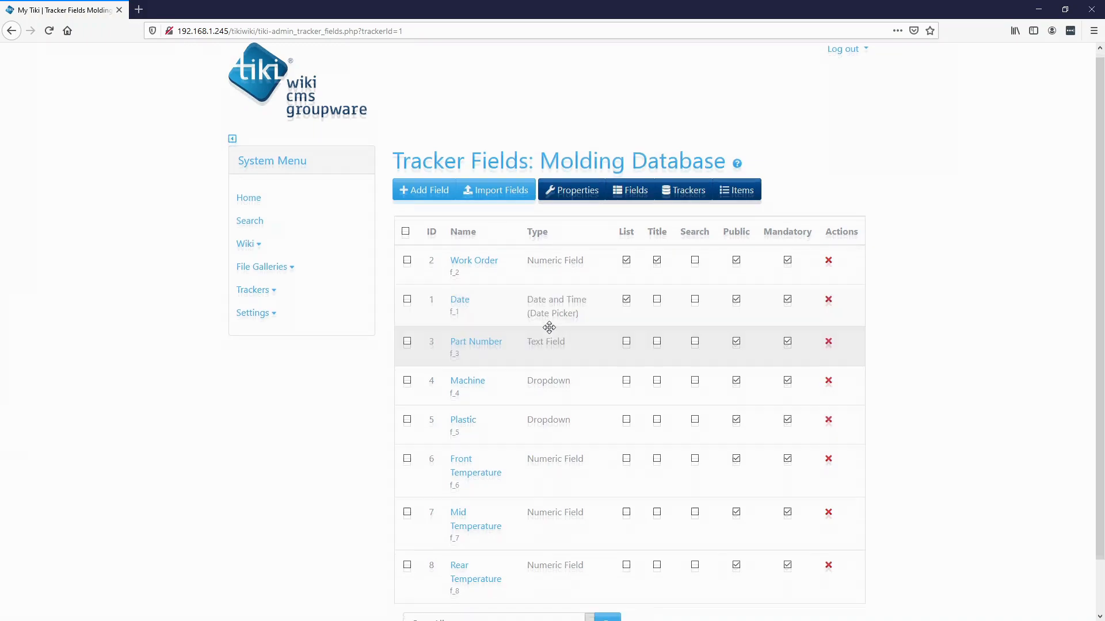
pyautogui.scroll(-3)
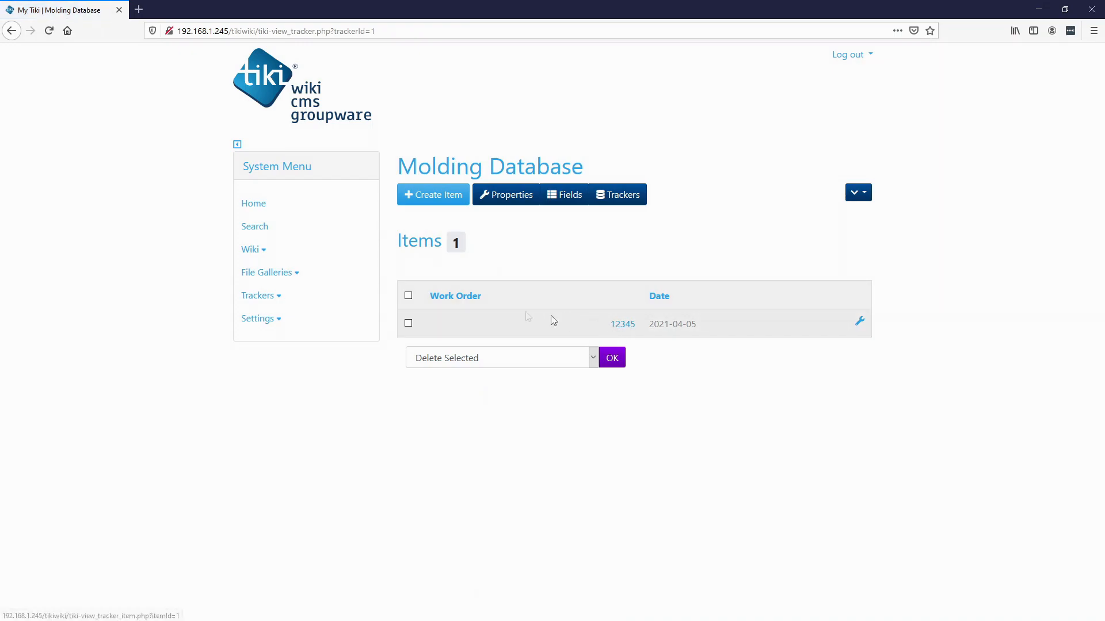
pyautogui.moveTo(609, 331)
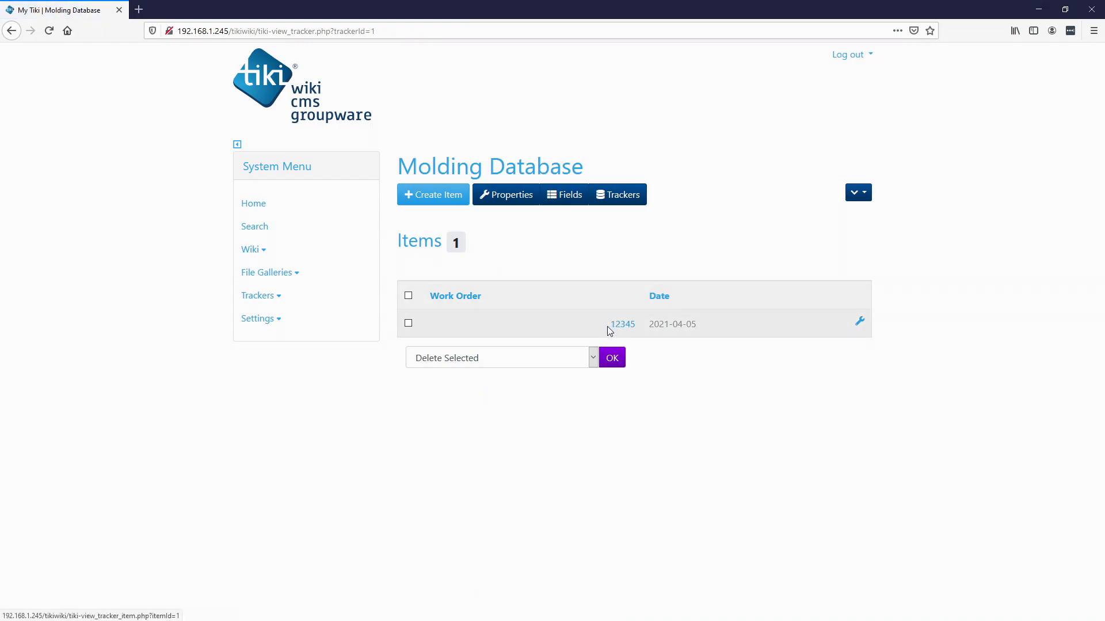
pyautogui.moveTo(610, 278)
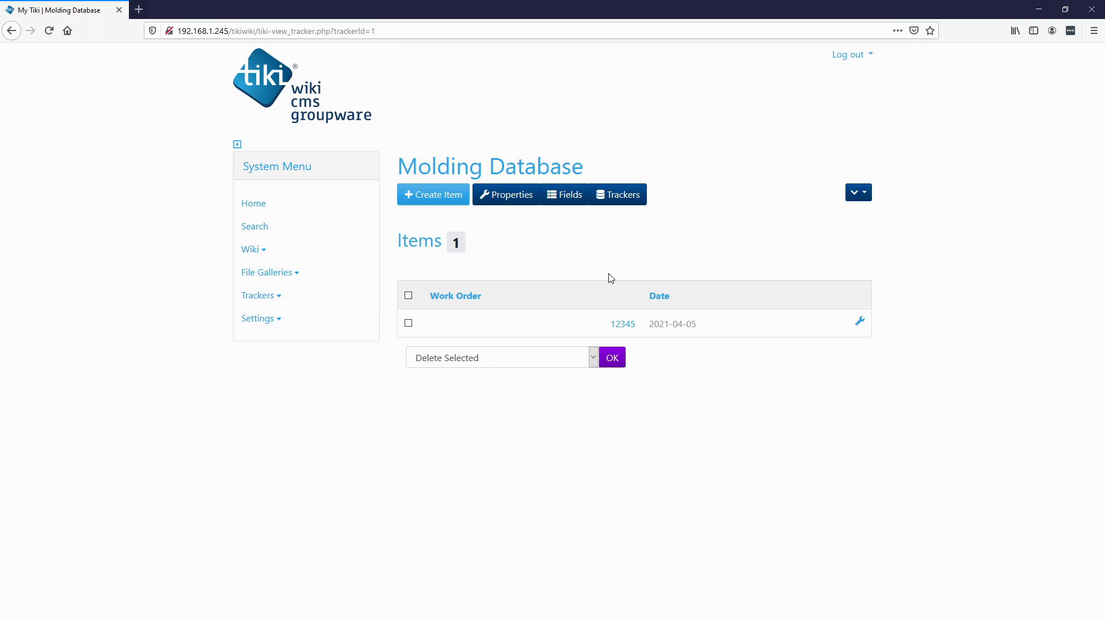
# Create the second item: part 04132, Machine2, TPR plastic, rear temperature 340.
pyautogui.click(433, 194)
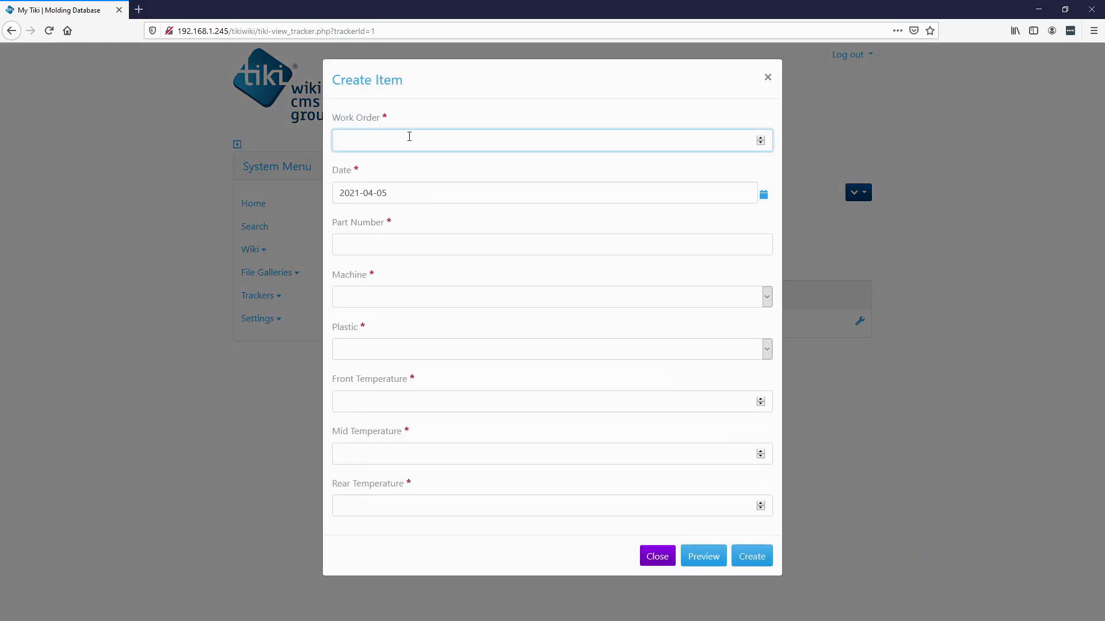
pyautogui.write('12346')
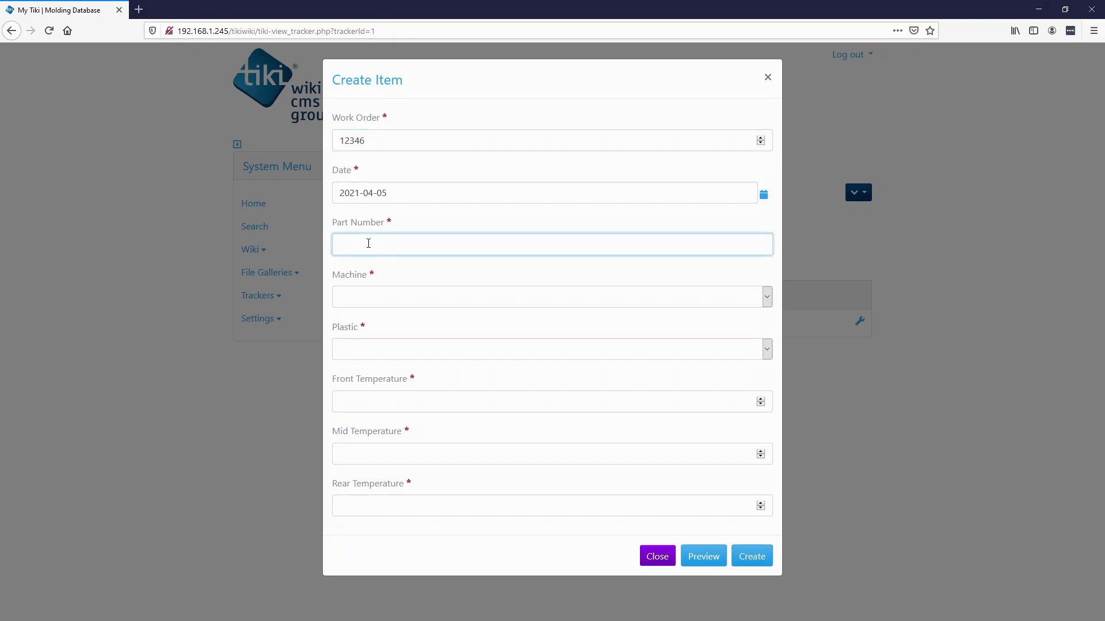
pyautogui.write('04132')
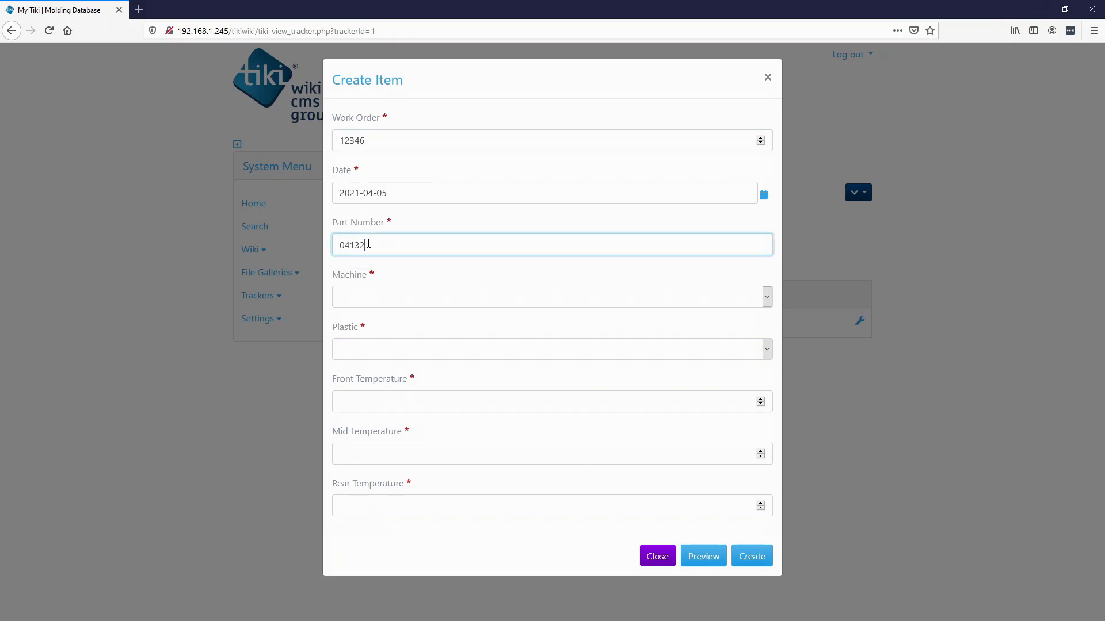
pyautogui.click(551, 296)
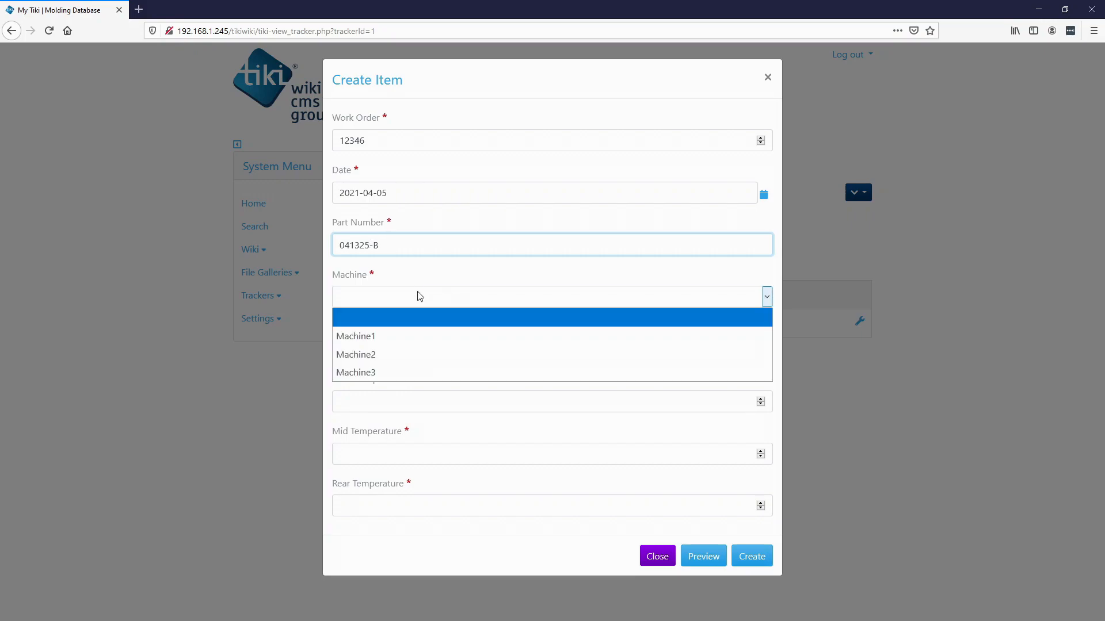
pyautogui.click(355, 354)
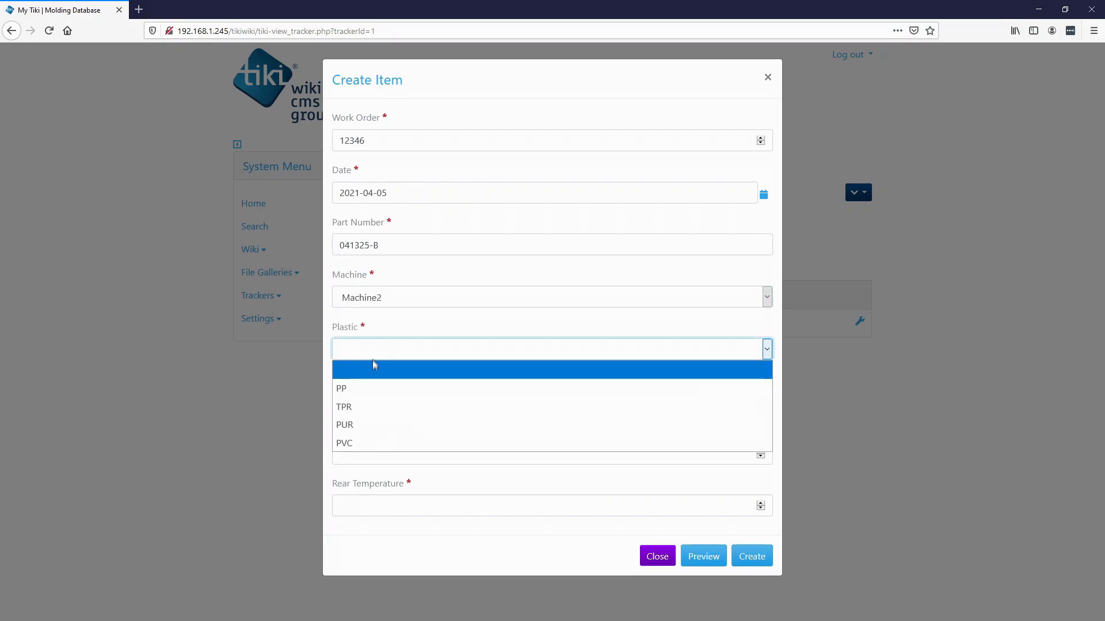
pyautogui.click(343, 407)
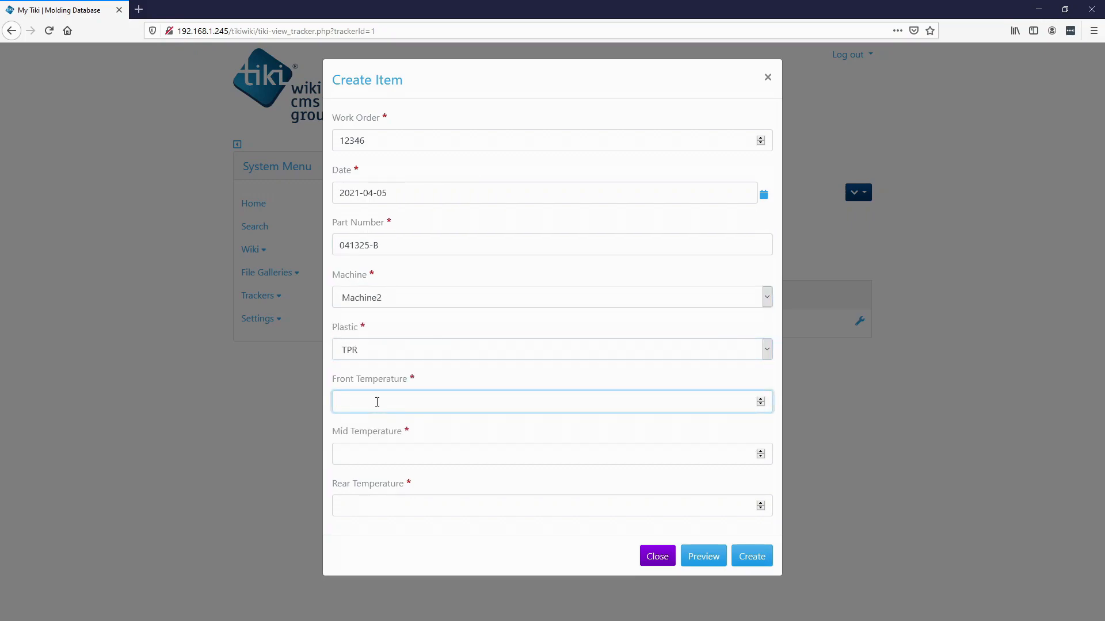
pyautogui.write('q')
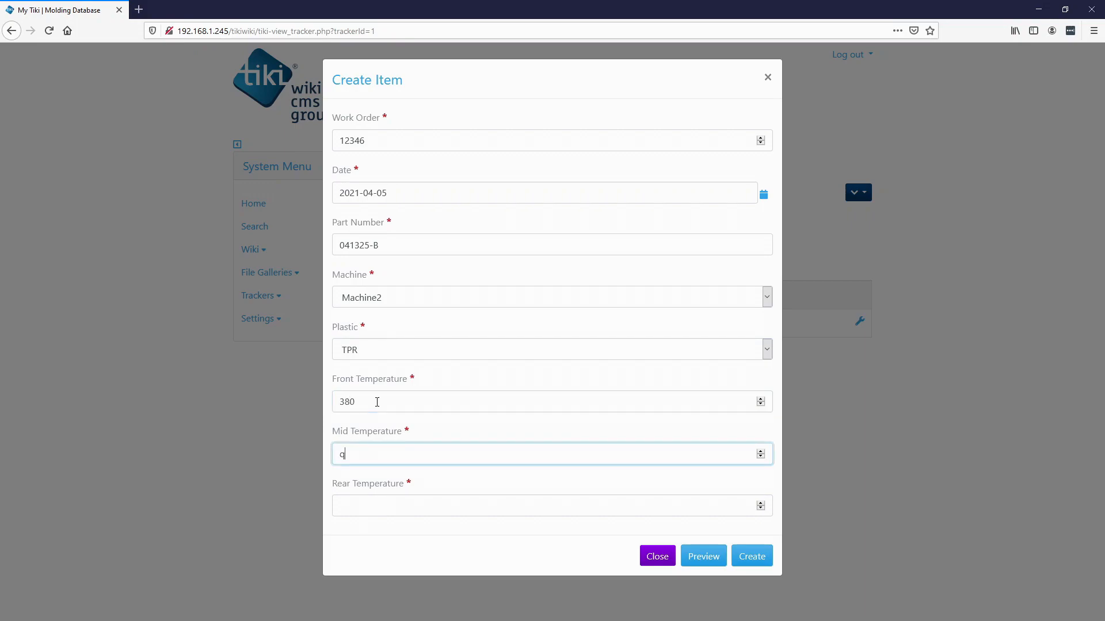
pyautogui.click(551, 505)
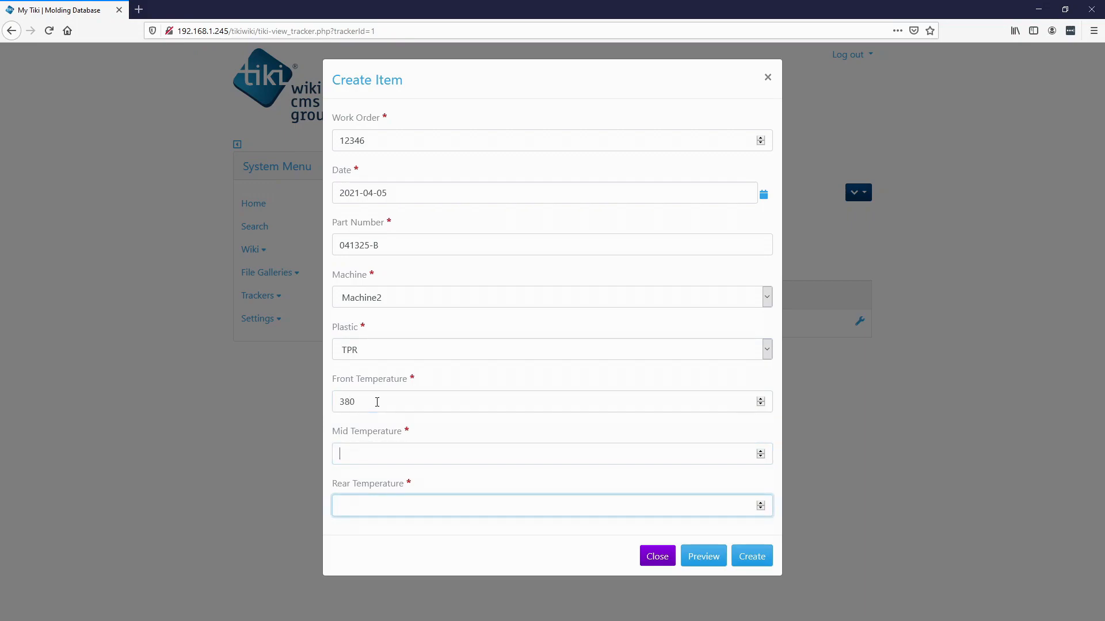
pyautogui.write('340')
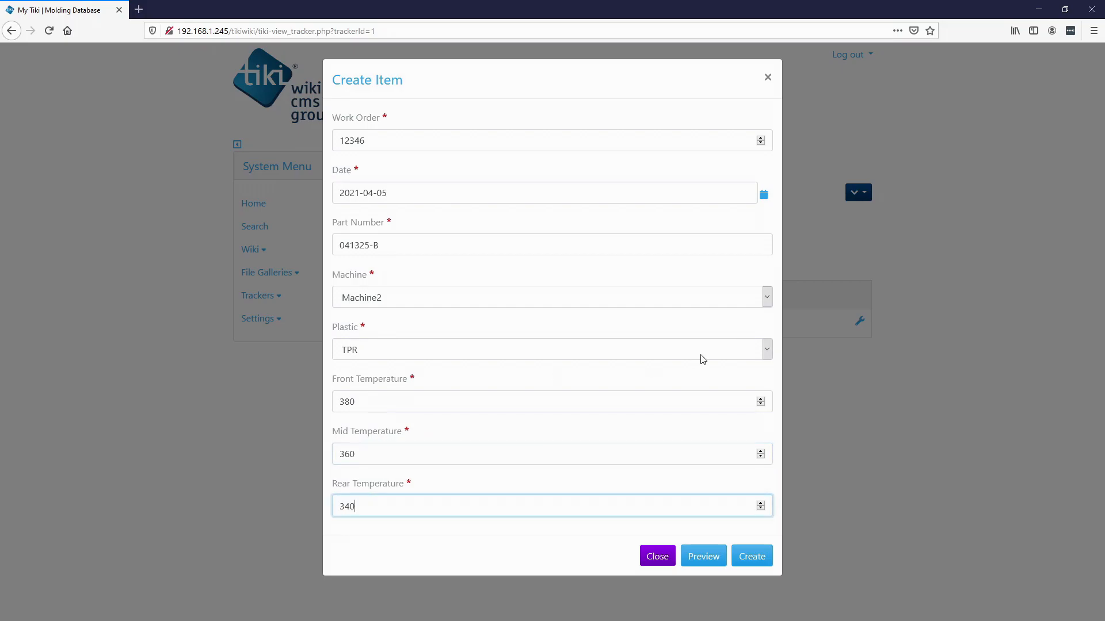
pyautogui.click(751, 556)
pyautogui.write('380')
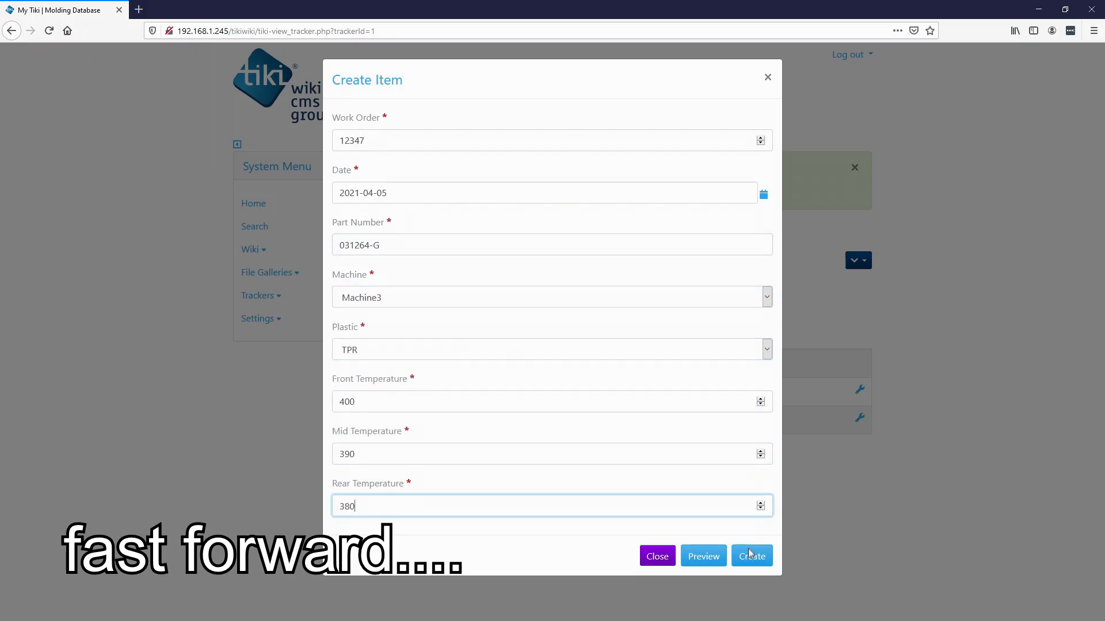
# Save item 12347, then create item 12348 with part 0513 and temperature 390.
pyautogui.click(751, 555)
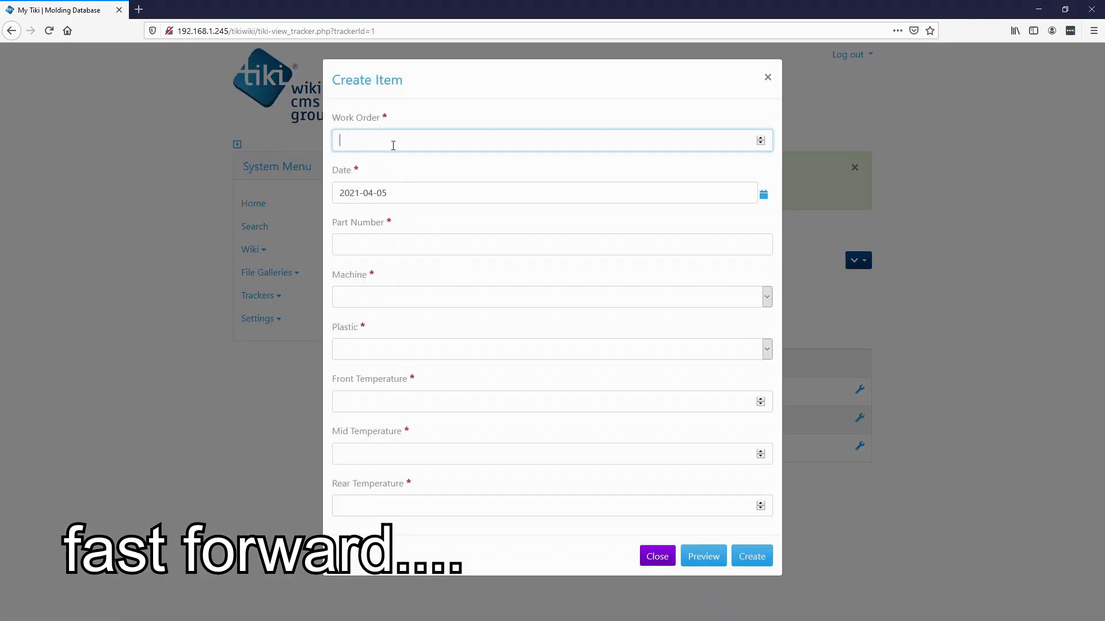
pyautogui.write('12348')
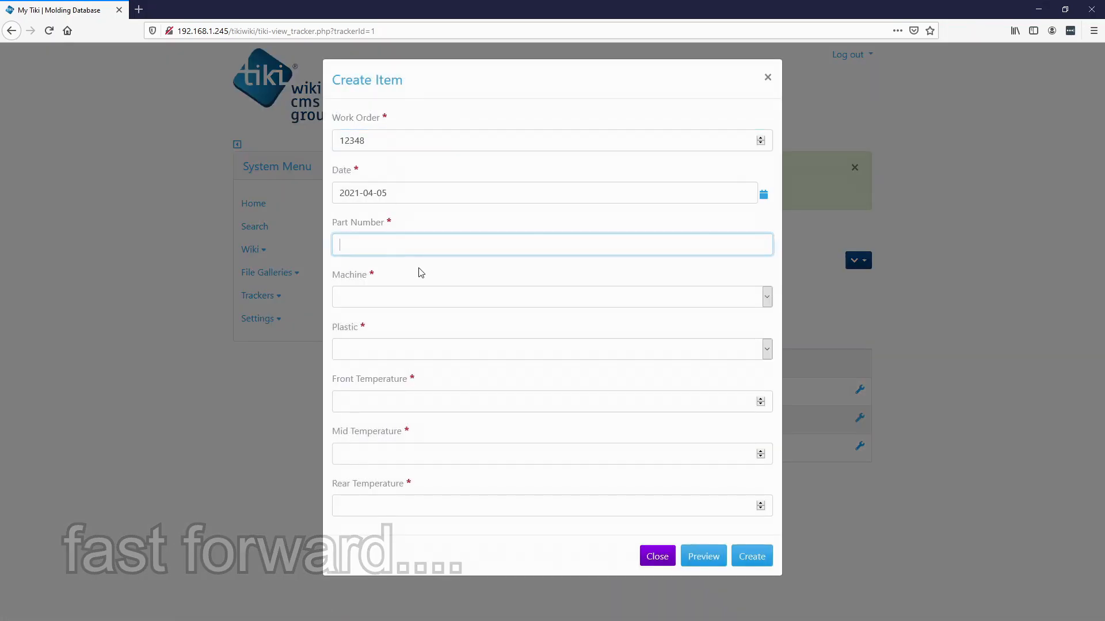
pyautogui.write('051322-B')
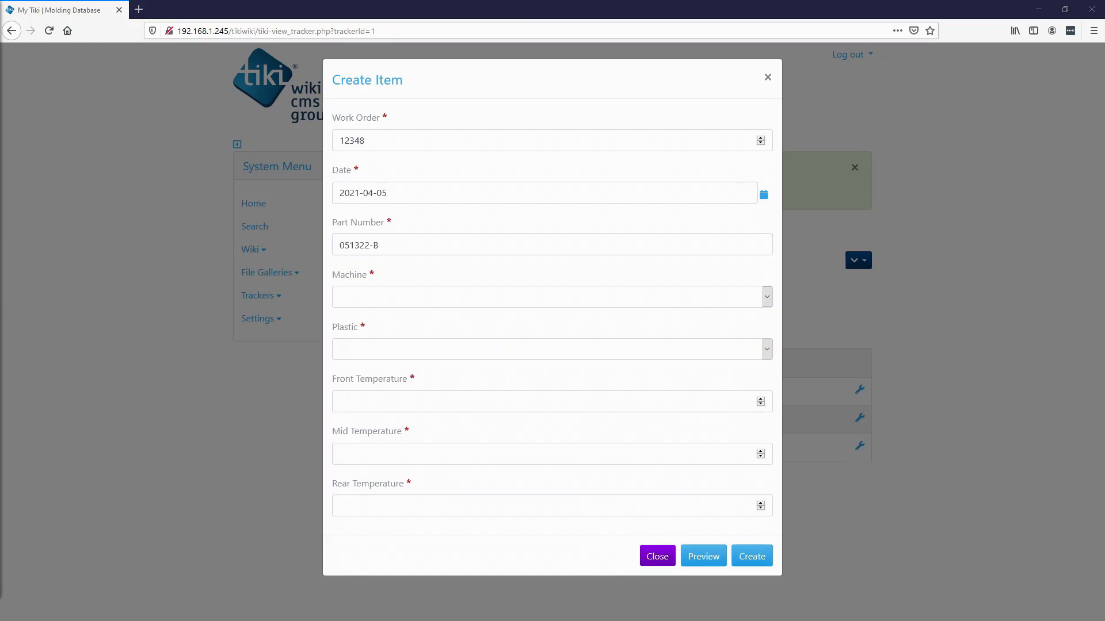
pyautogui.write('390')
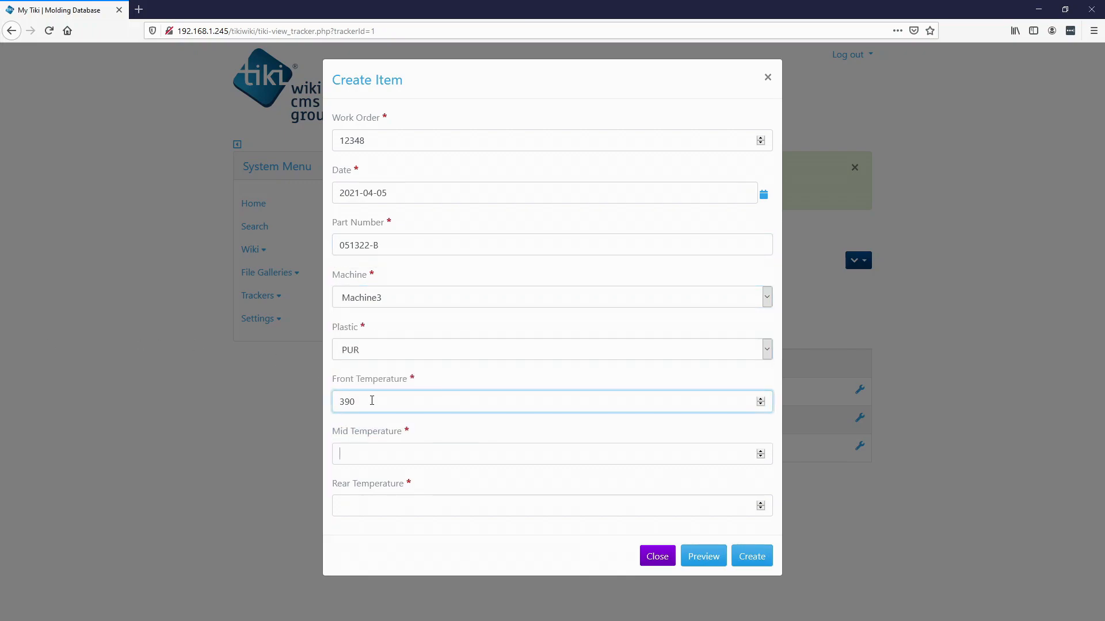
pyautogui.click(751, 556)
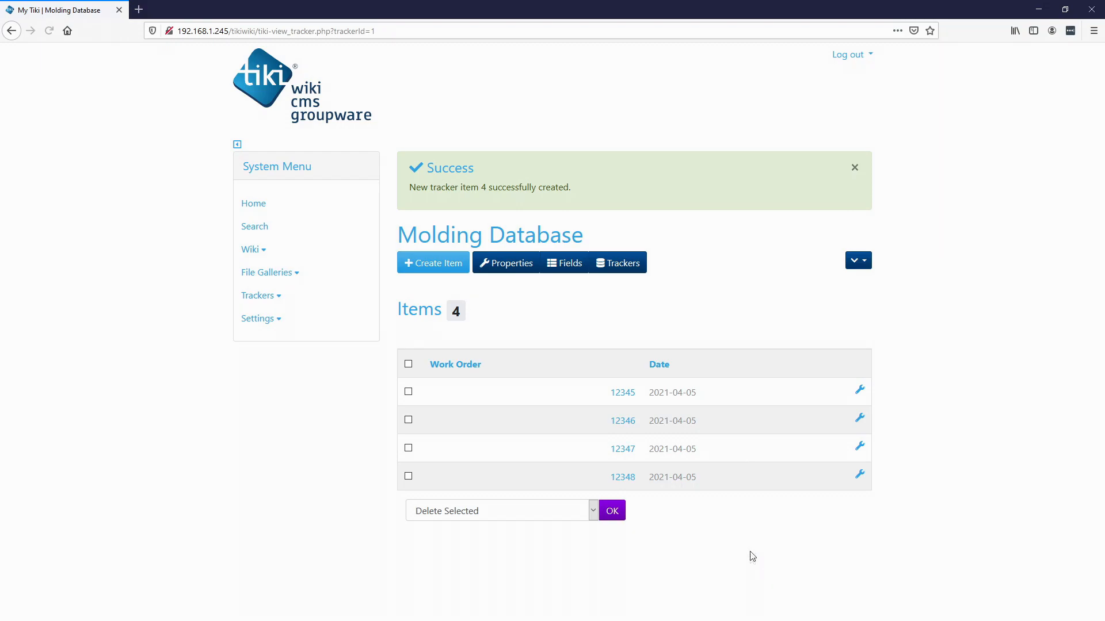